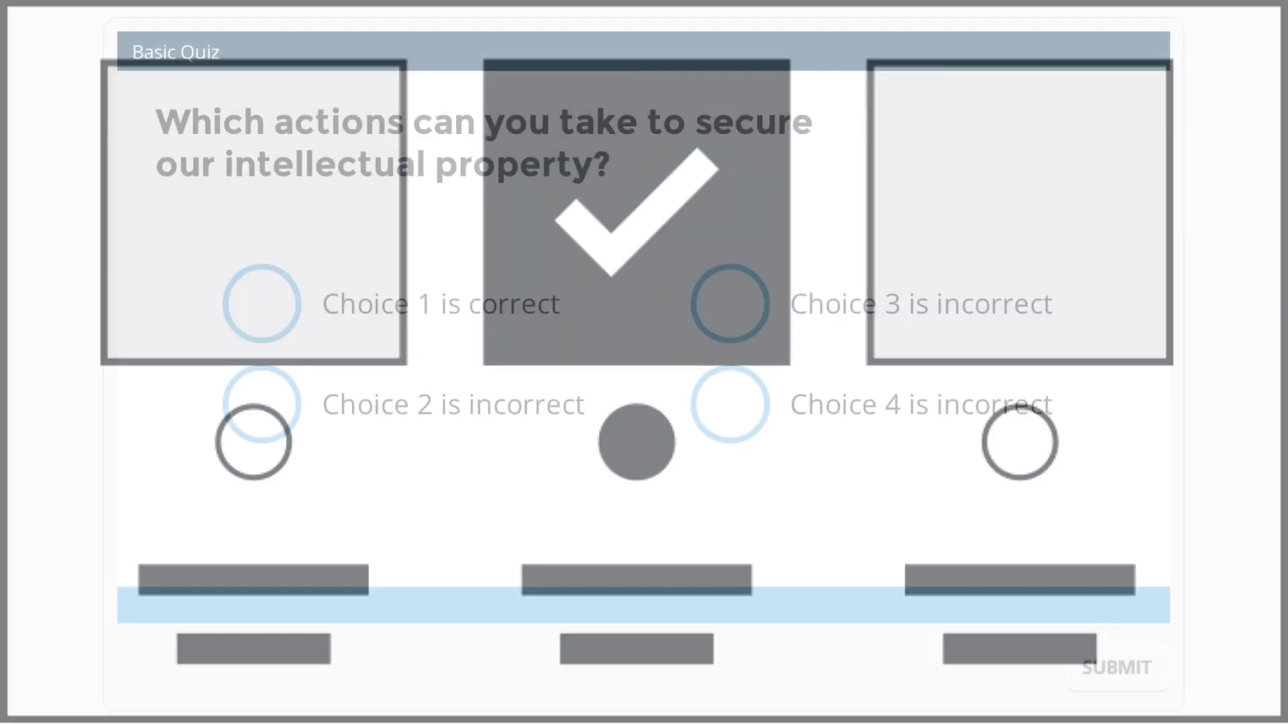
Answer the intellectual-property question with Choice 1, submit it, and continue past the Correct feedback
left_click(727, 303)
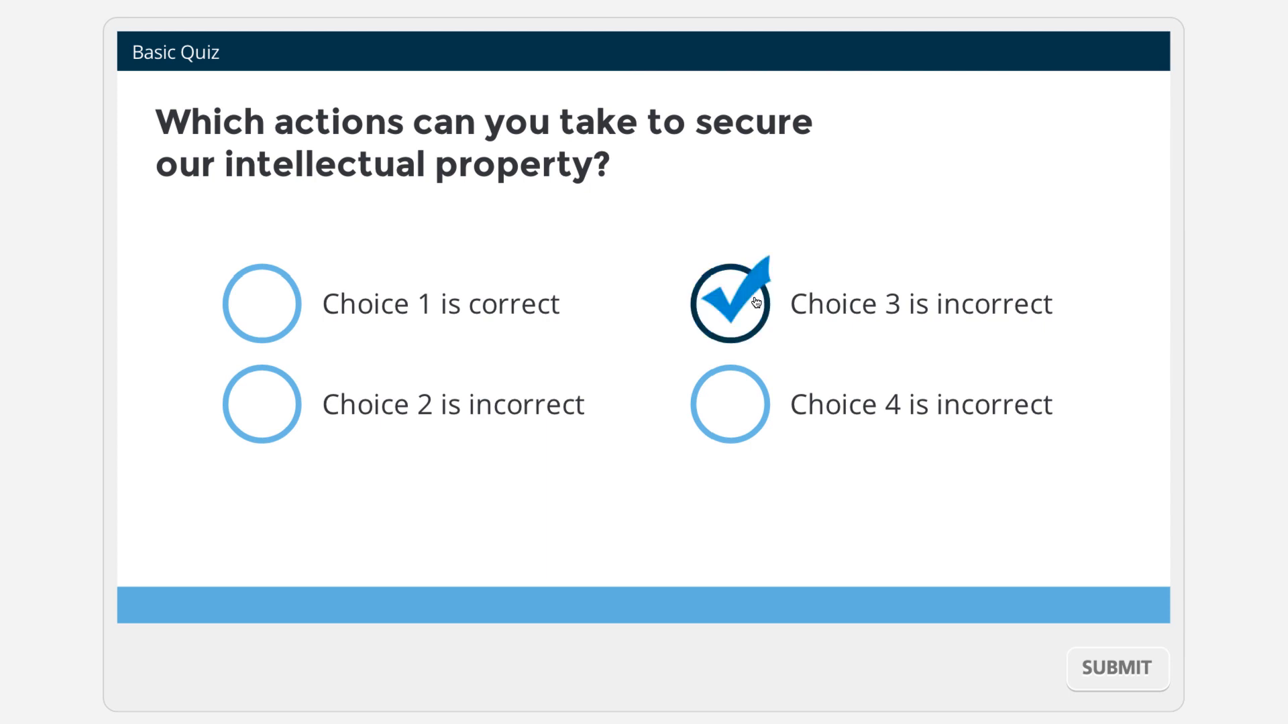
left_click(727, 404)
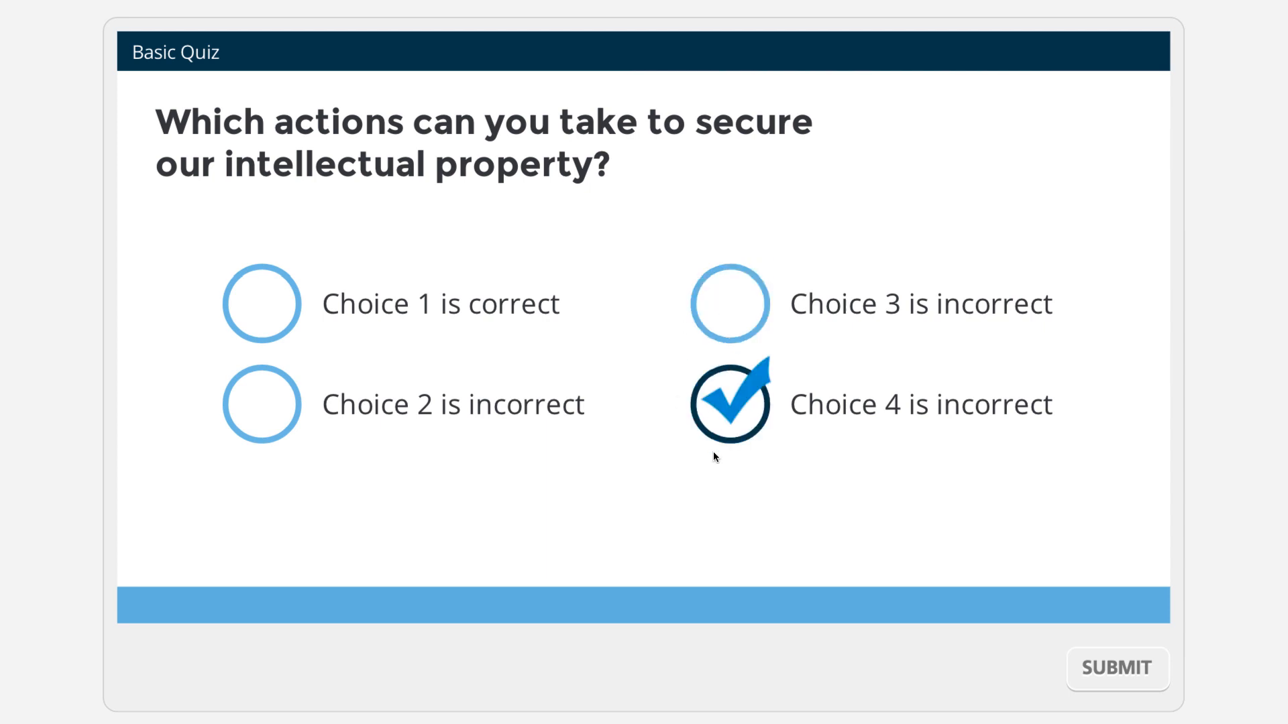
left_click(261, 305)
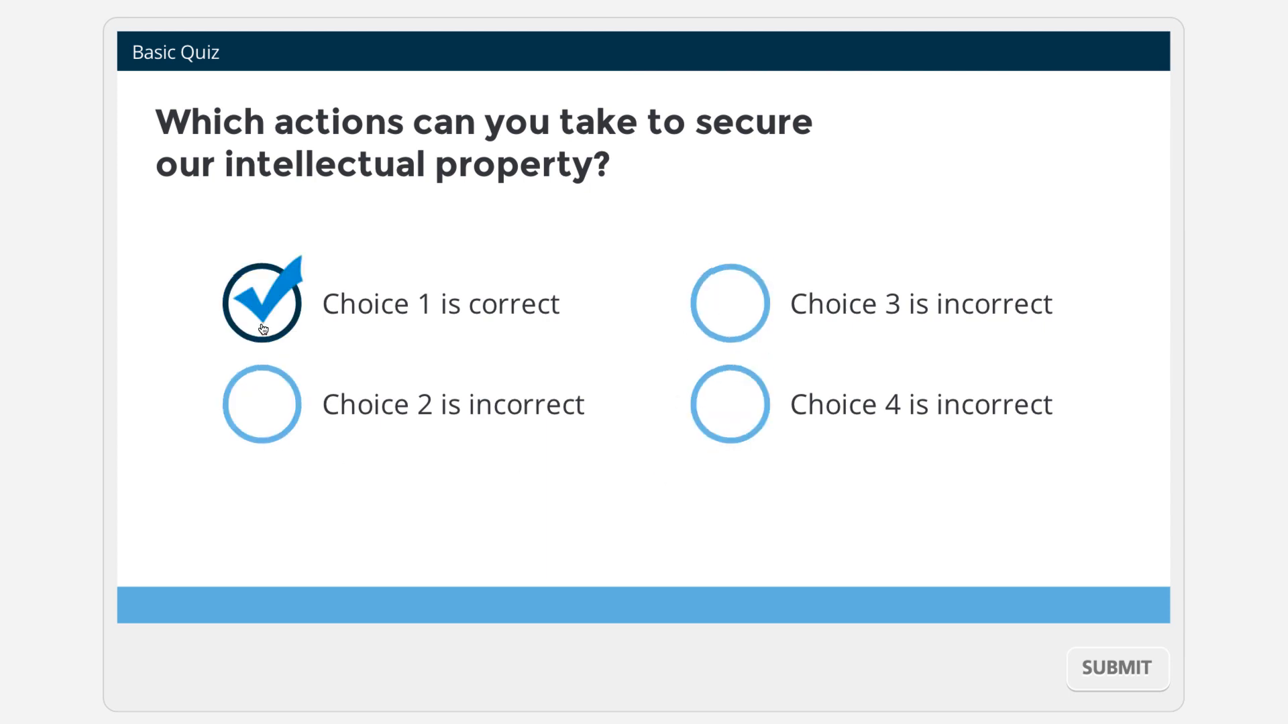
mouse_move(498, 530)
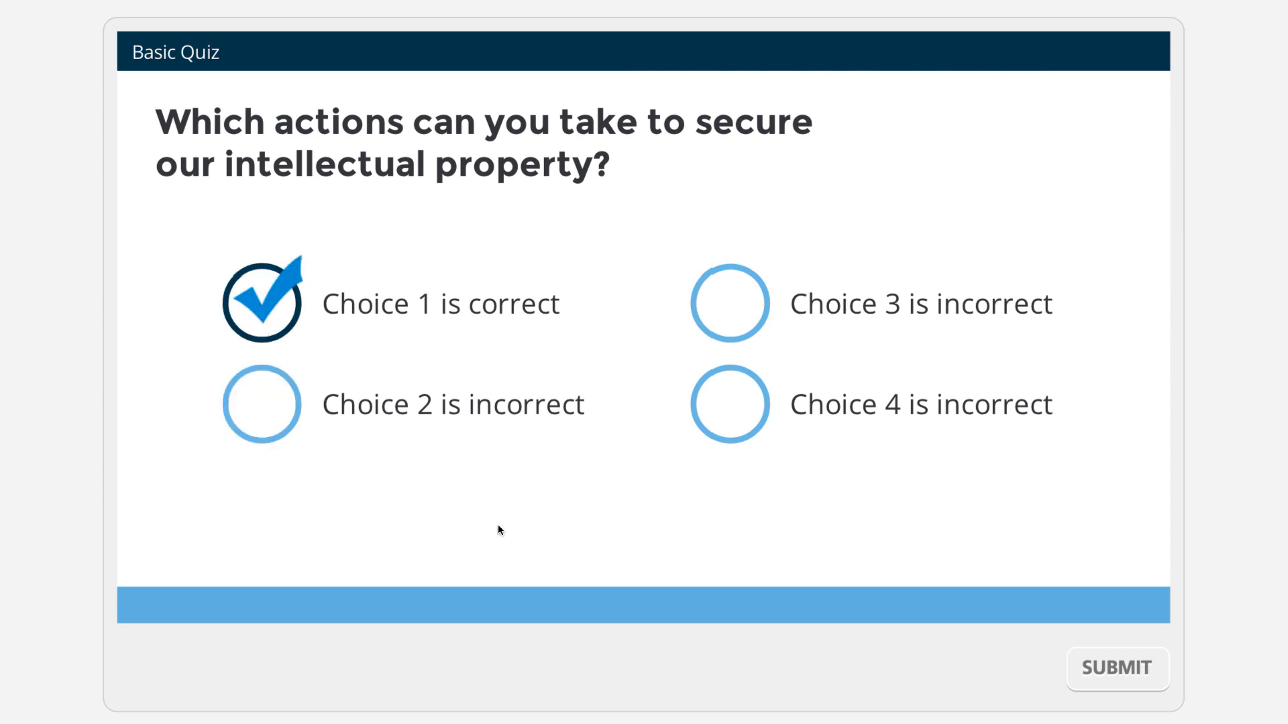
left_click(1115, 668)
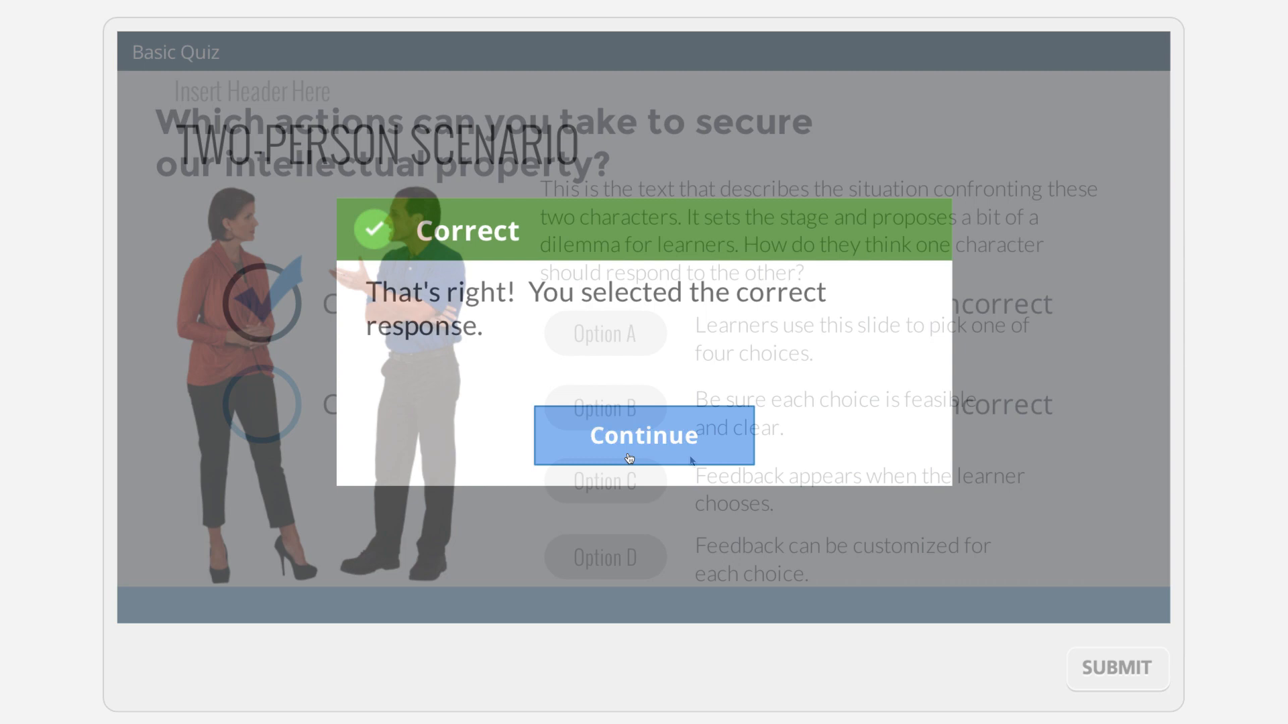
left_click(644, 434)
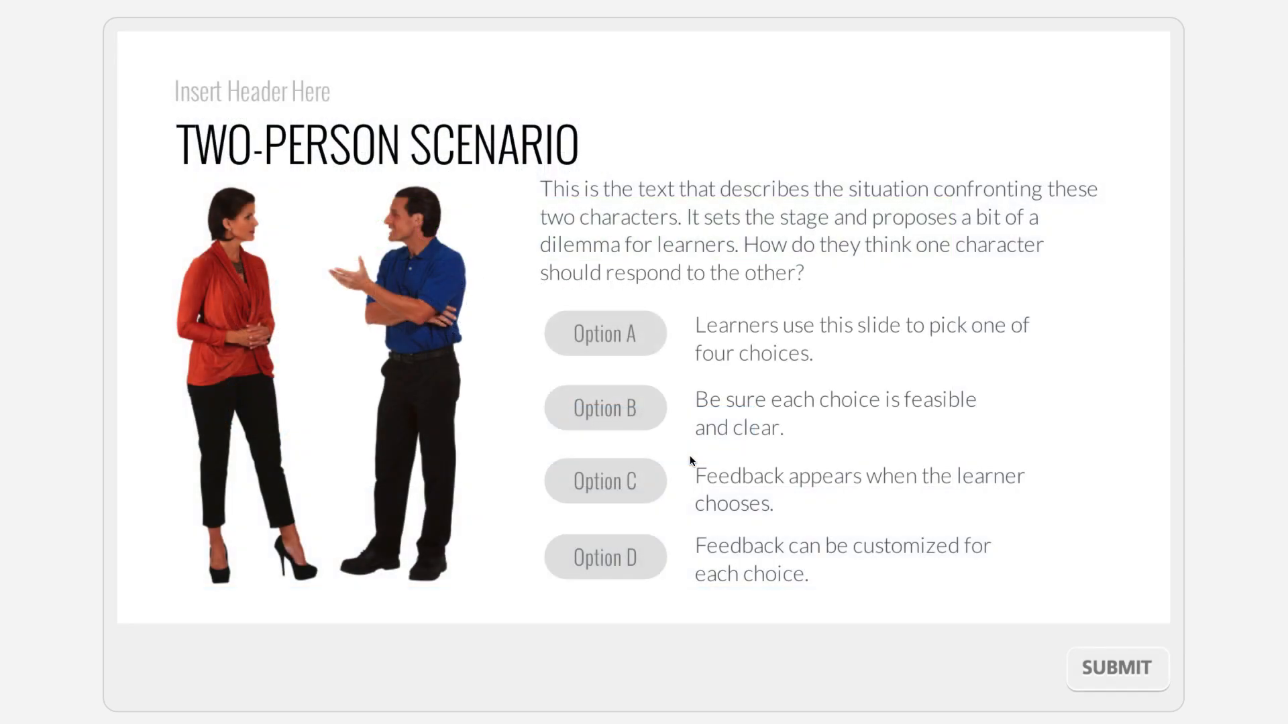
Answer the two-person scenario with Option A and continue past its feedback to the next slide
left_click(605, 482)
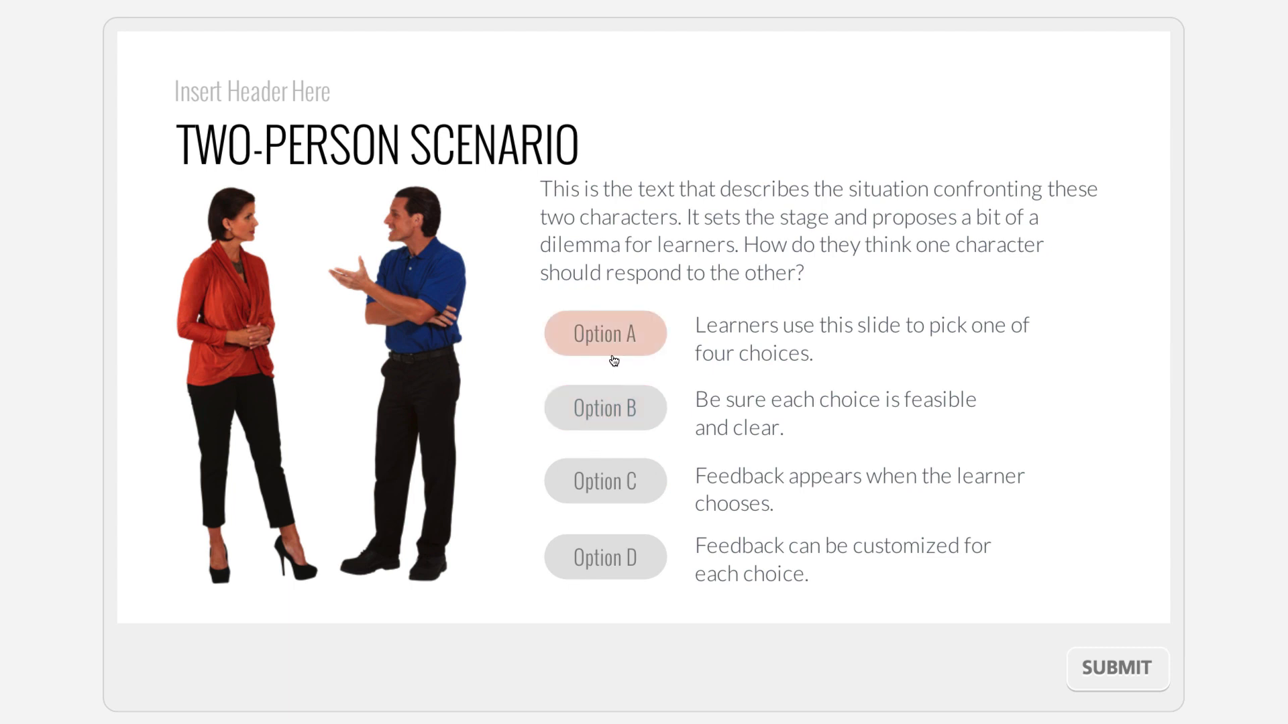
left_click(605, 480)
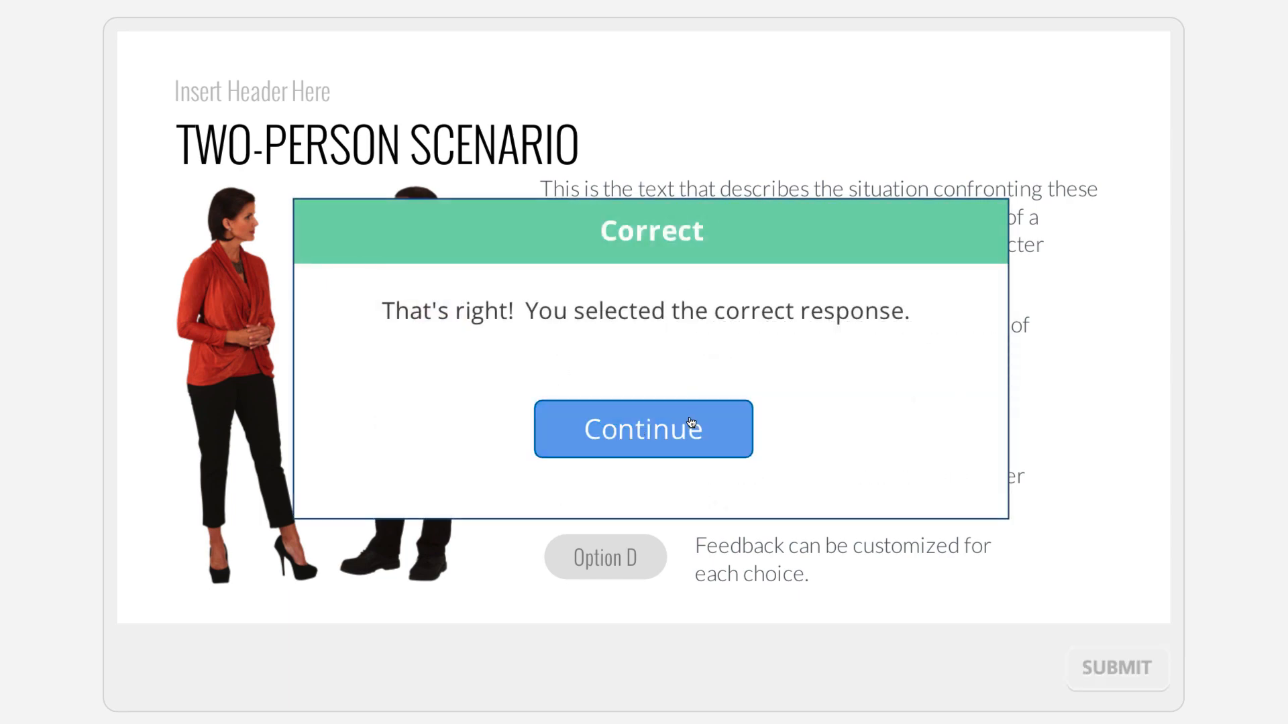
left_click(643, 430)
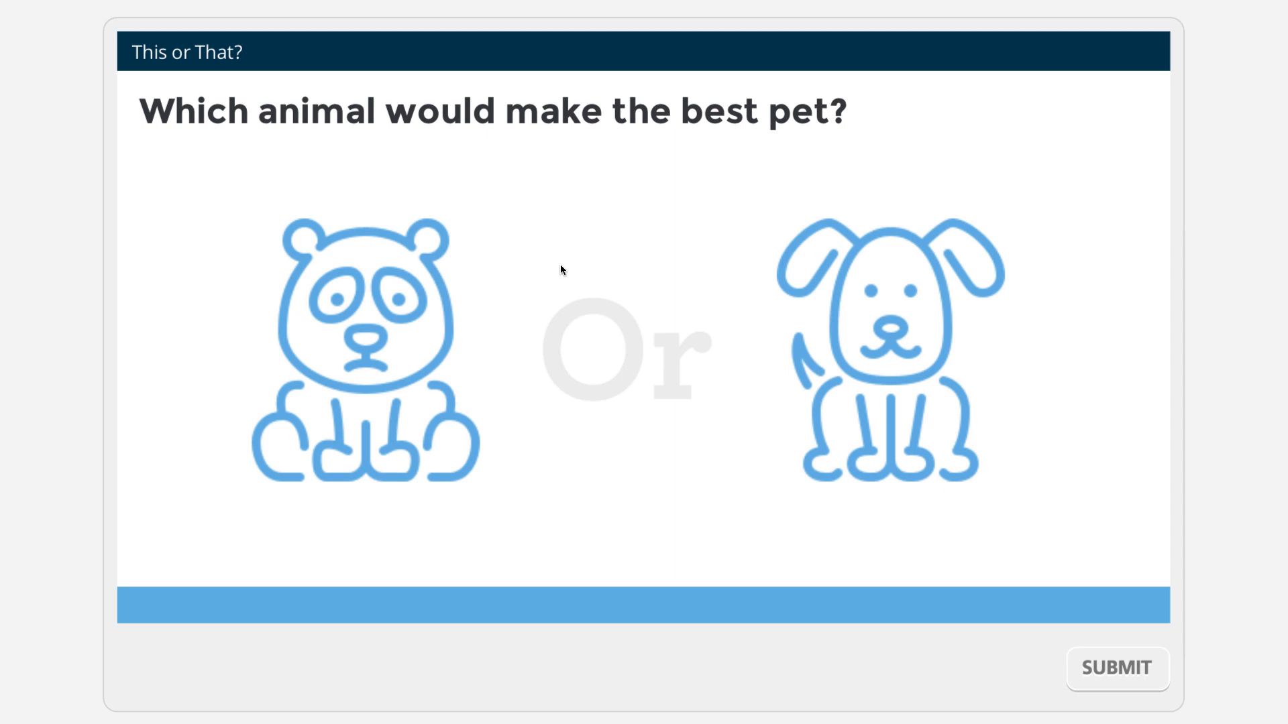
Try the panda, then pick the dog as the best pet to get the 'Good choice!' feedback
left_click(364, 353)
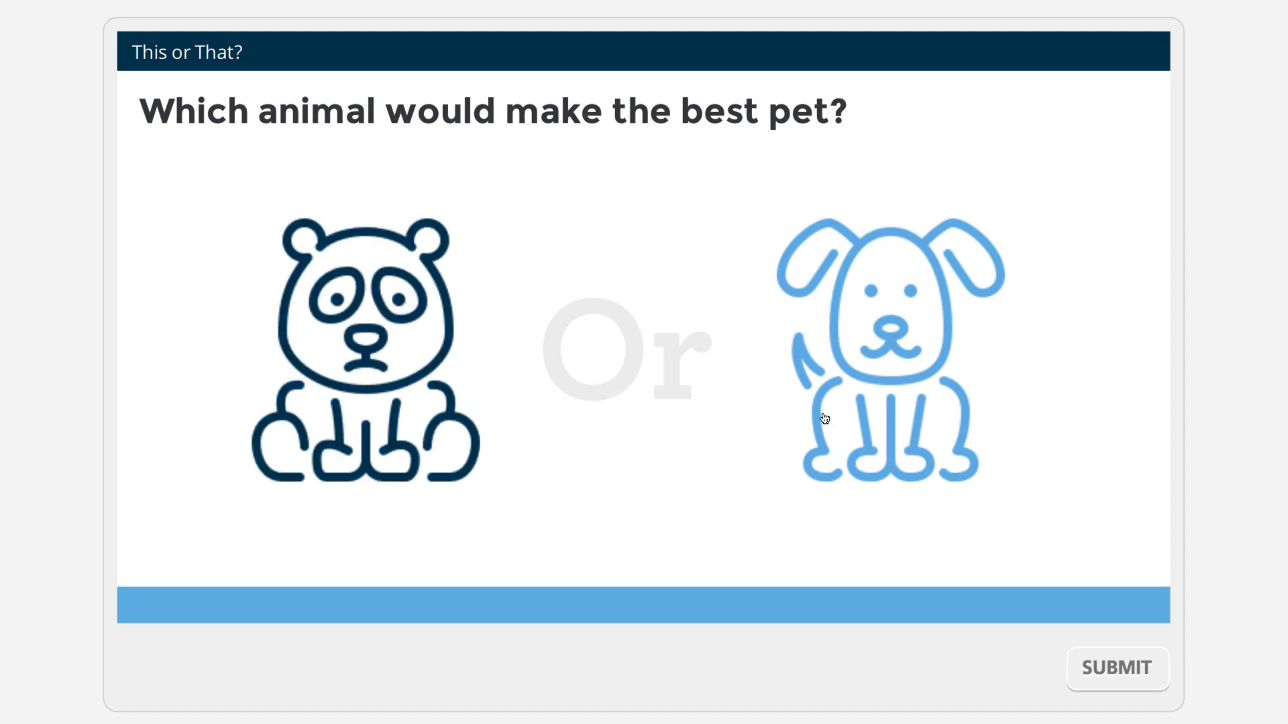
left_click(883, 345)
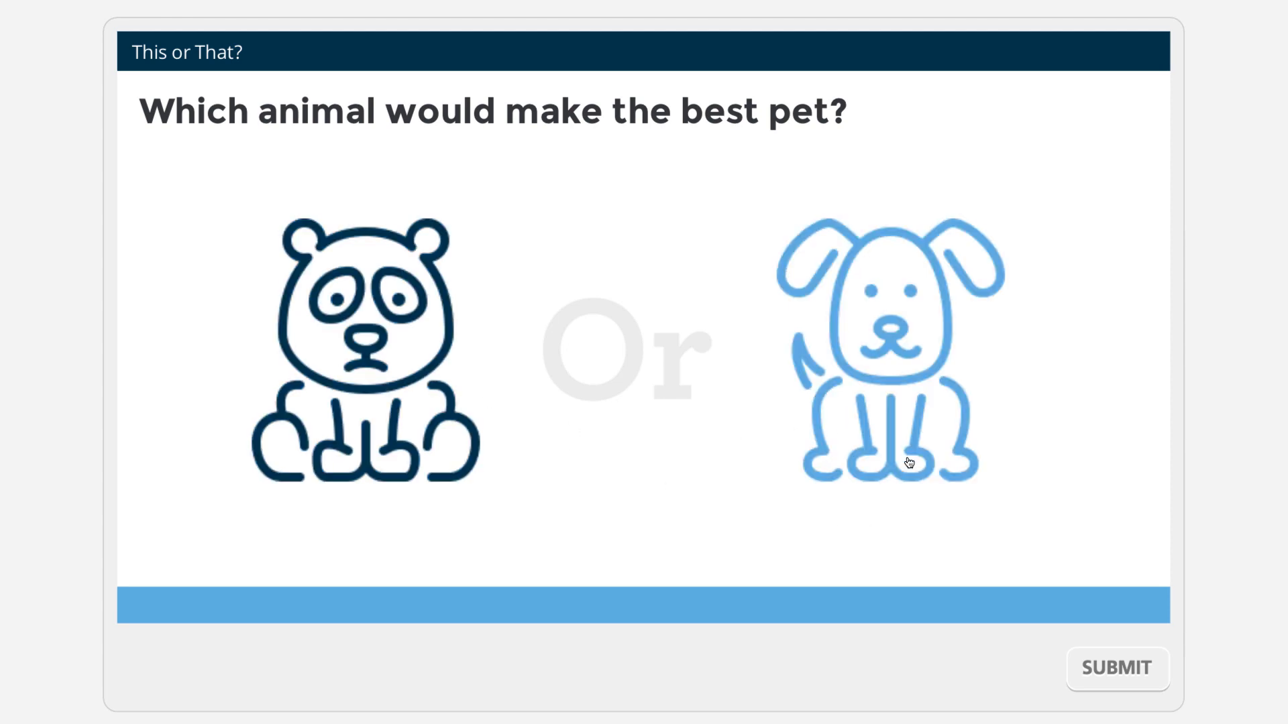
left_click(887, 344)
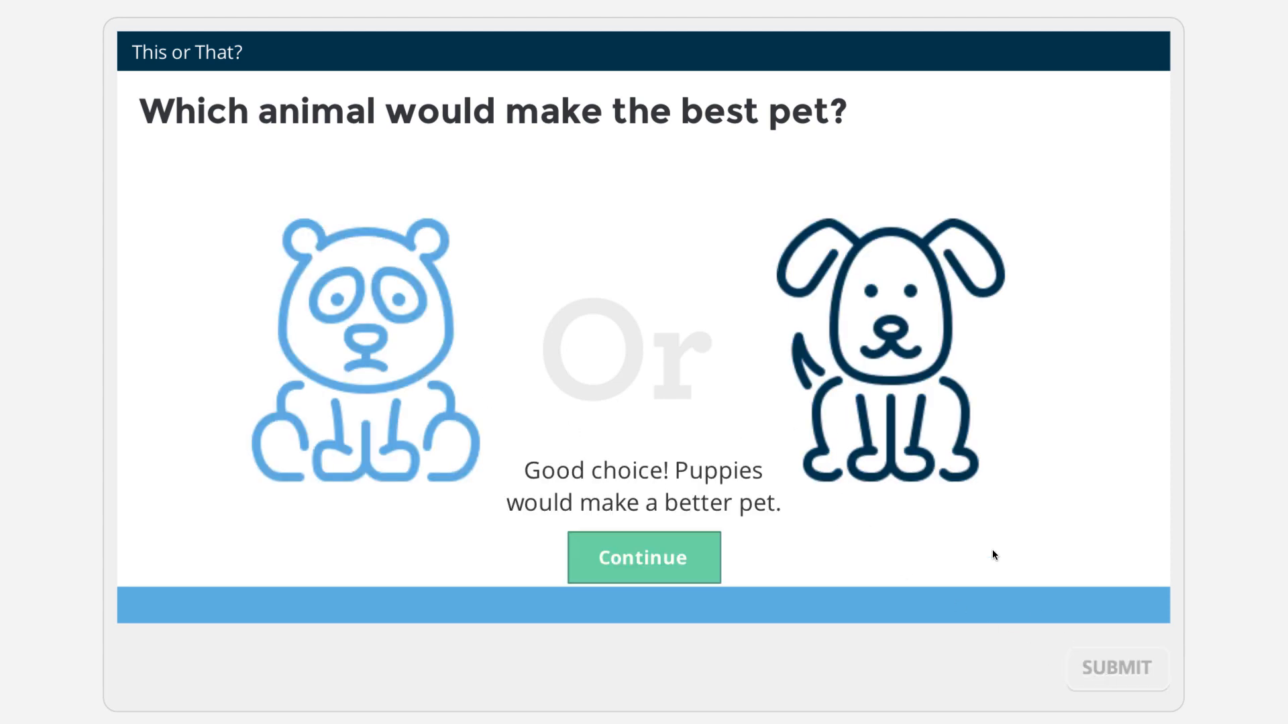
mouse_move(916, 577)
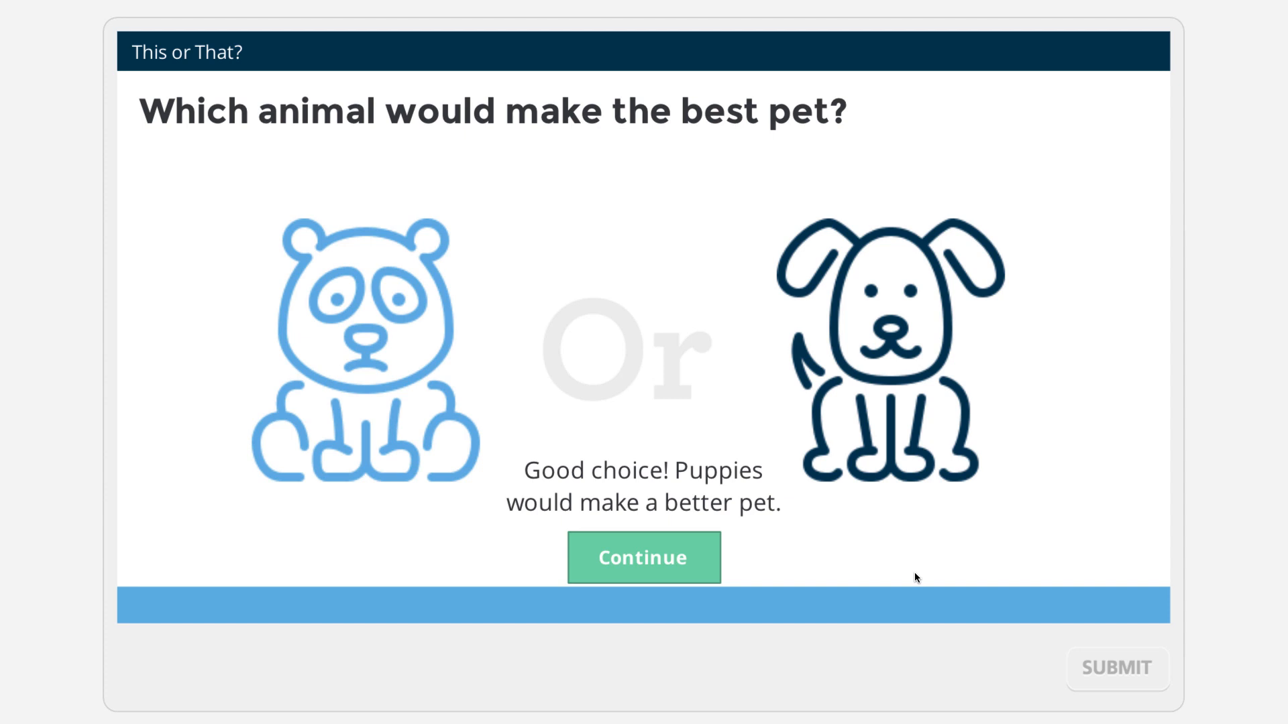
mouse_move(739, 572)
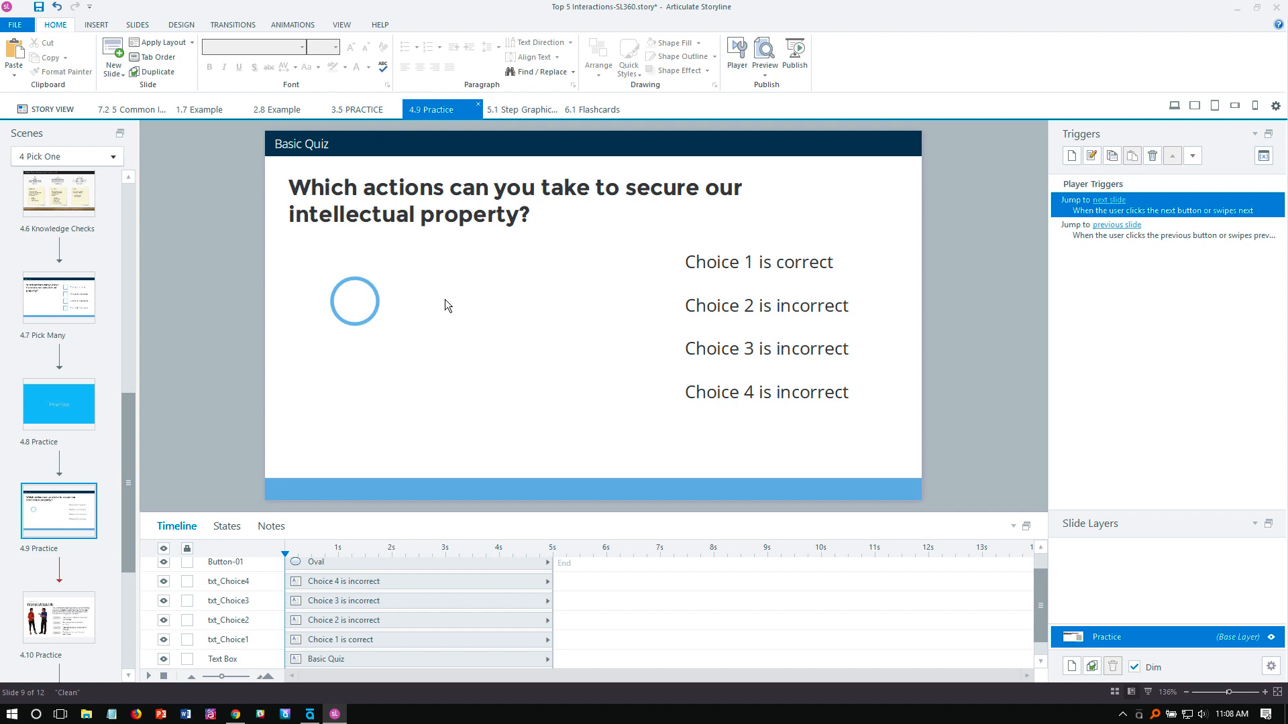
Review the circle button's Normal and checkmarked Selected states in Edit States without changing them
left_click(354, 301)
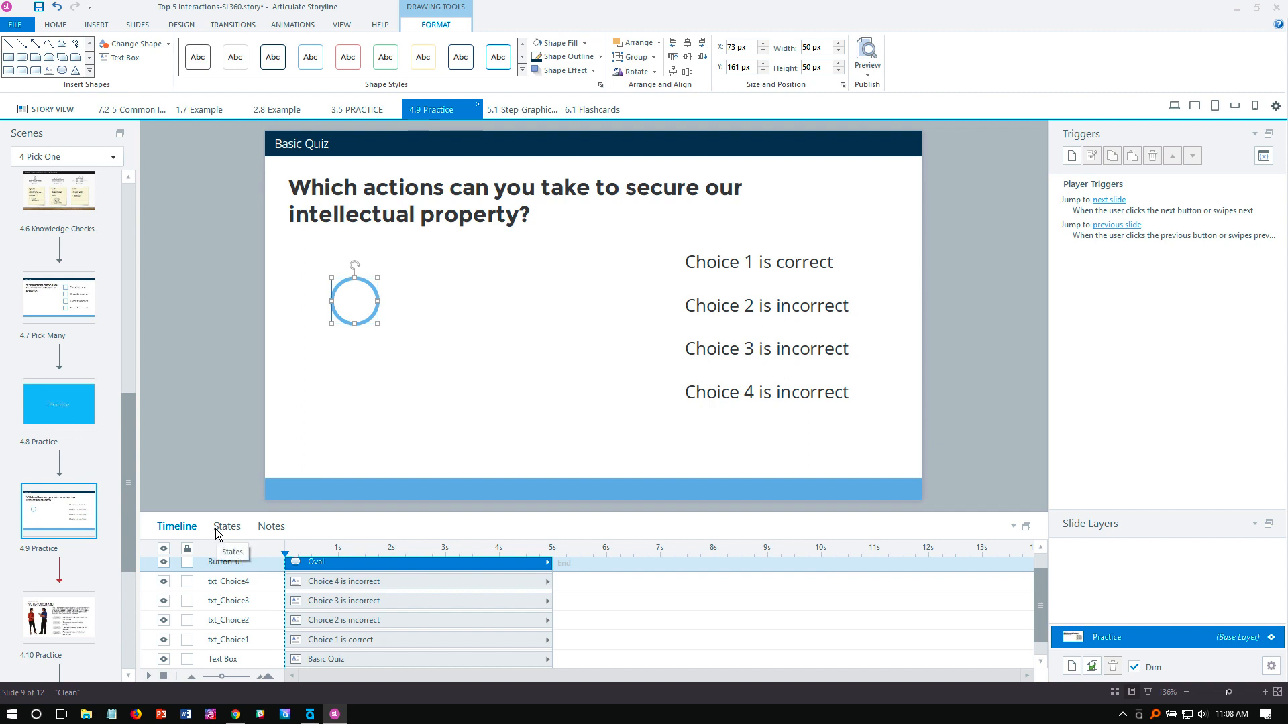
left_click(227, 526)
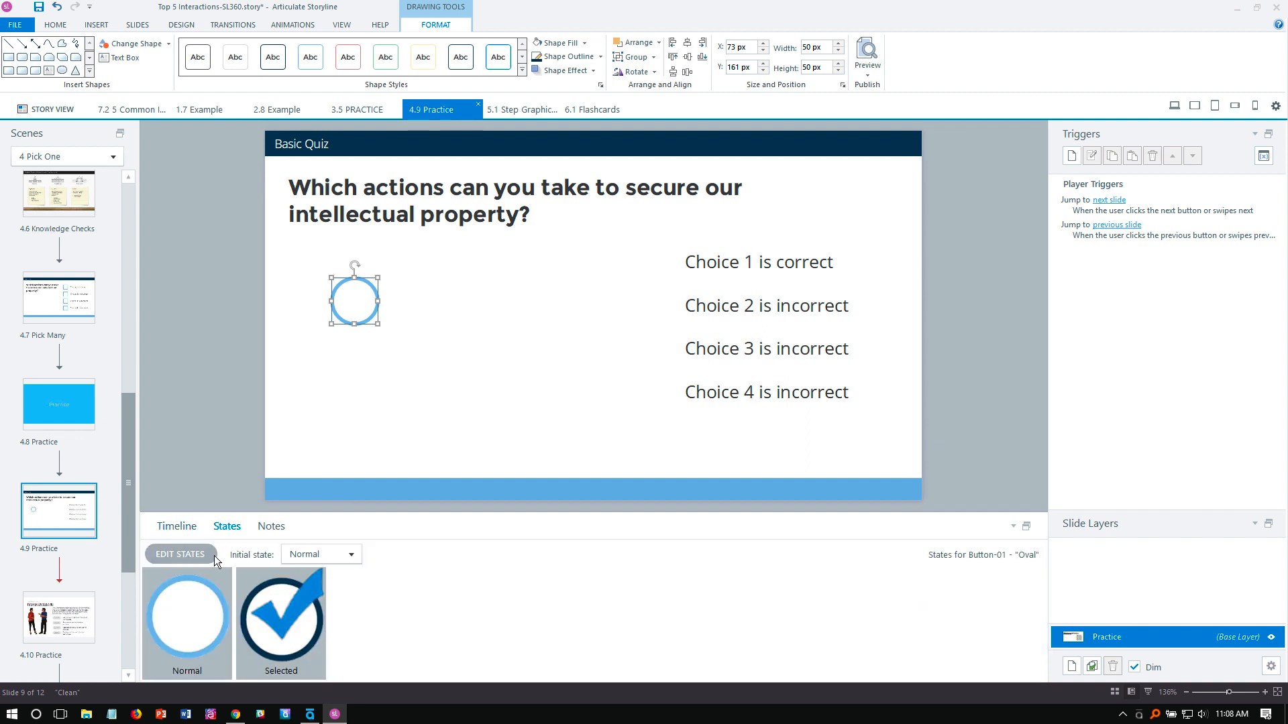
left_click(281, 614)
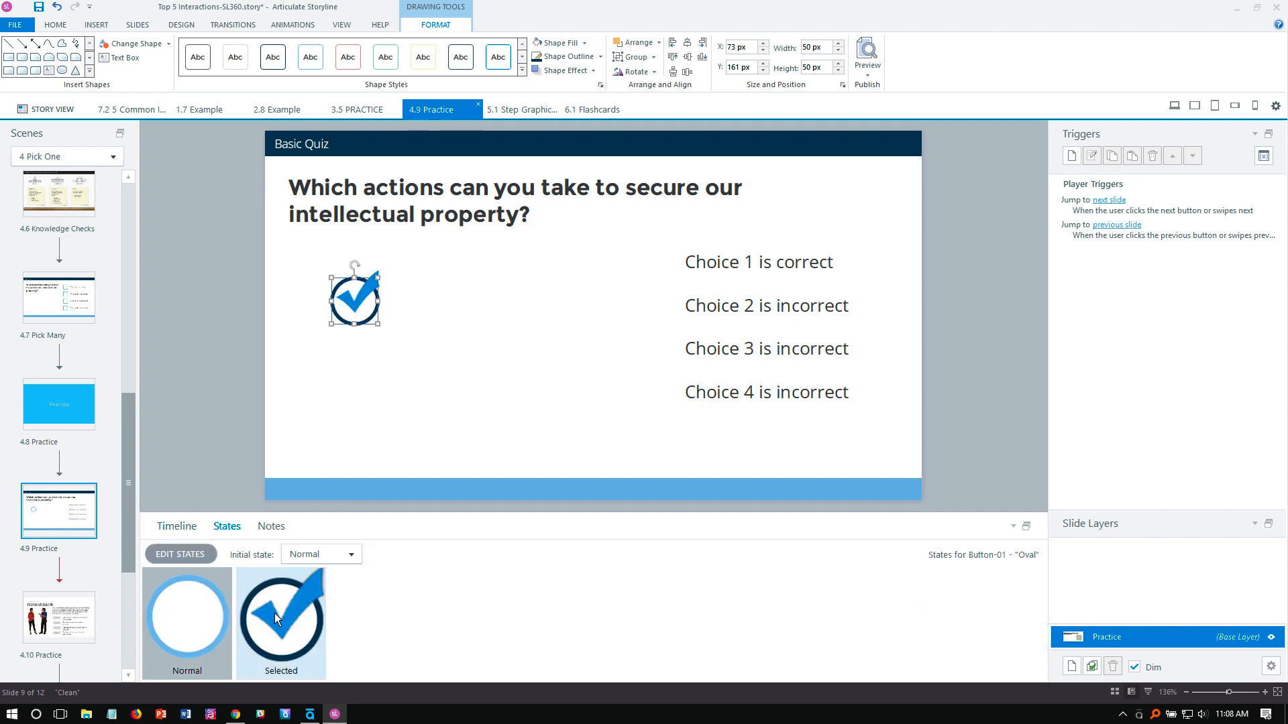
left_click(180, 554)
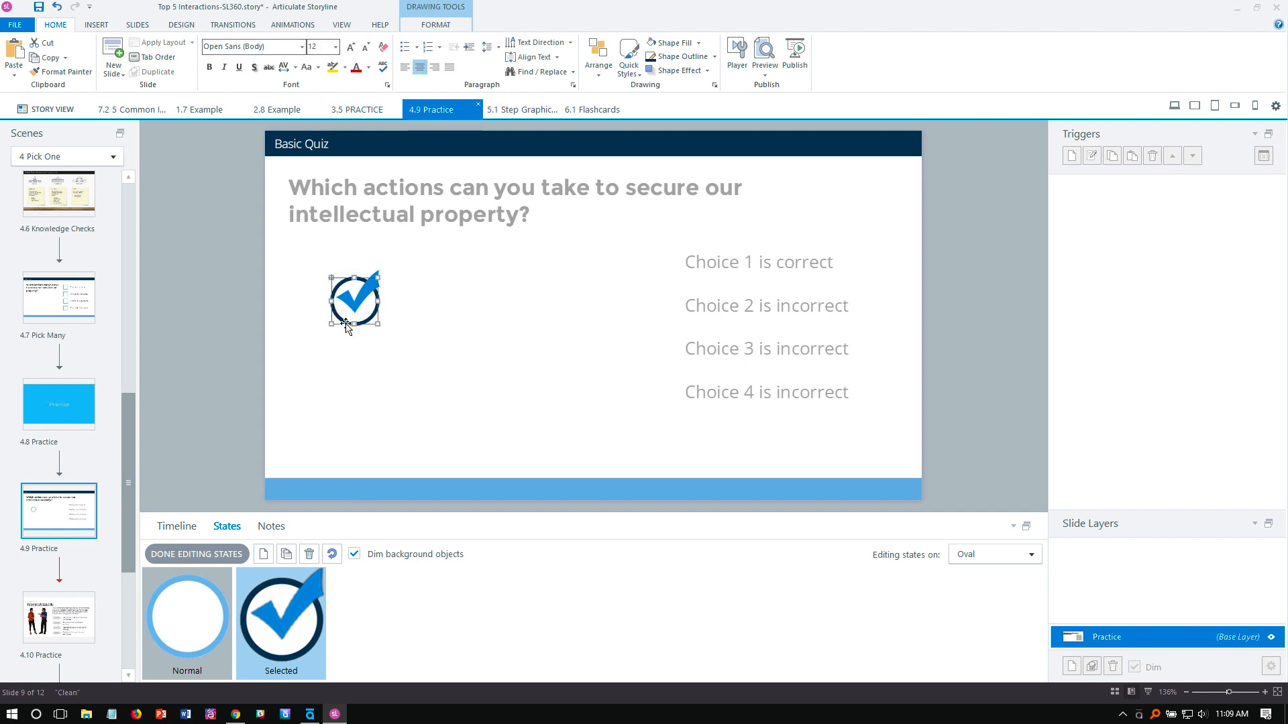
left_click(196, 554)
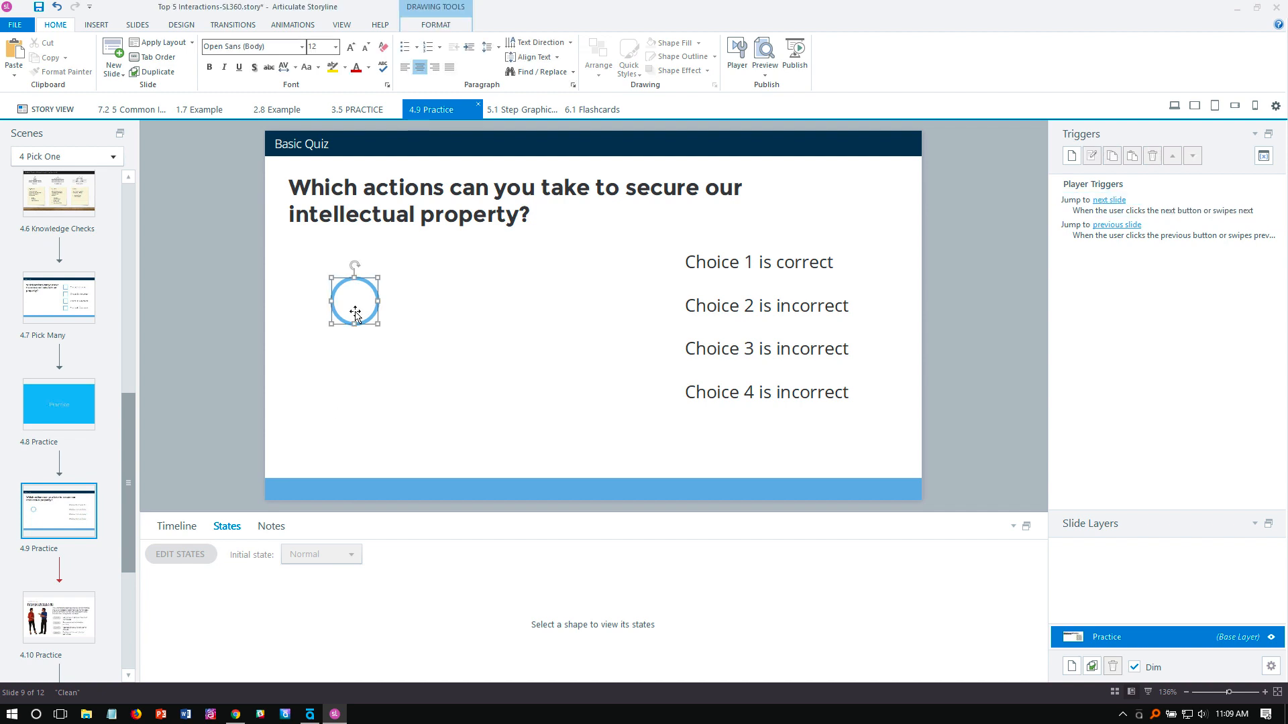
Duplicate the circle below the first and rename the new timeline entries Button-02 to Button-04
left_click(176, 526)
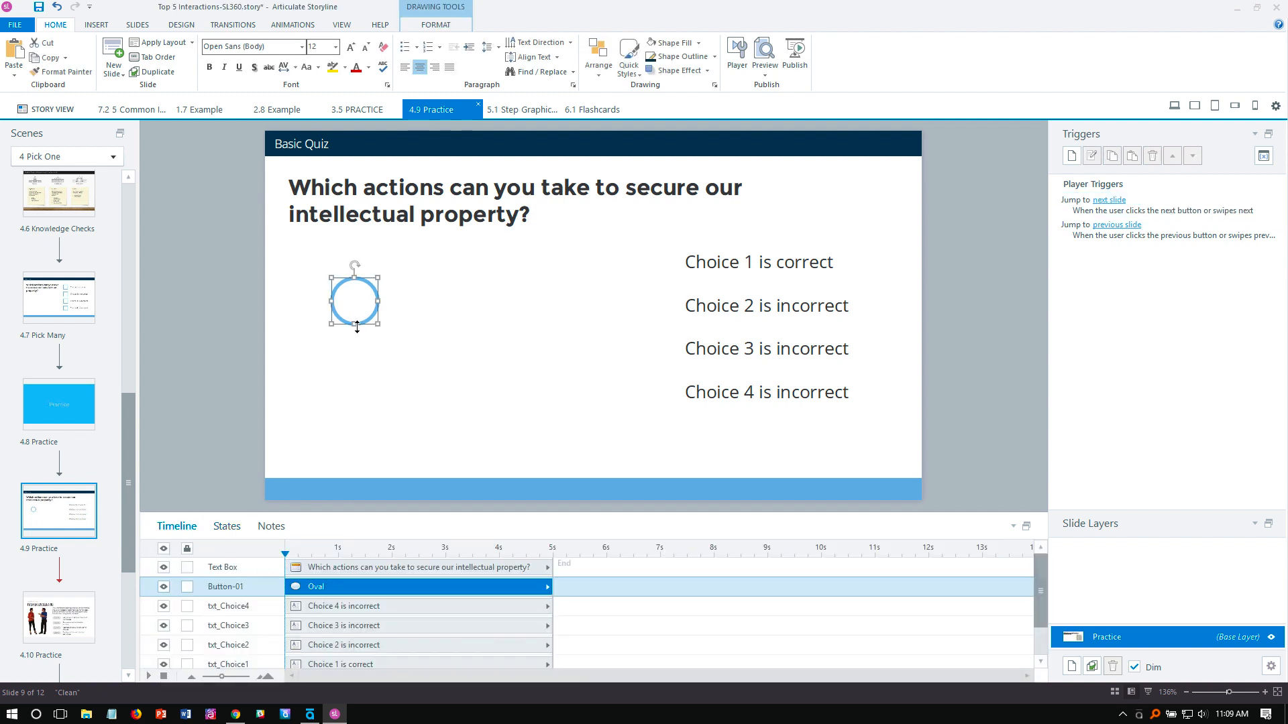
left_click_drag(353, 298, 361, 374)
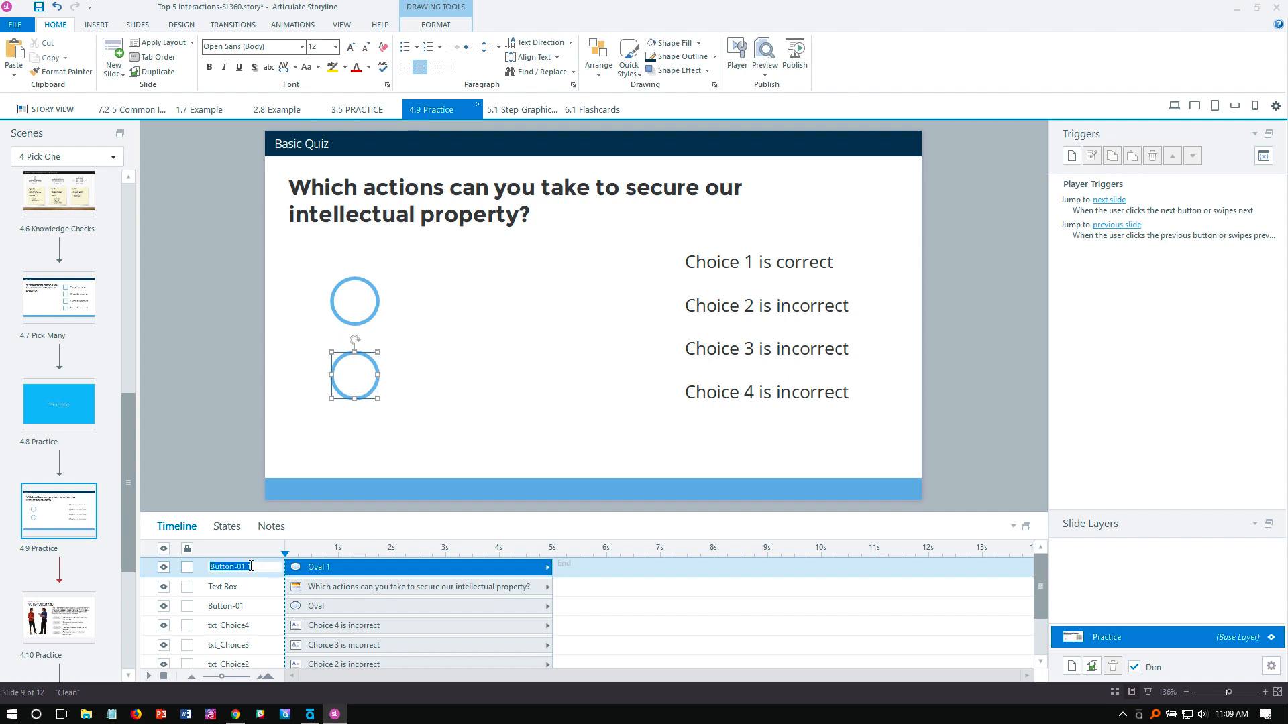
type("Button")
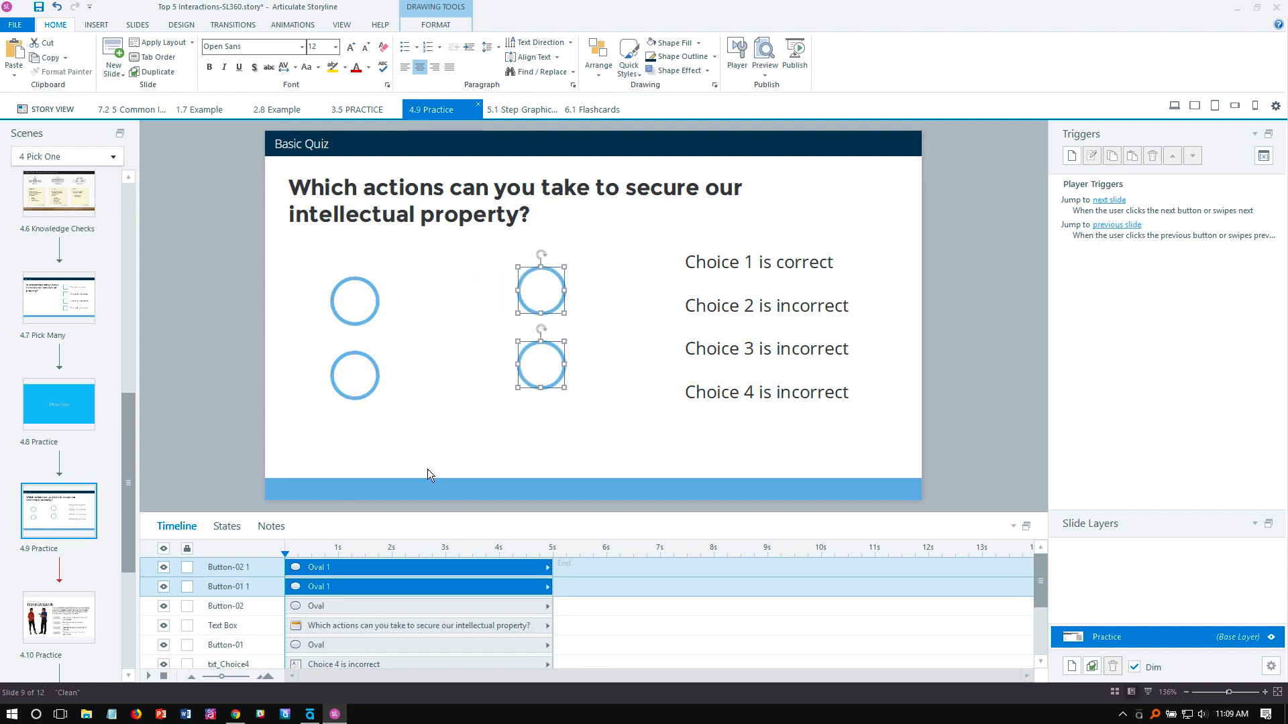
double_click(234, 566)
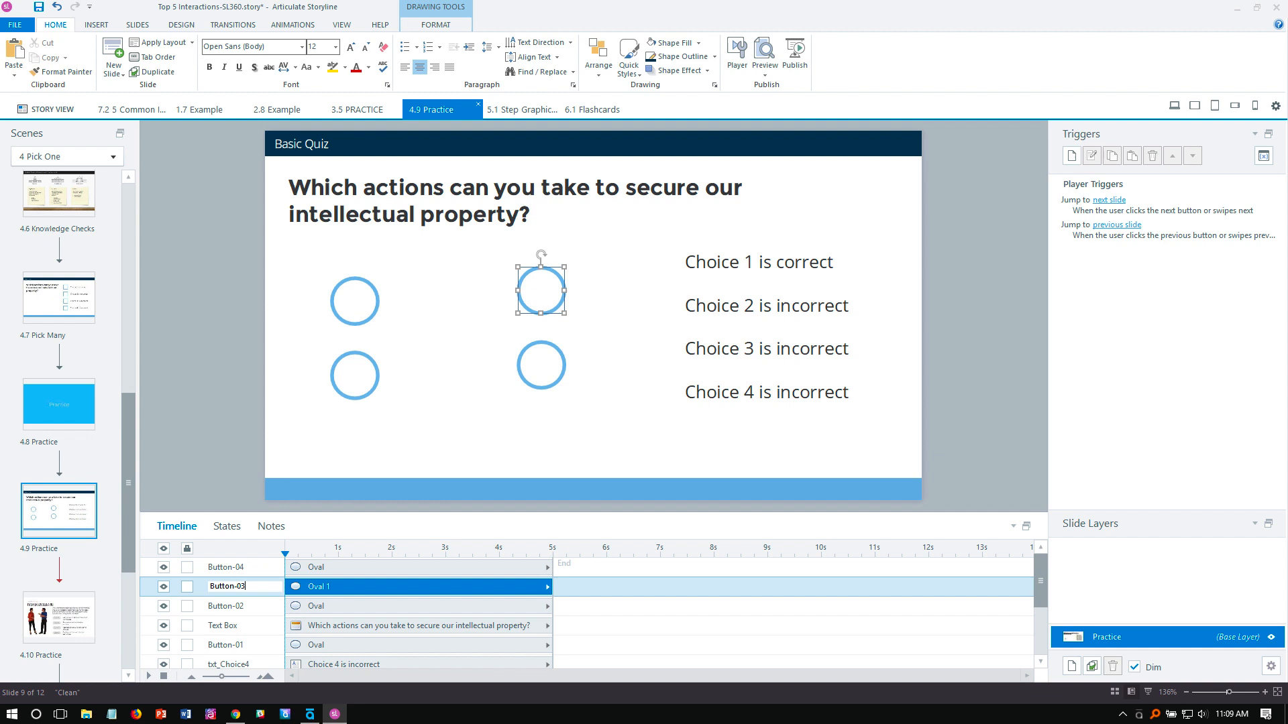
Move the Choice 1 and Choice 2 texts beside their circles into the two-column layout
left_click_drag(541, 287, 591, 380)
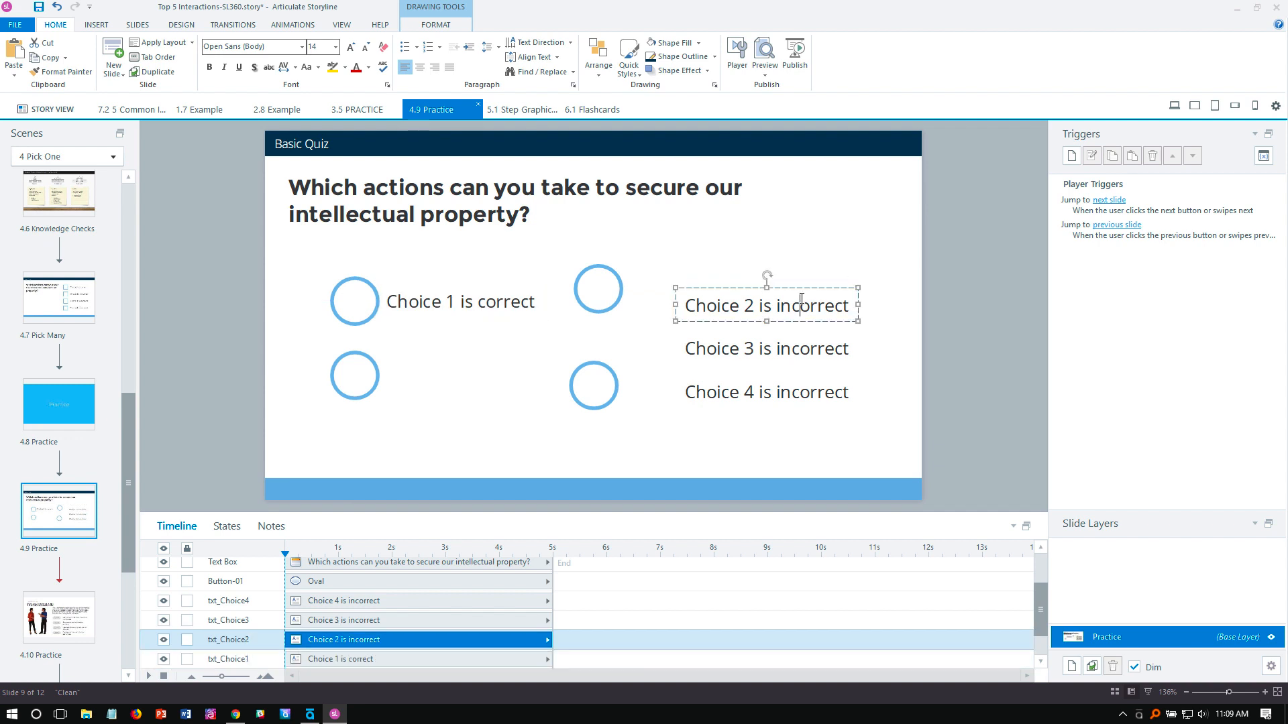
left_click_drag(766, 304, 489, 378)
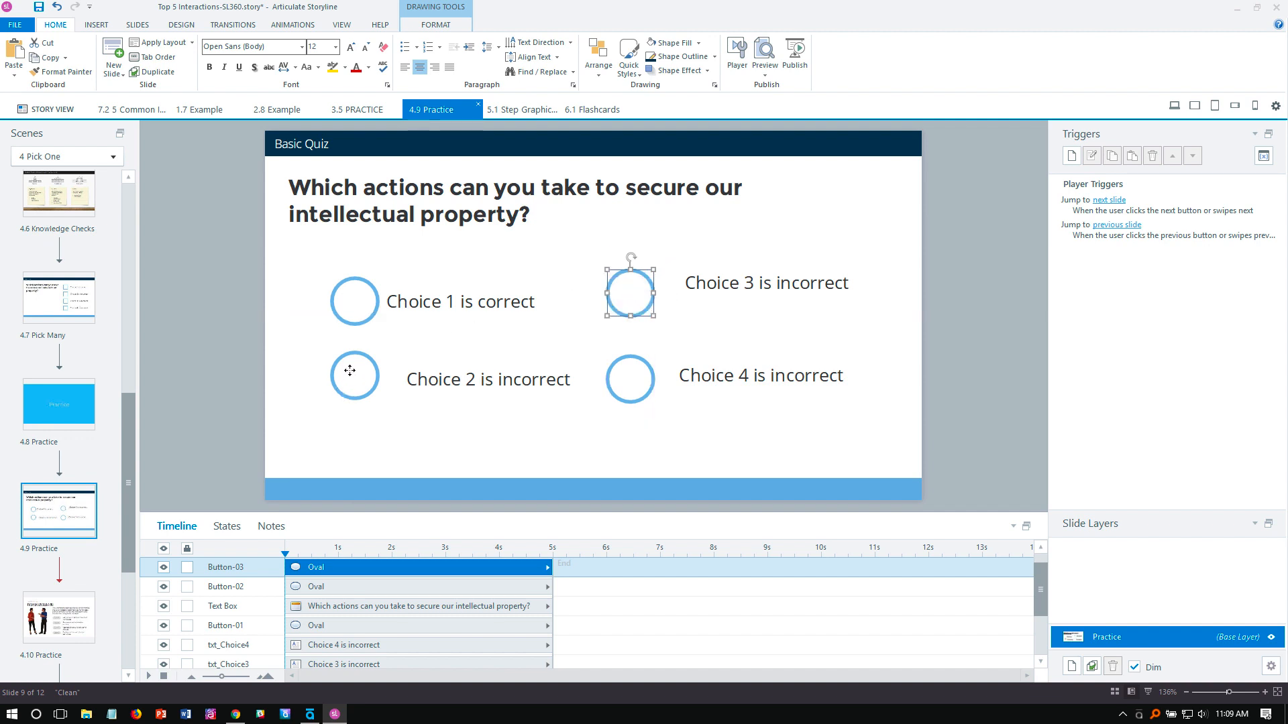
left_click(355, 376)
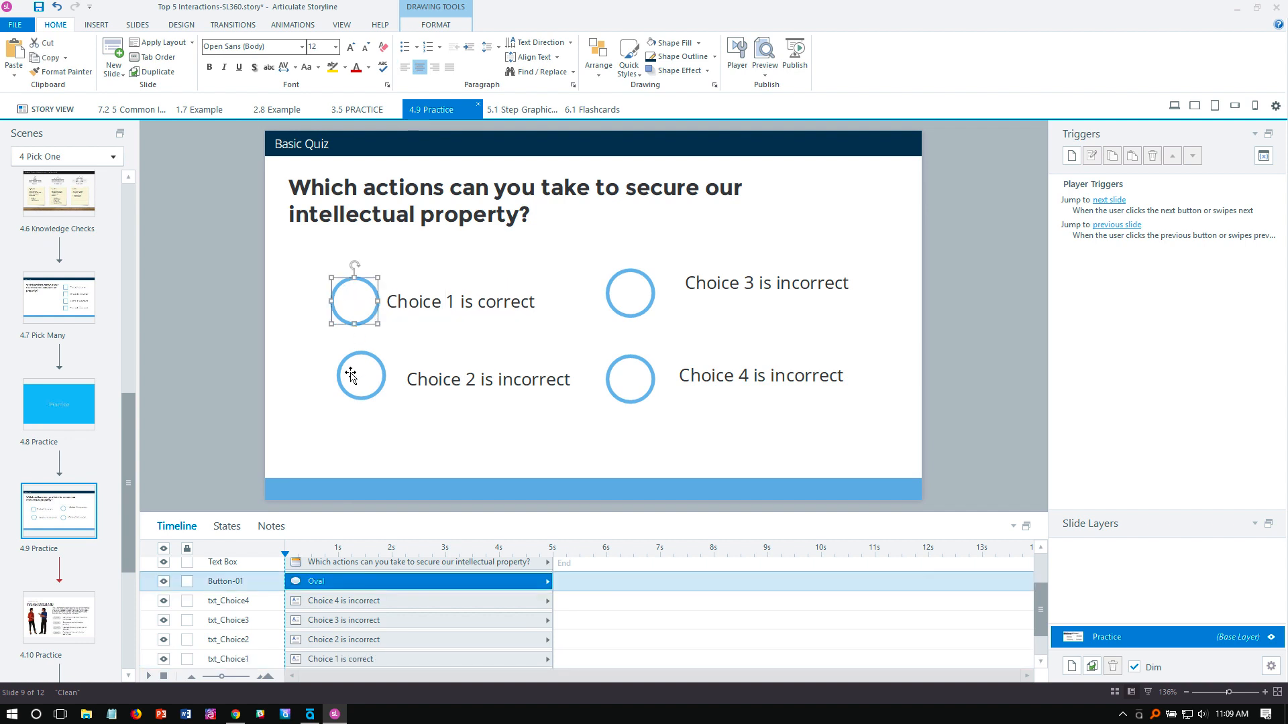
left_click(361, 375)
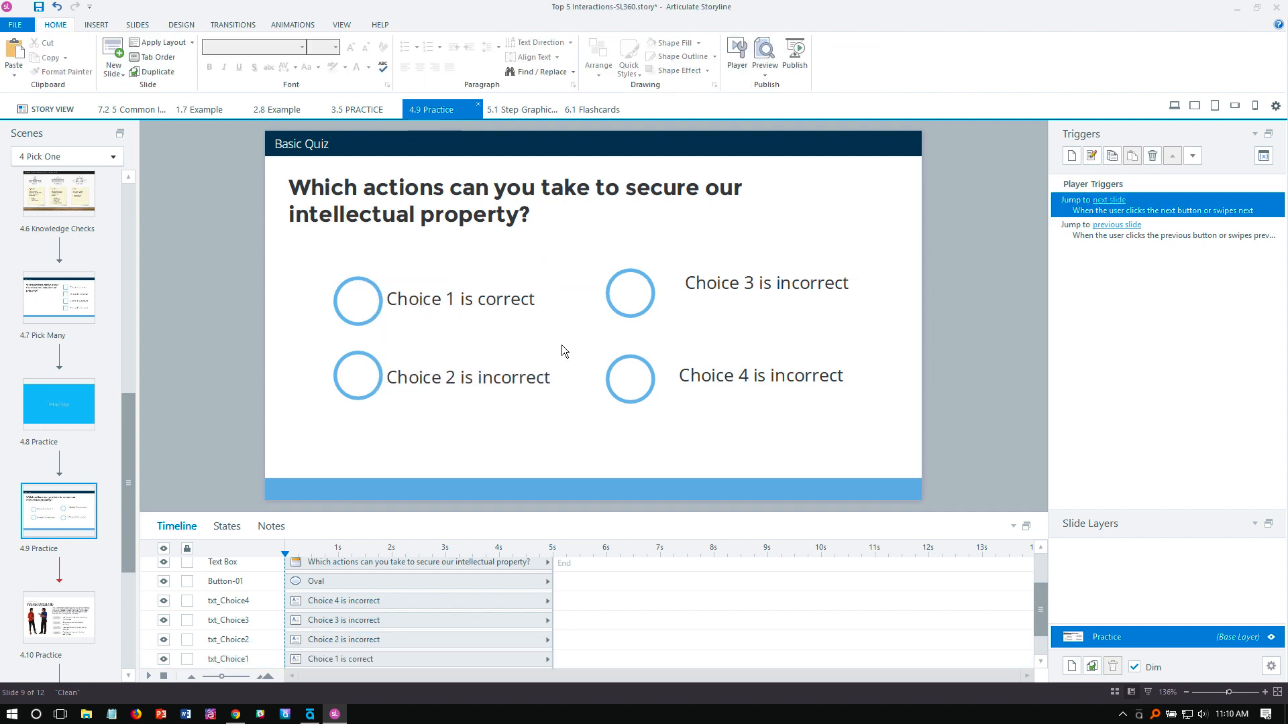
mouse_move(631, 294)
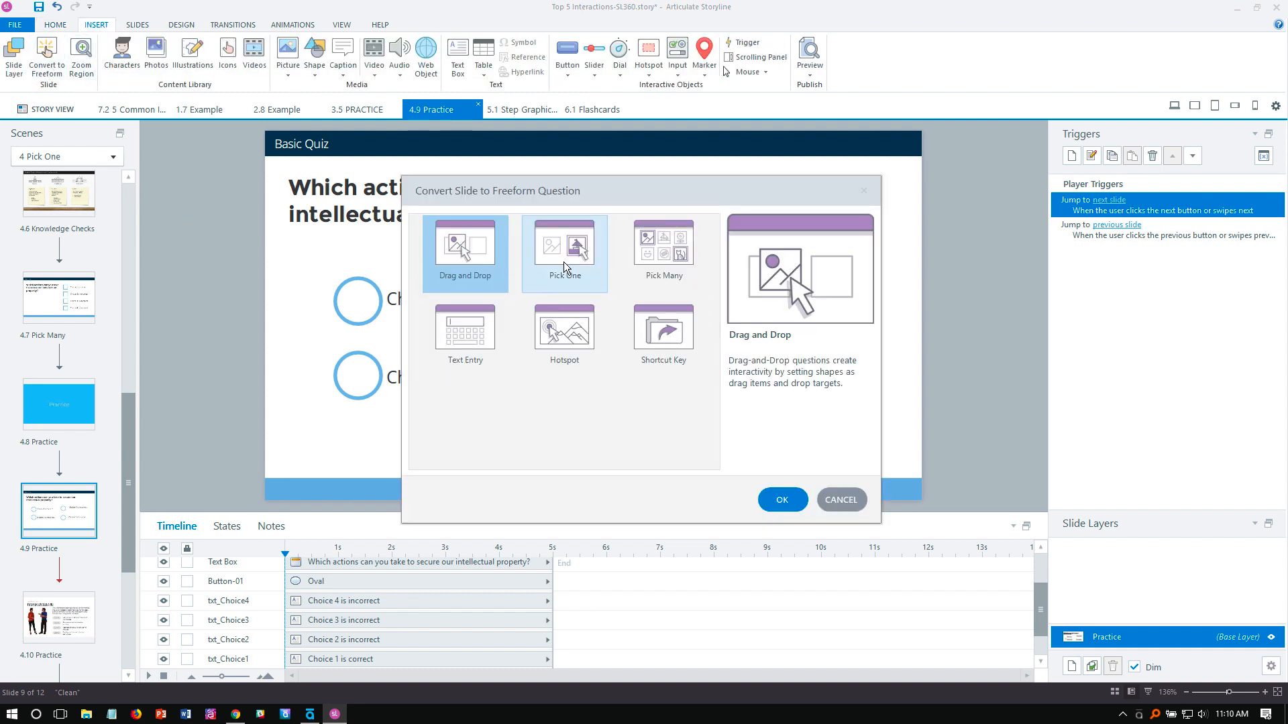
Convert the slide to a Pick One freeform question
left_click(781, 499)
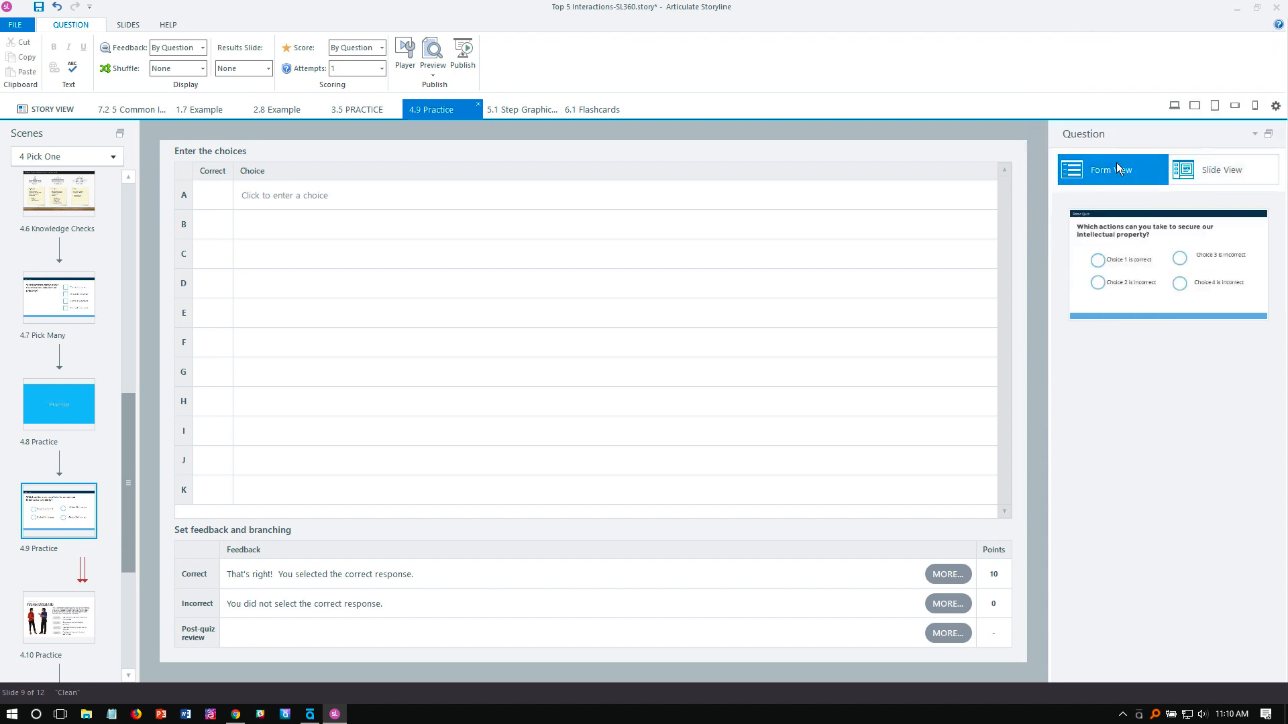
Assign Button-01 through Button-04 as choices A–D and mark choice A (Button-01) as correct
left_click(329, 196)
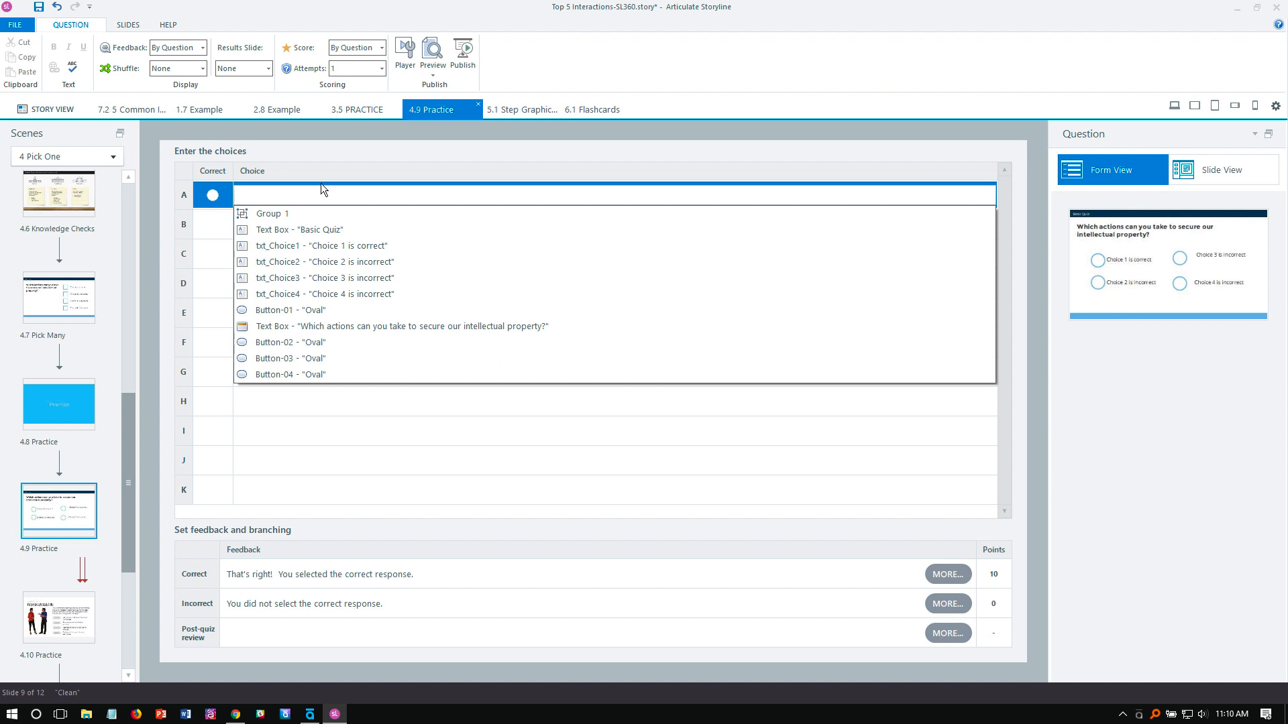
left_click(290, 310)
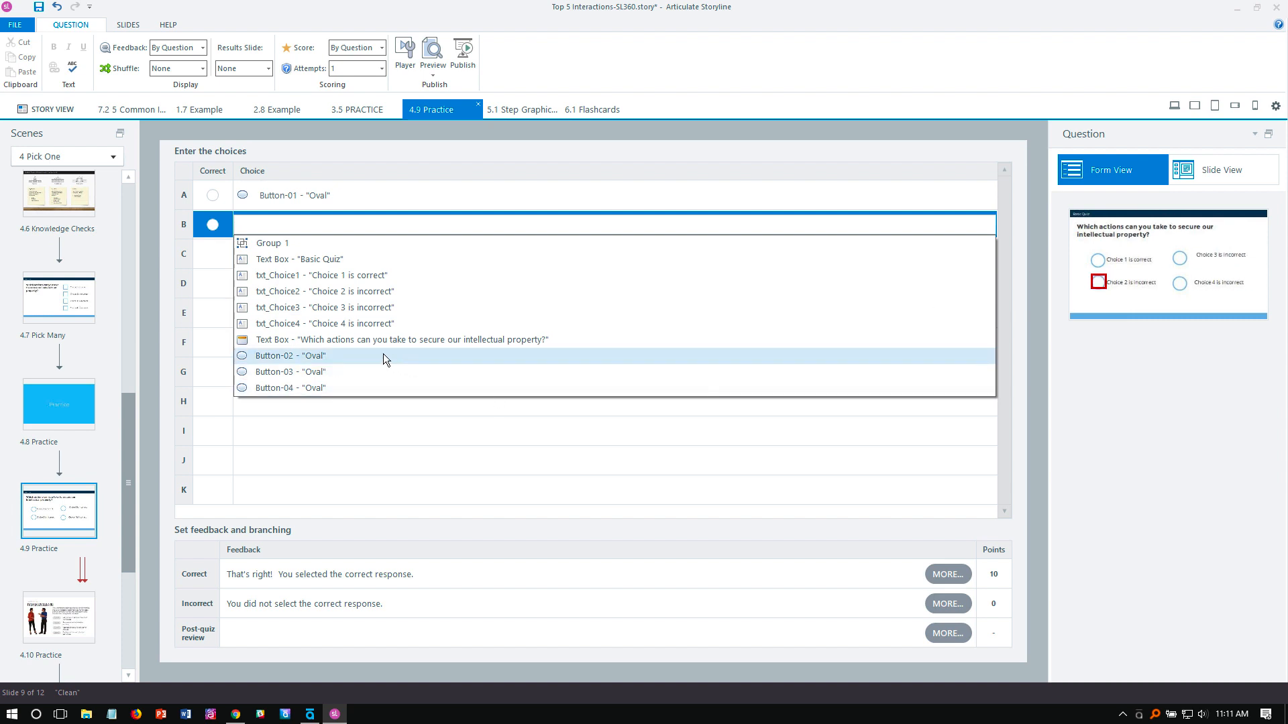
left_click(290, 356)
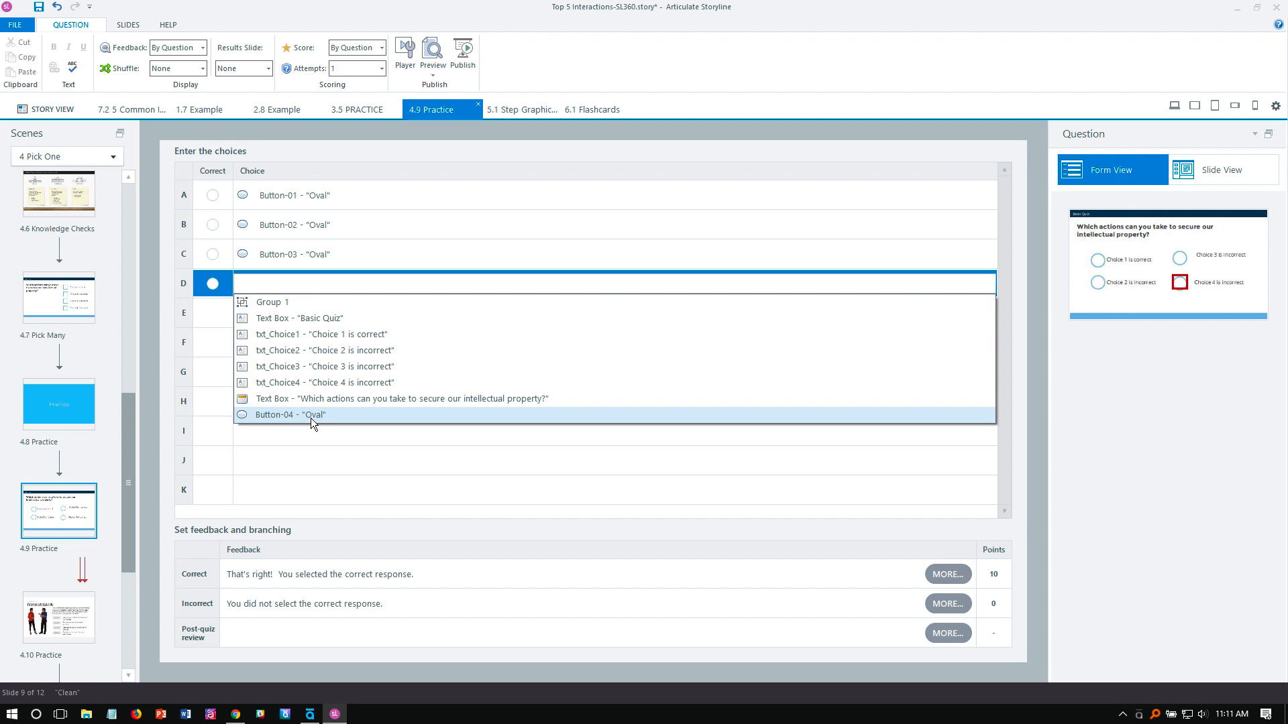
left_click(288, 415)
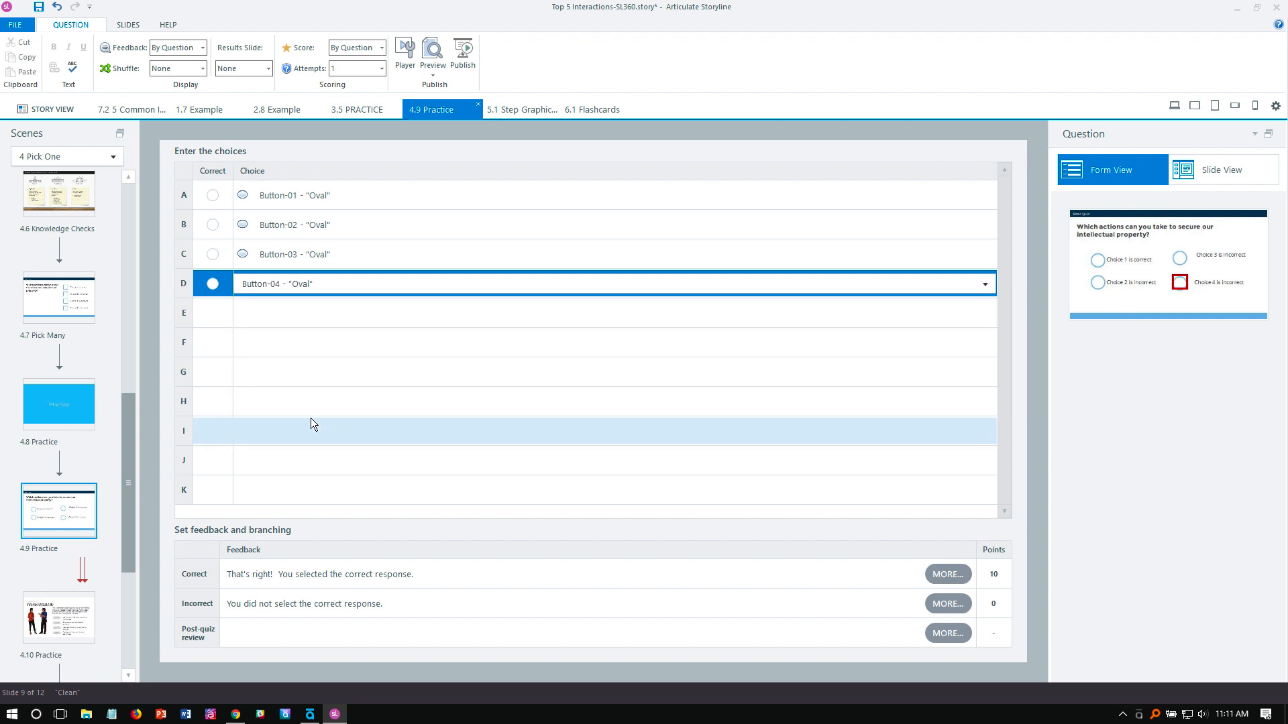
left_click(213, 195)
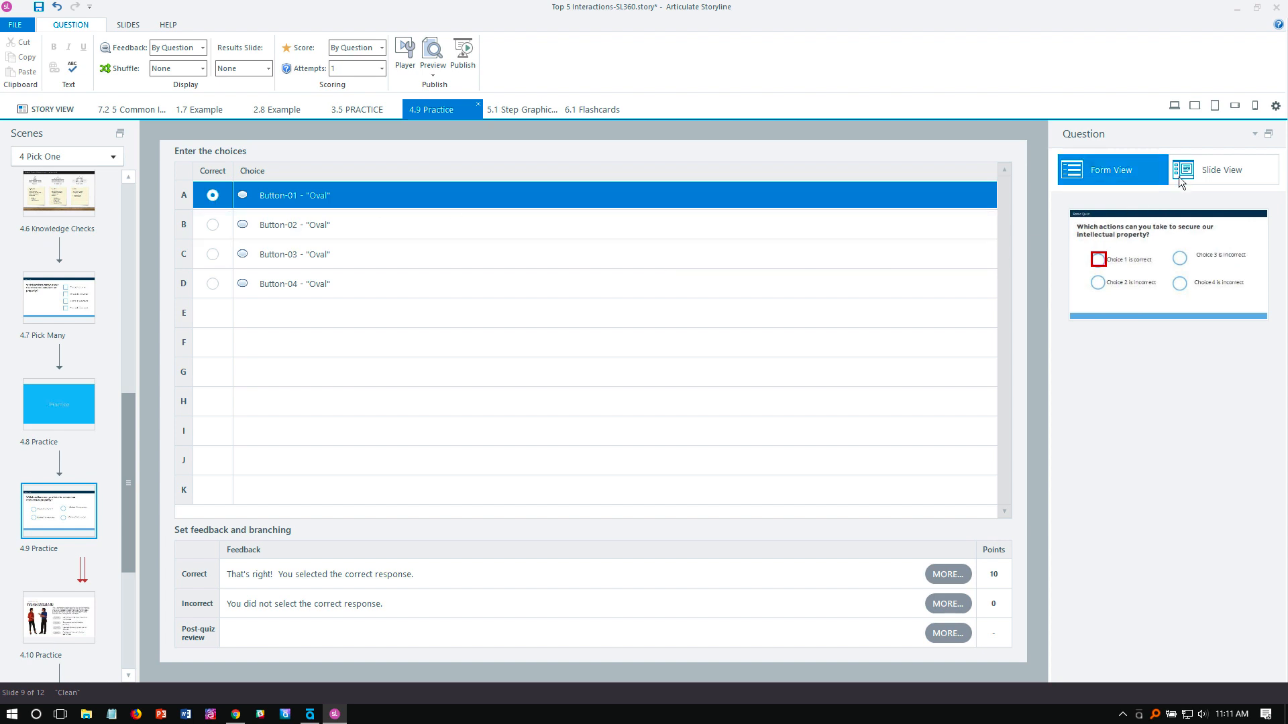
Back in Slide View, compare the Selected states of the Choice 1 and Choice 2 circles
left_click(1221, 171)
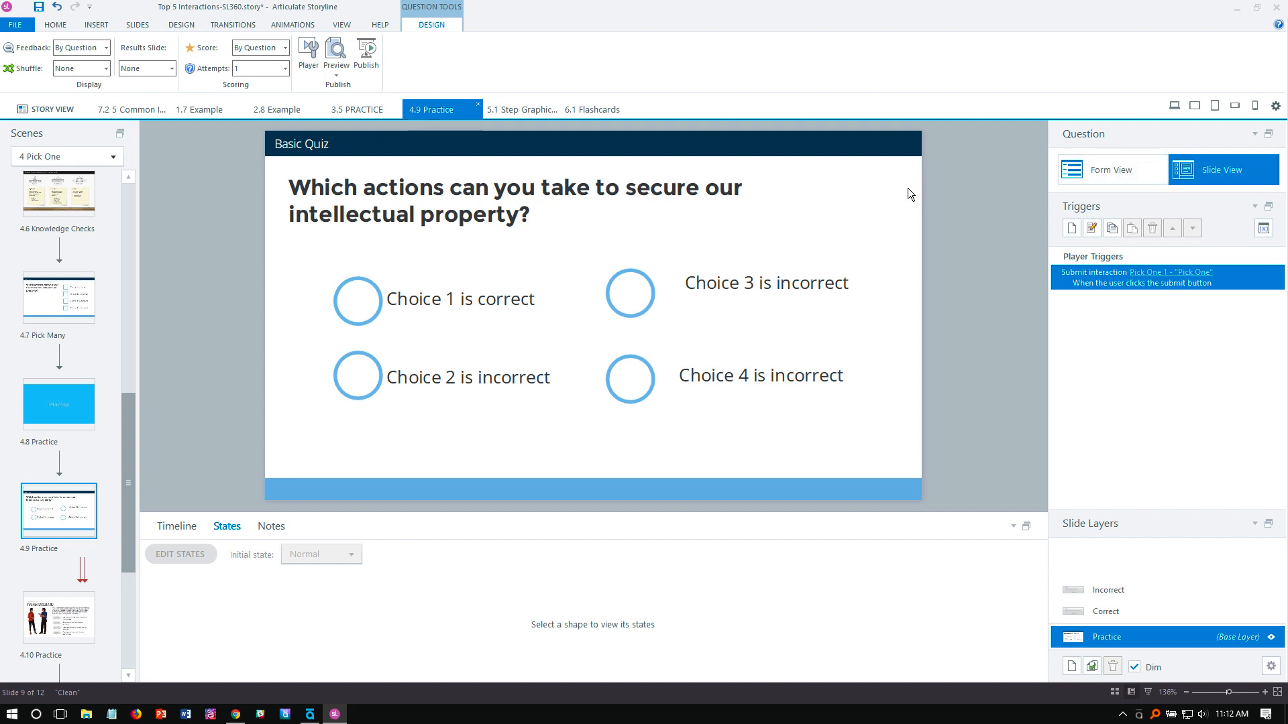
left_click(357, 300)
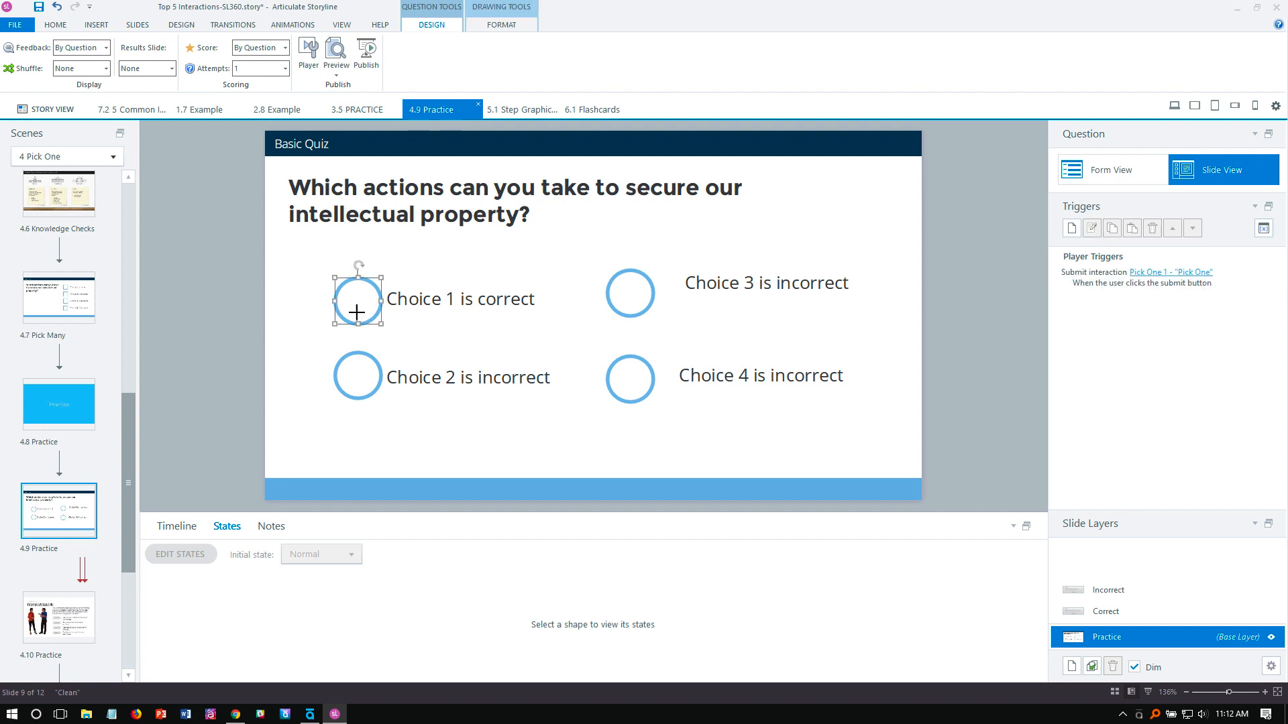
left_click(357, 294)
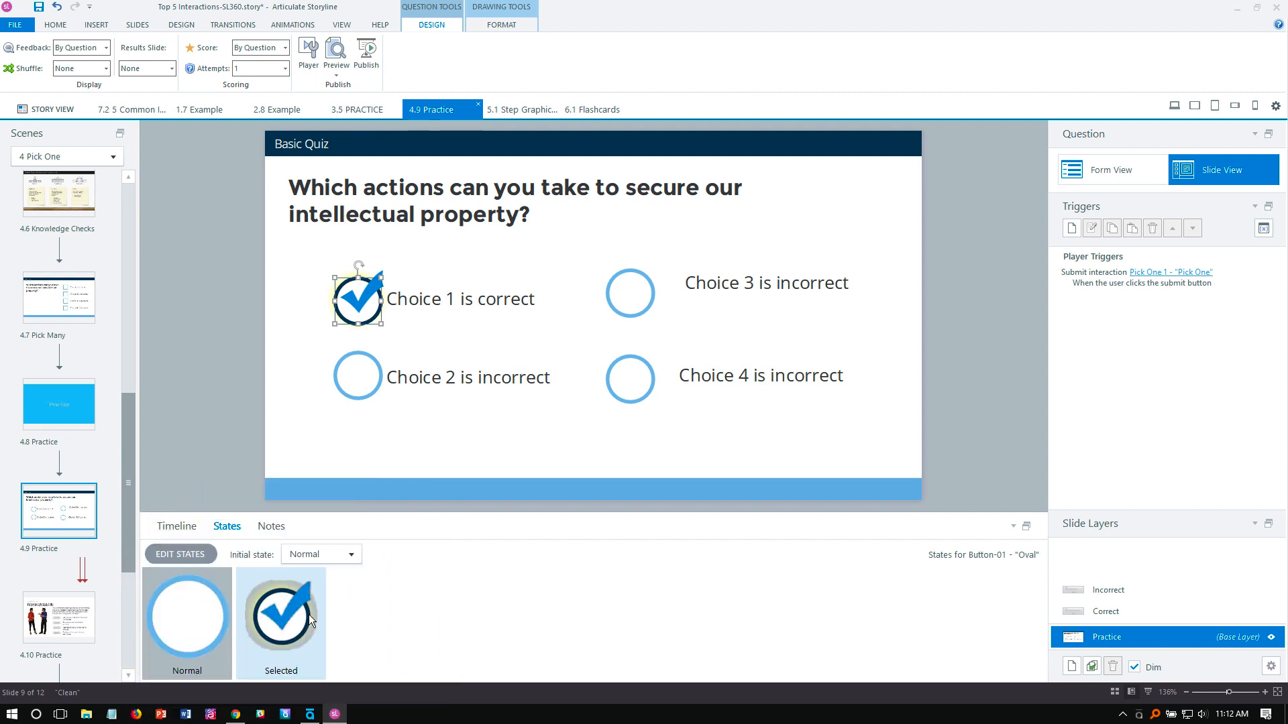
mouse_move(308, 621)
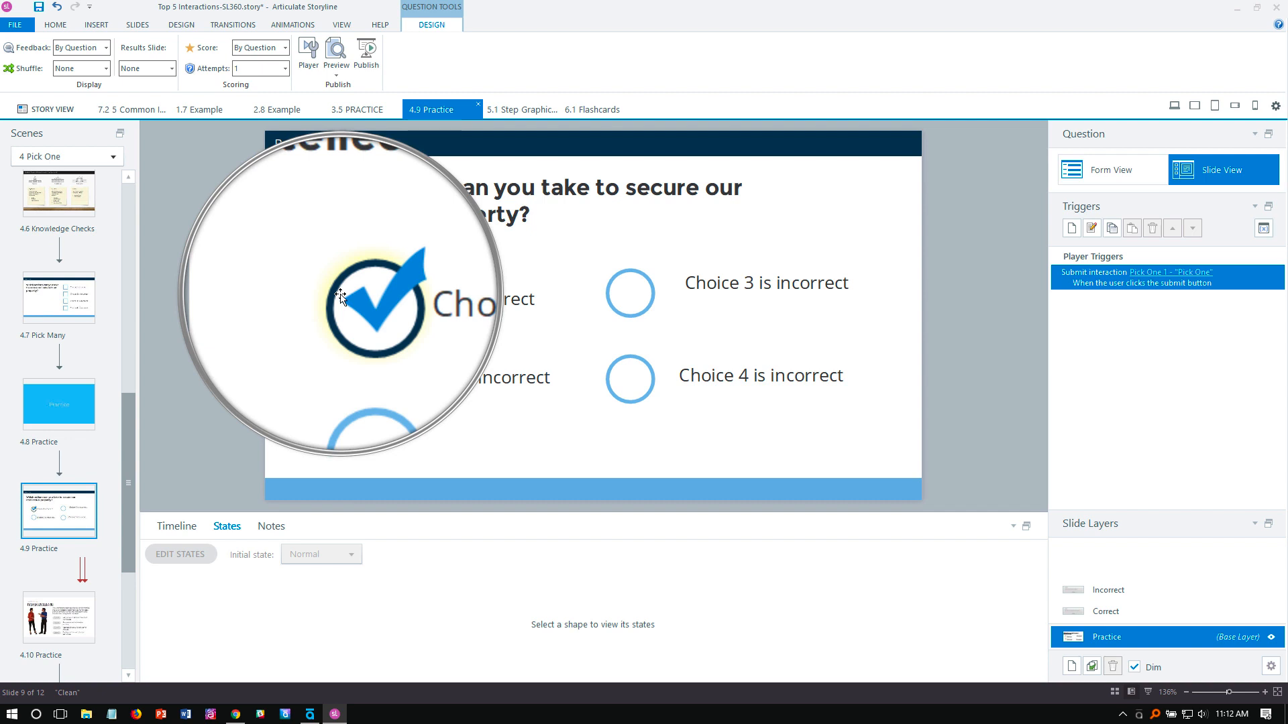
left_click(357, 298)
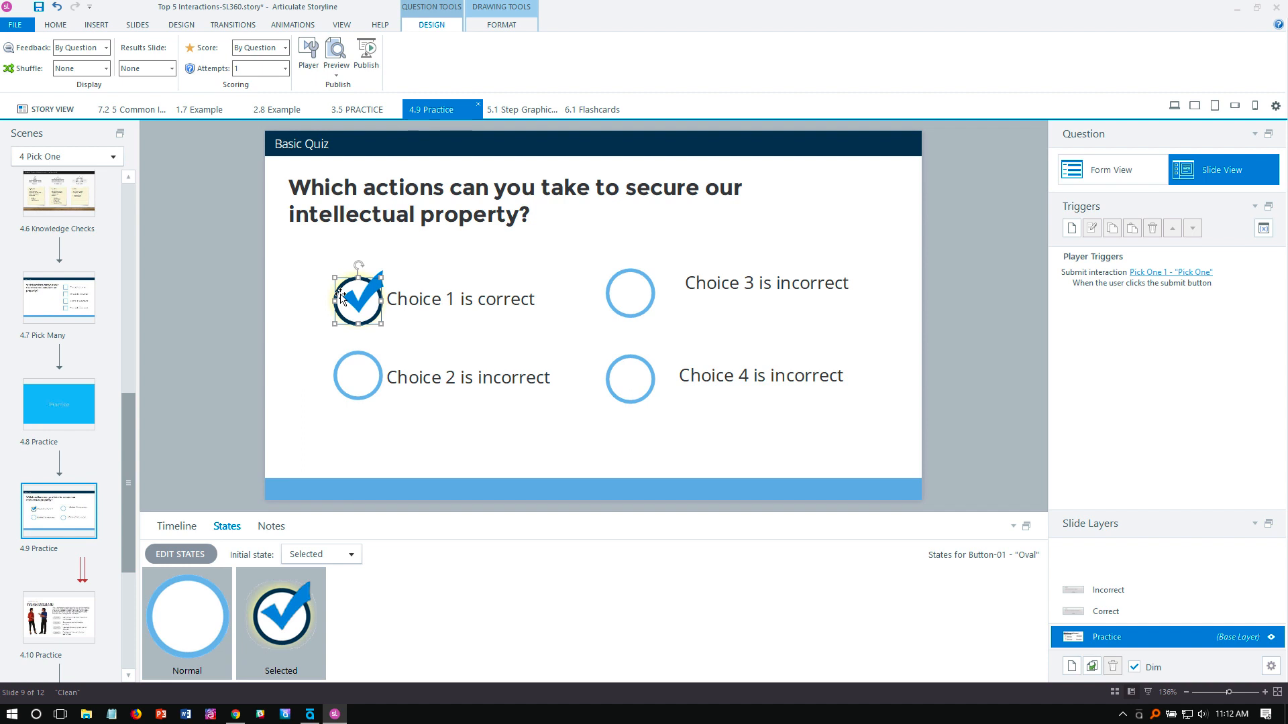
left_click(357, 377)
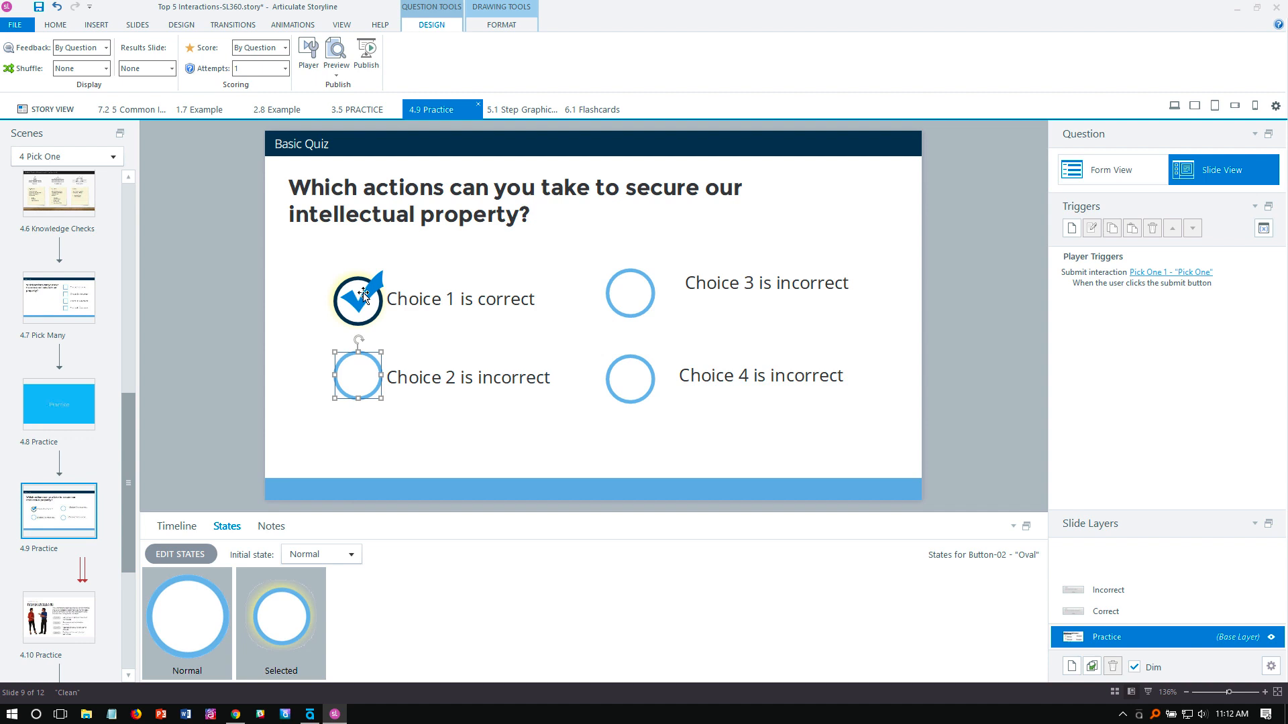
mouse_move(325, 558)
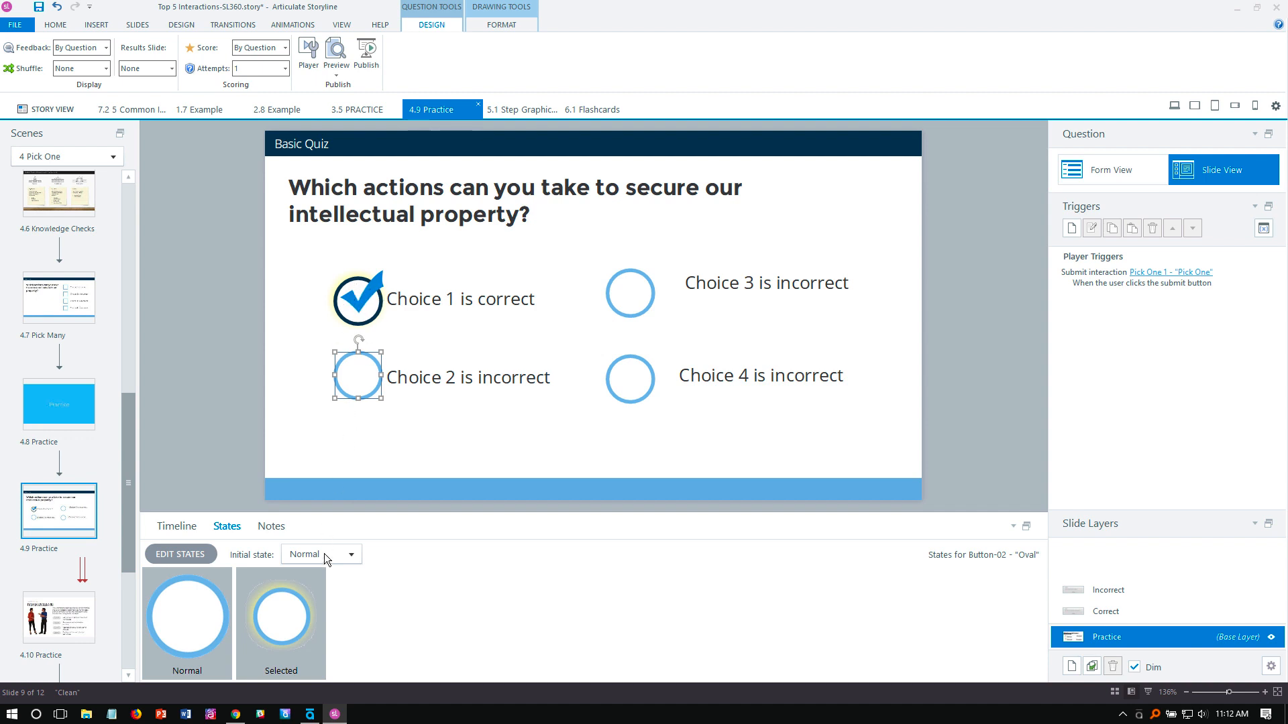
left_click(281, 614)
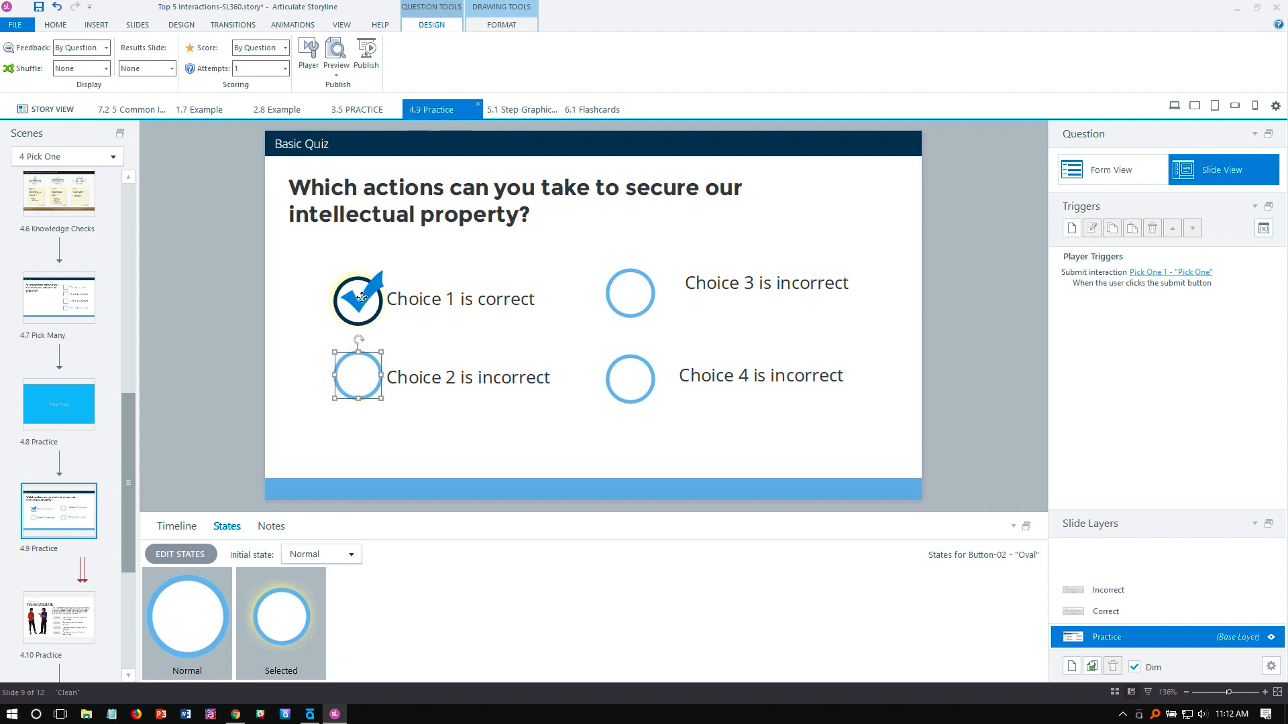
Edit the Choice 1 circle's Selected state with shape formatting and finish editing
left_click(357, 298)
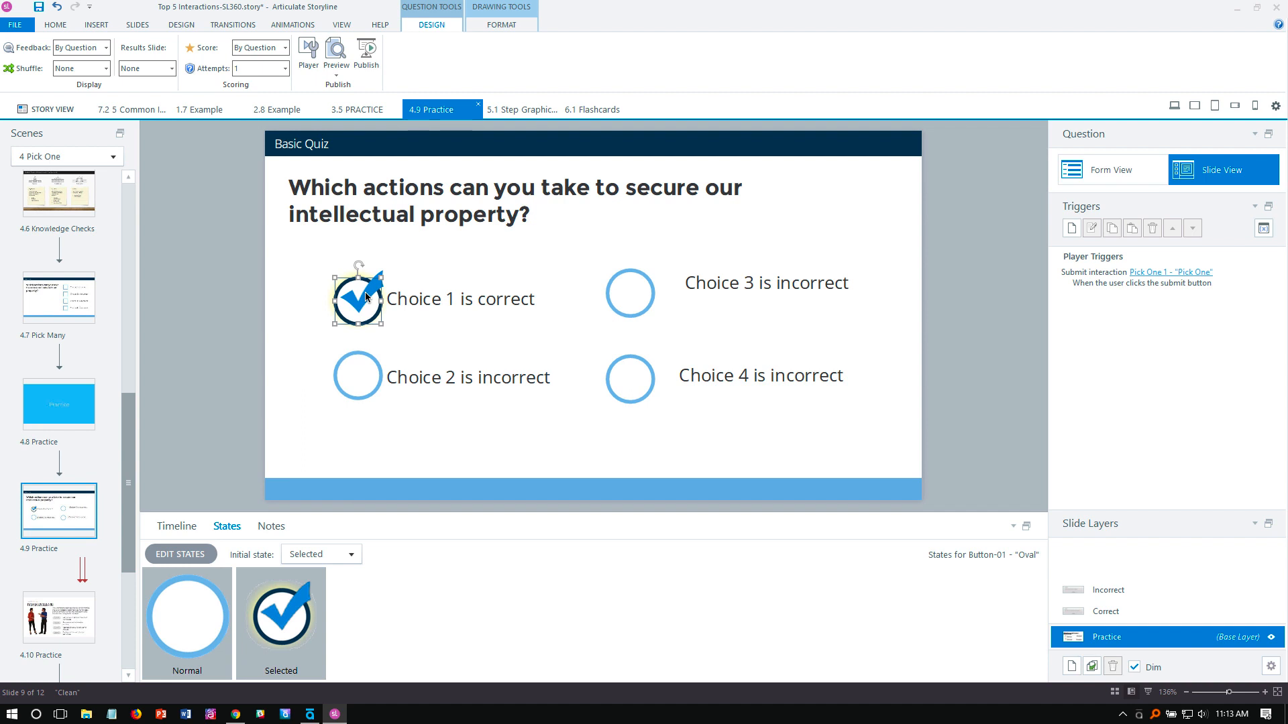
left_click(179, 554)
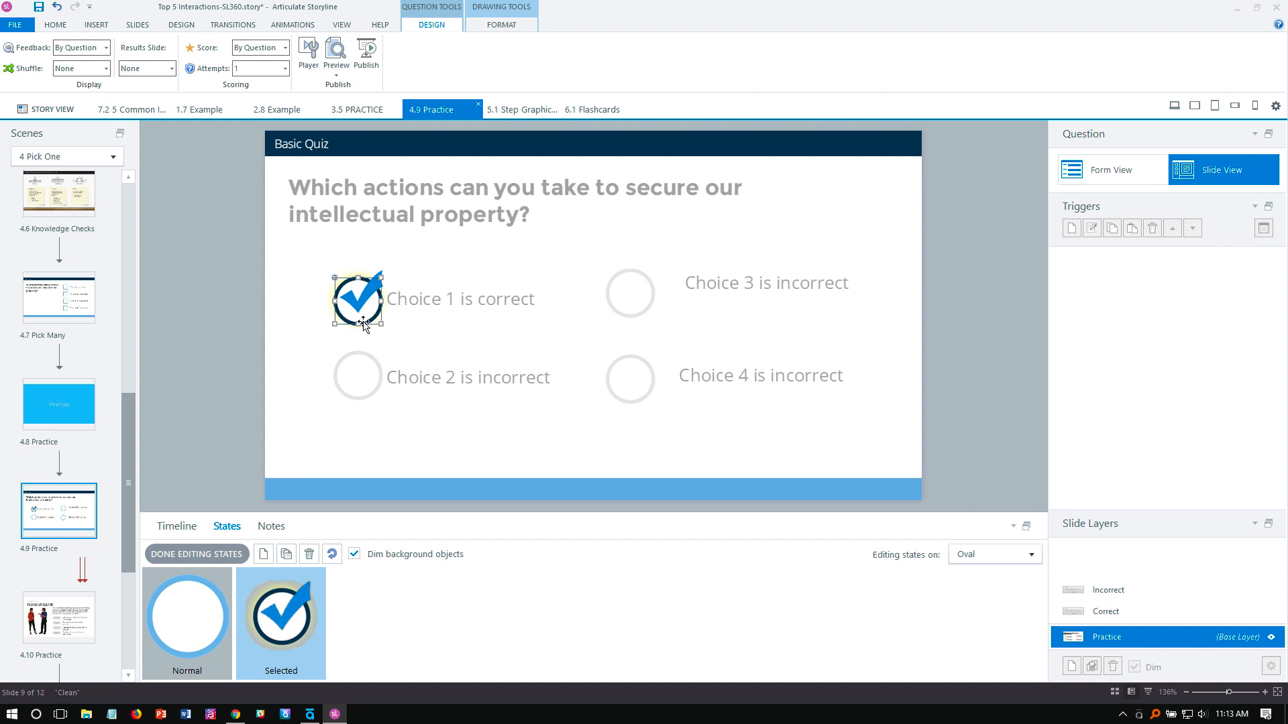
left_click(500, 25)
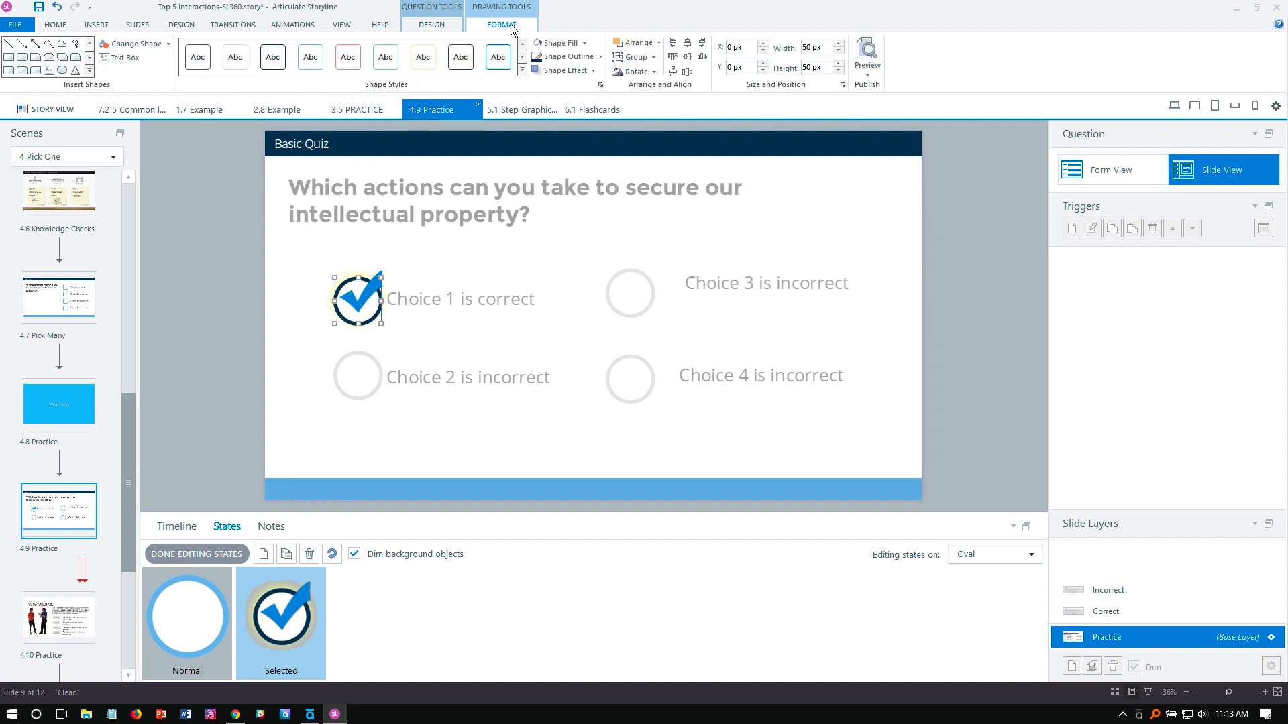
left_click(564, 70)
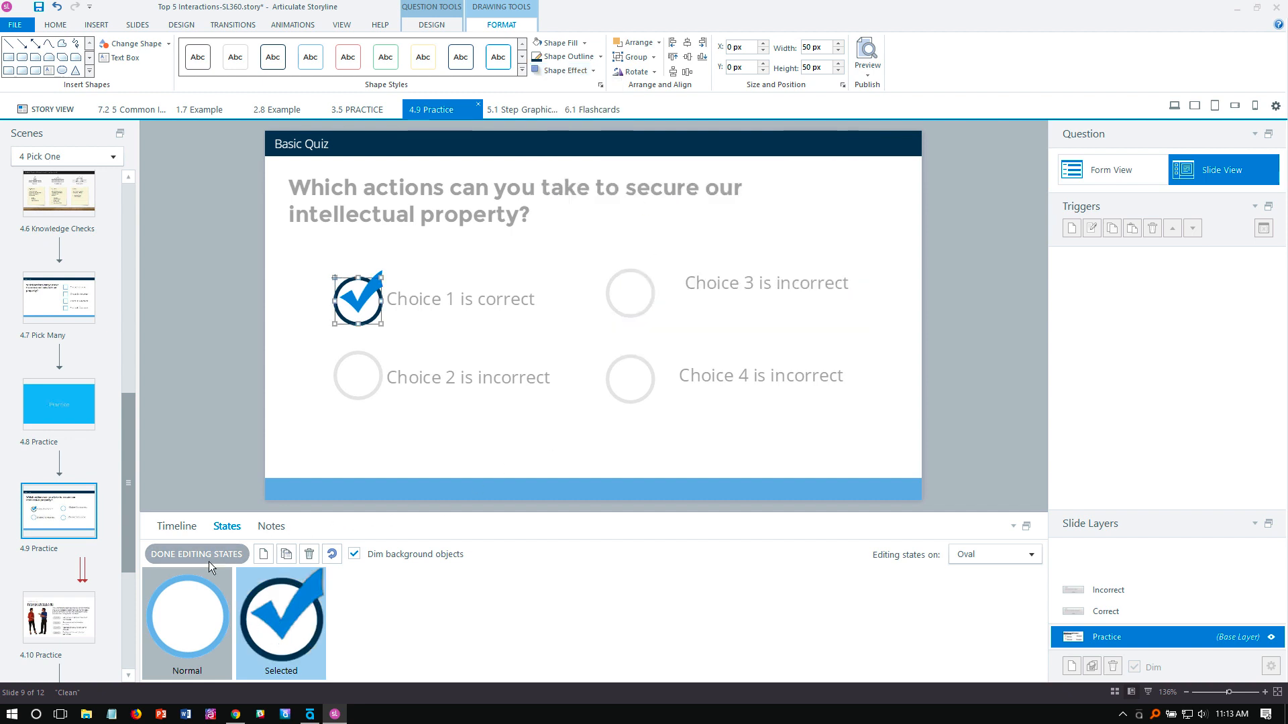
left_click(196, 554)
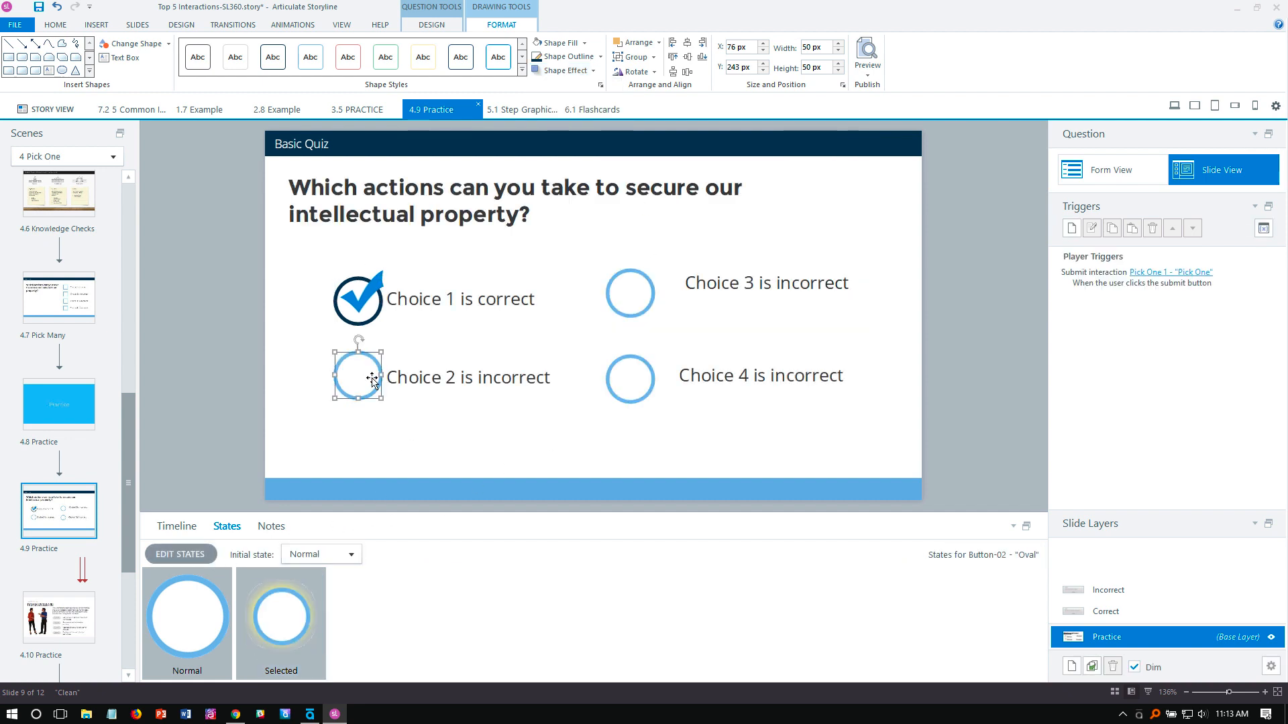
Use Format Painter to copy the first circle's checkmark Selected state onto the other circles
left_click(630, 378)
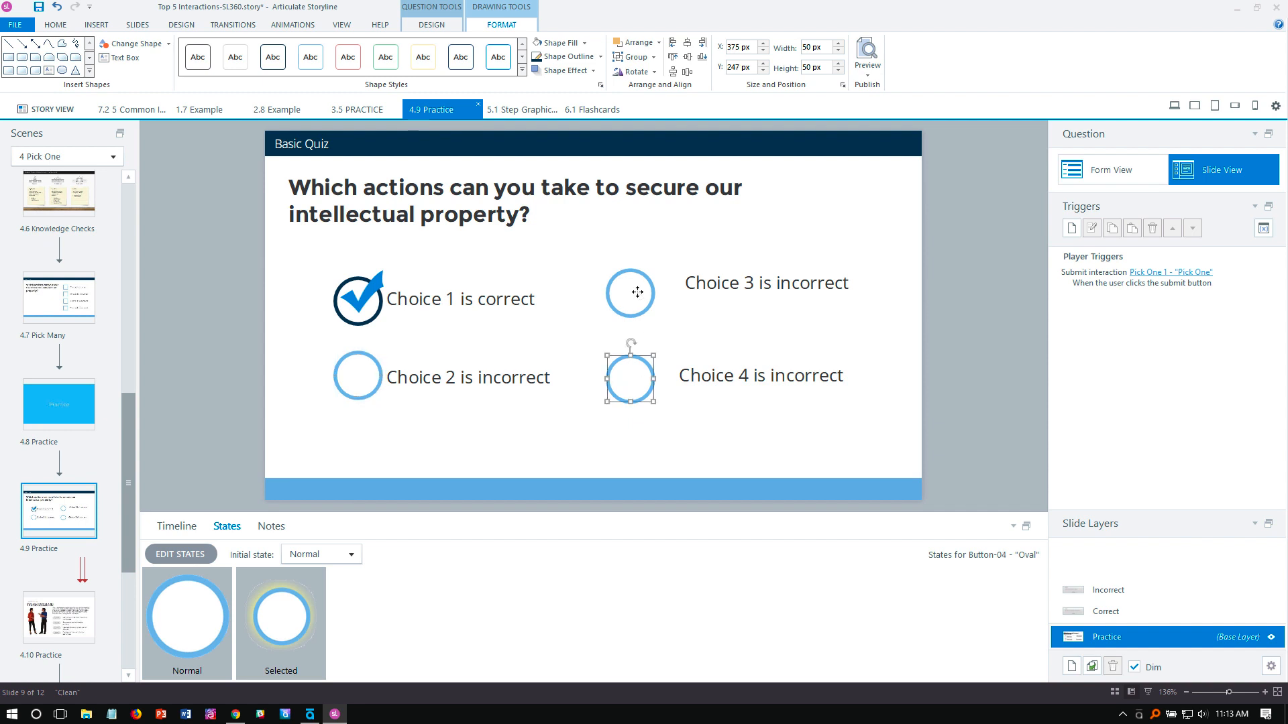
left_click(629, 292)
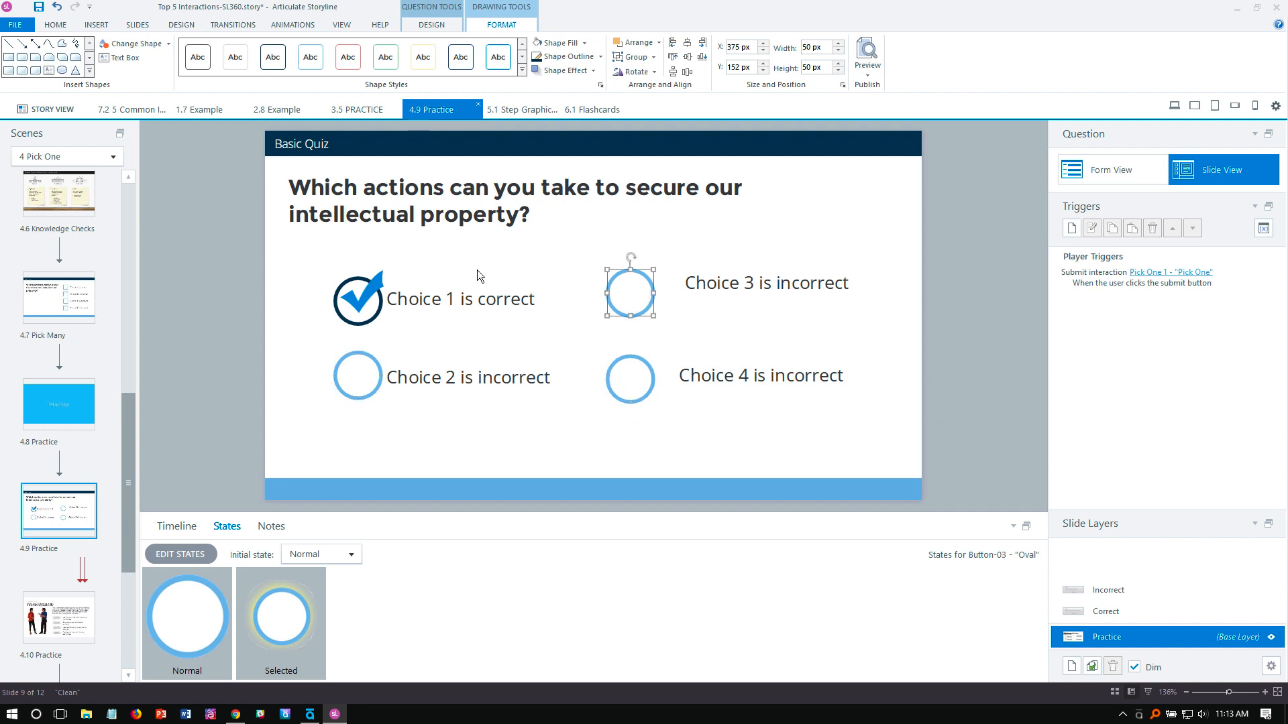
left_click(55, 24)
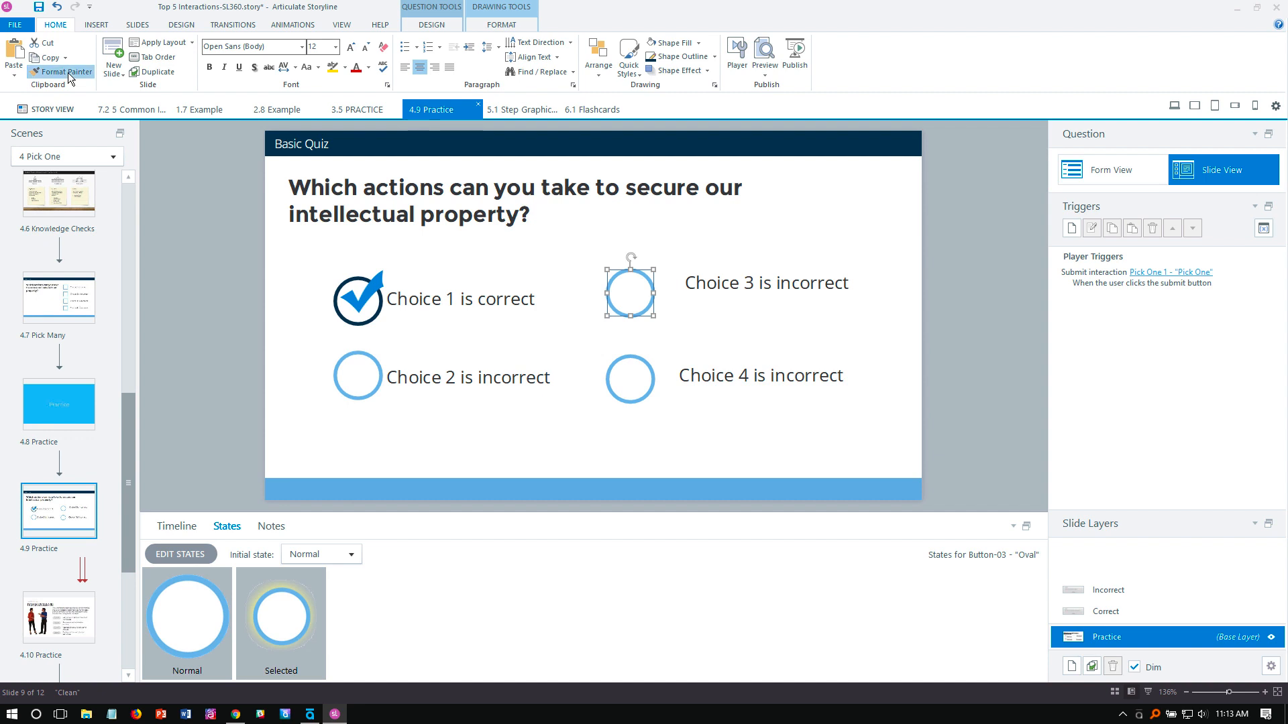
left_click(357, 298)
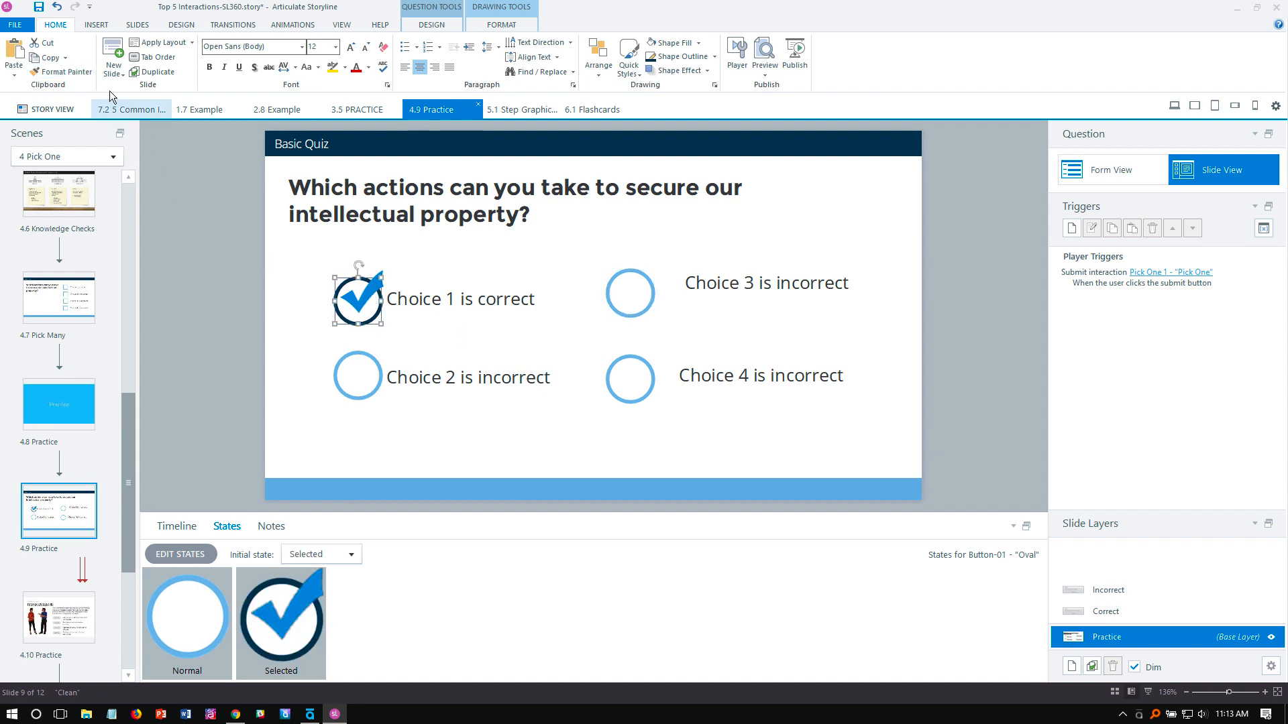
mouse_move(62, 73)
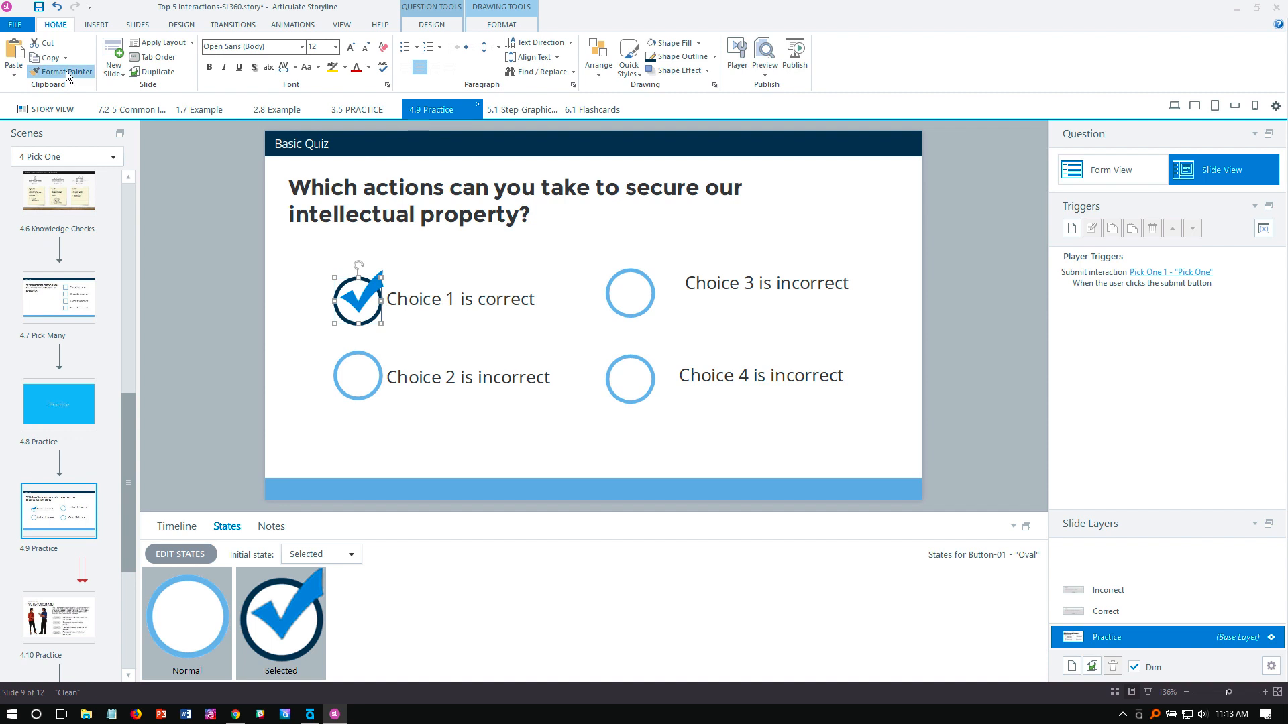
left_click(357, 376)
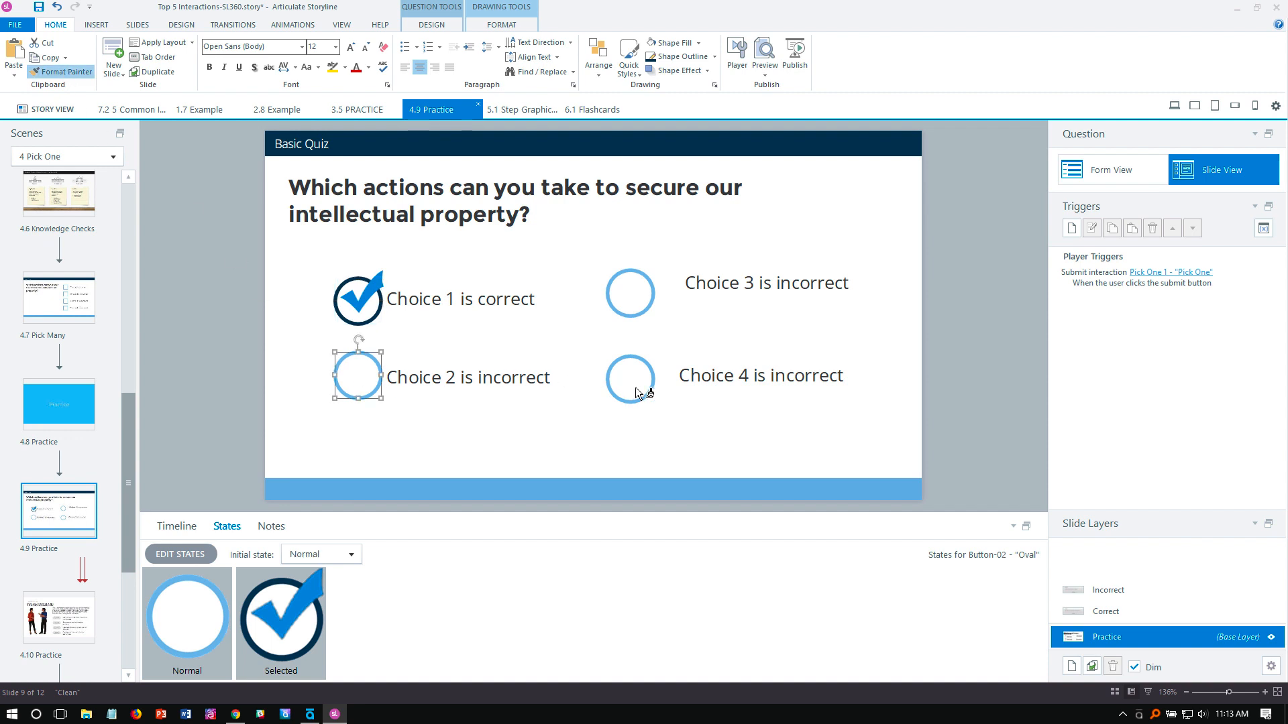
left_click(631, 292)
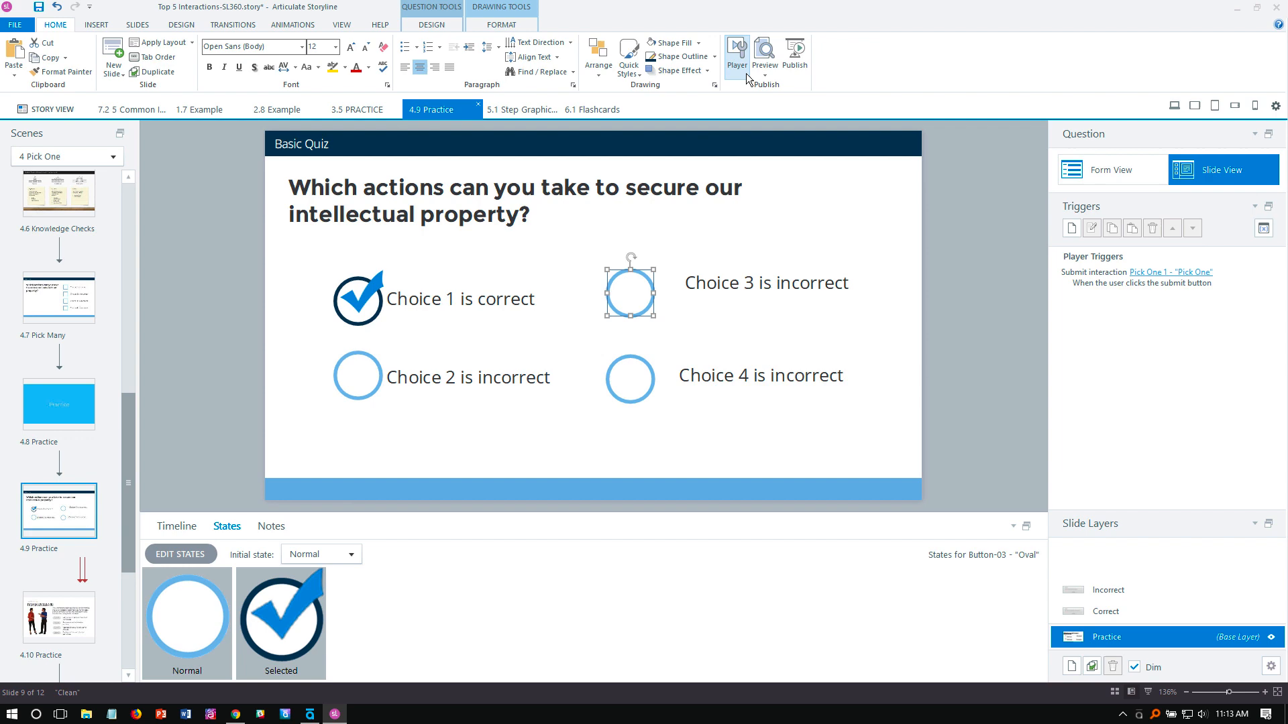
left_click(763, 53)
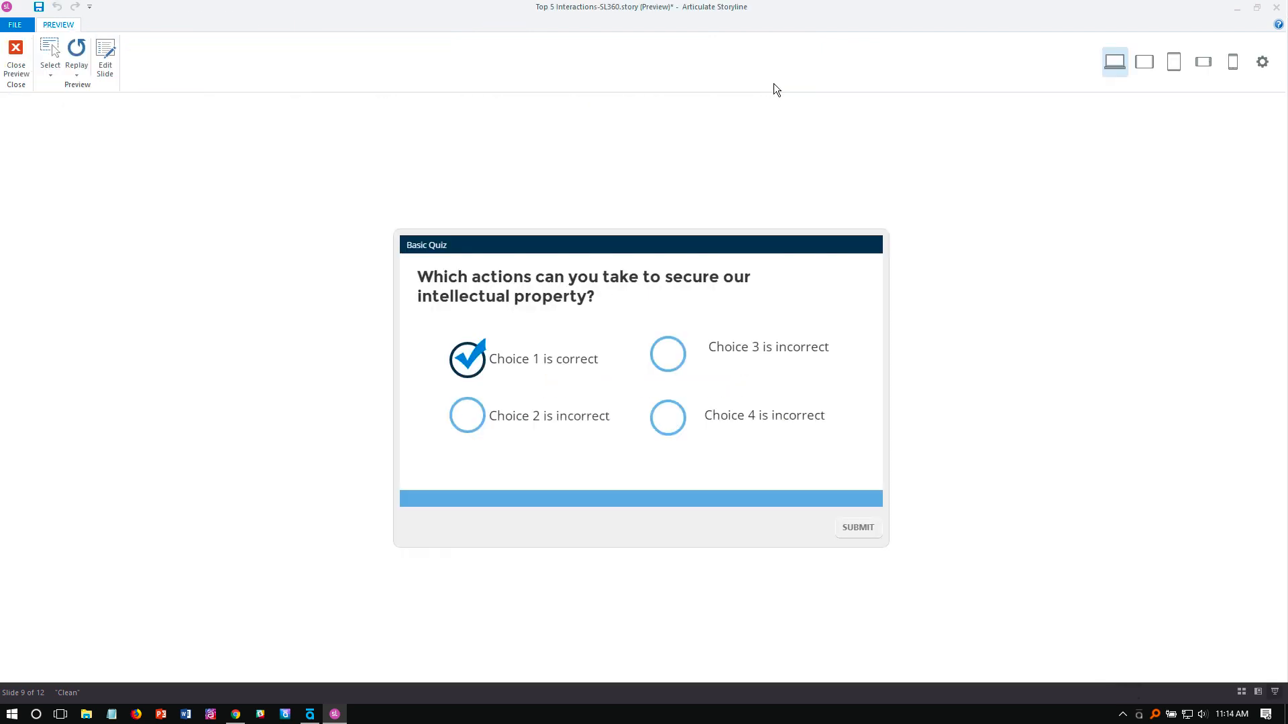
left_click(17, 61)
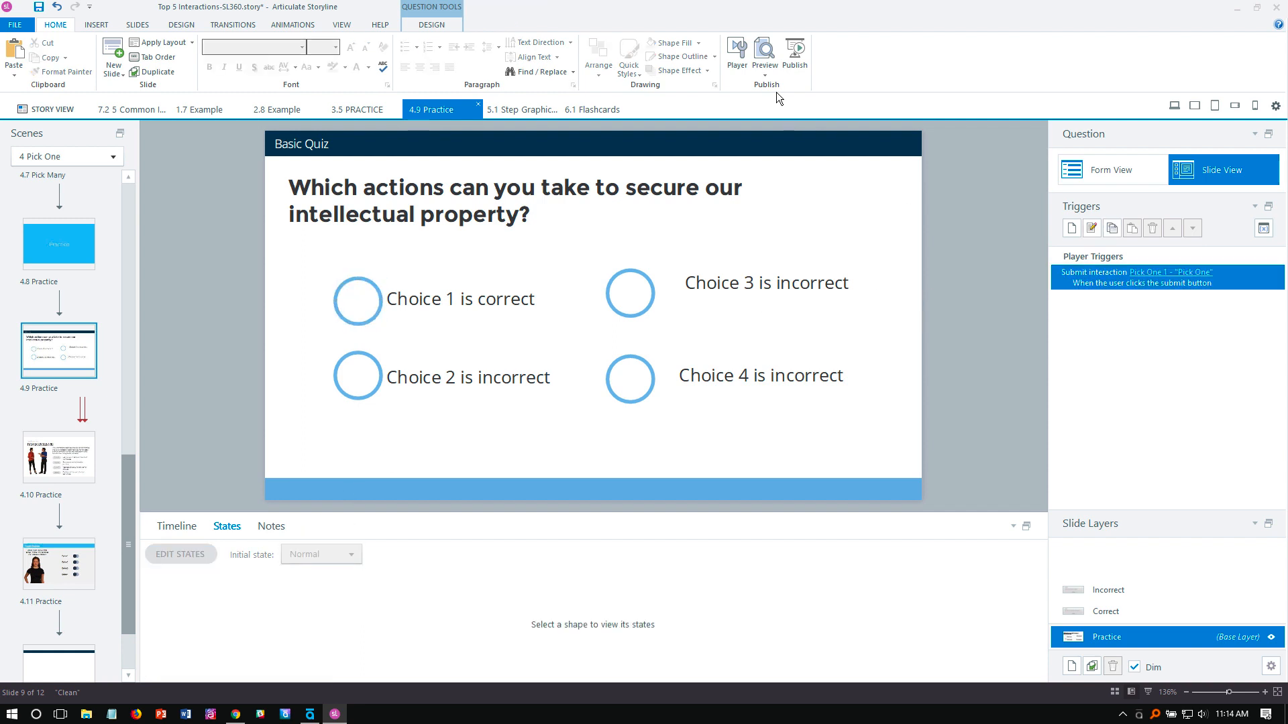
left_click(763, 56)
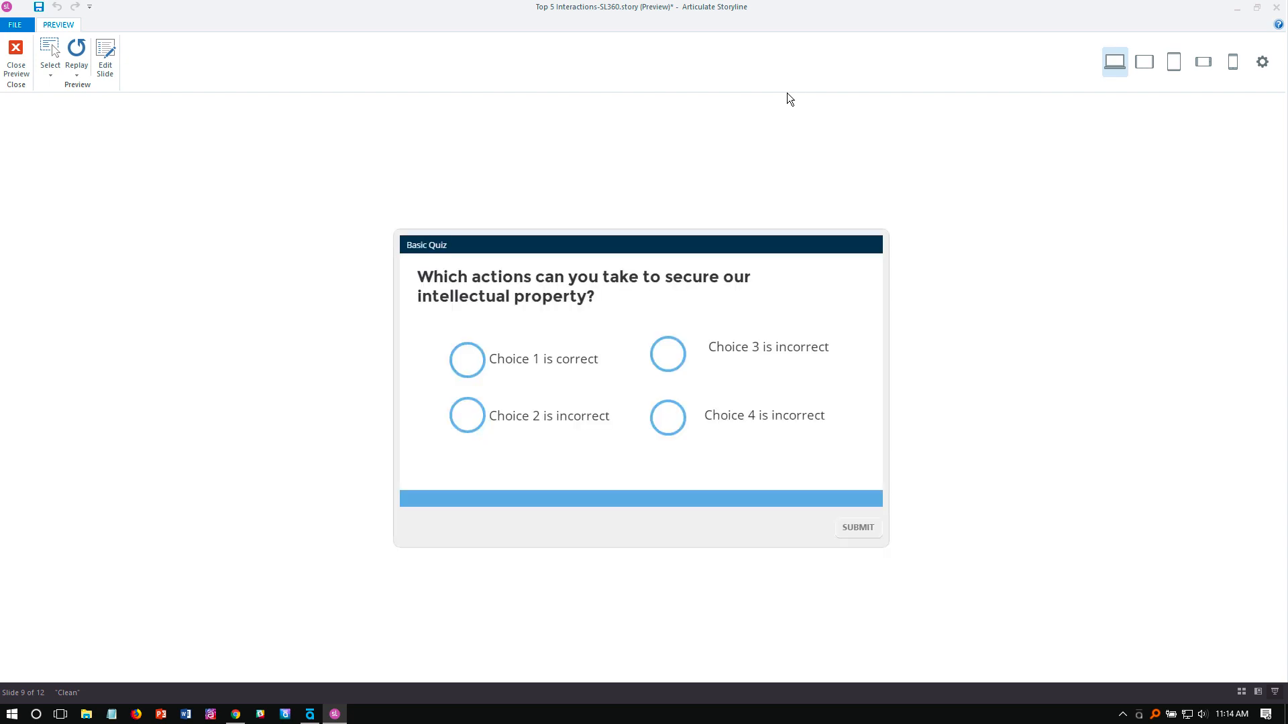
left_click(467, 360)
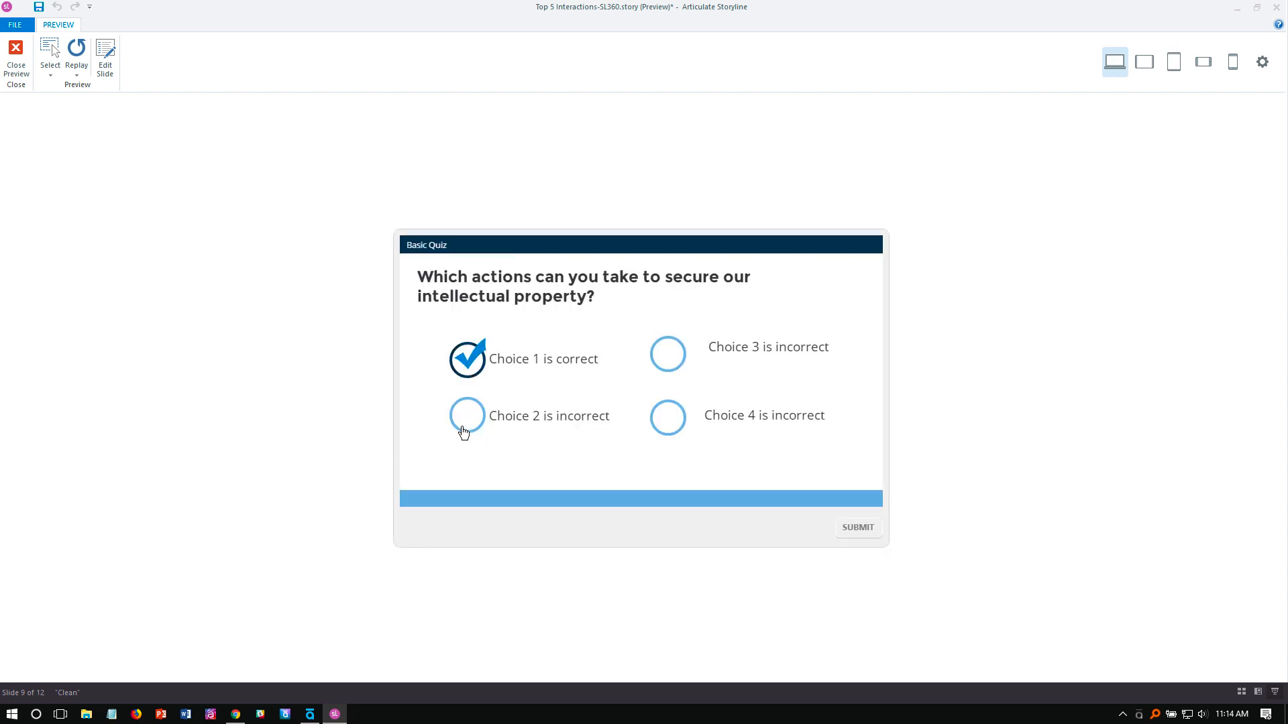
left_click(667, 418)
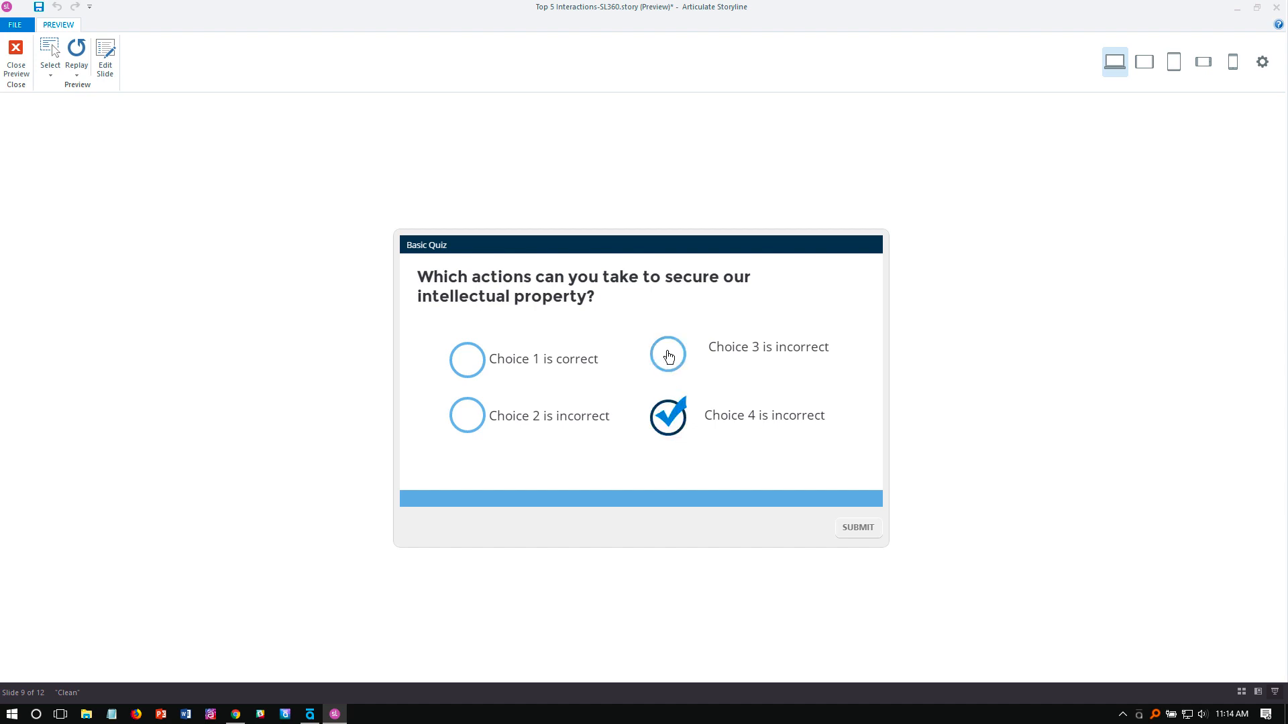
left_click(467, 416)
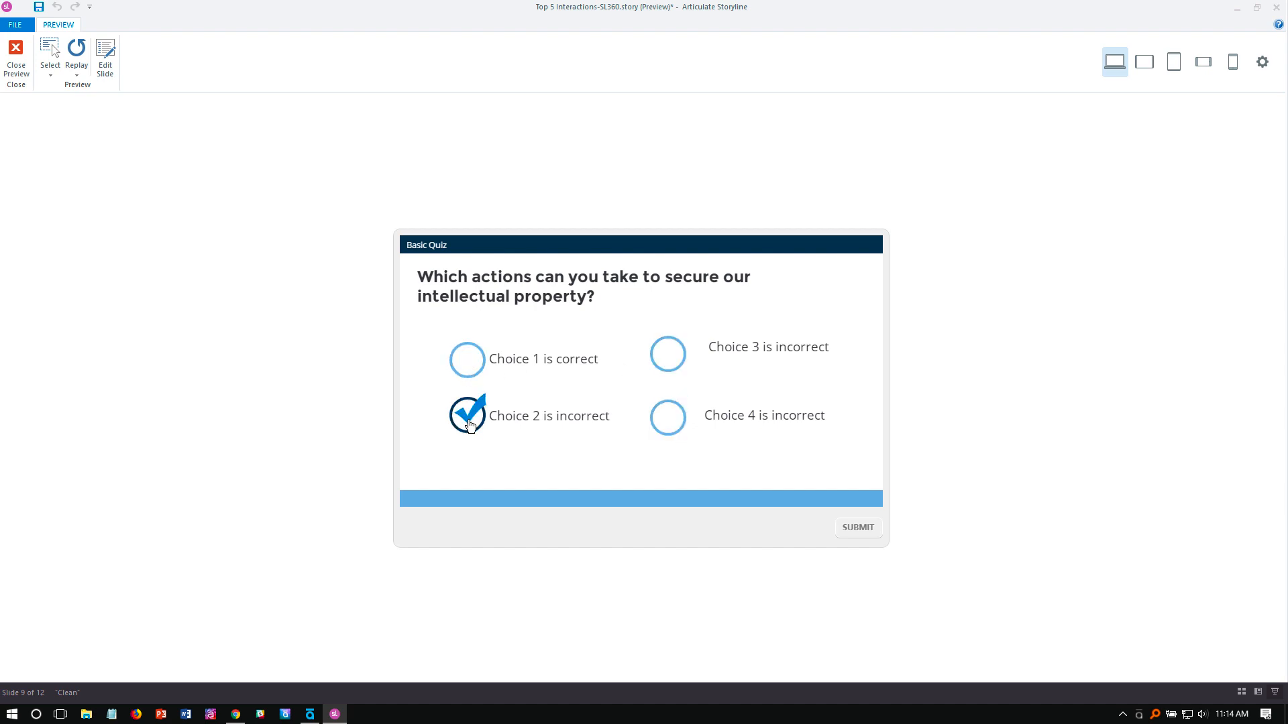
left_click(466, 359)
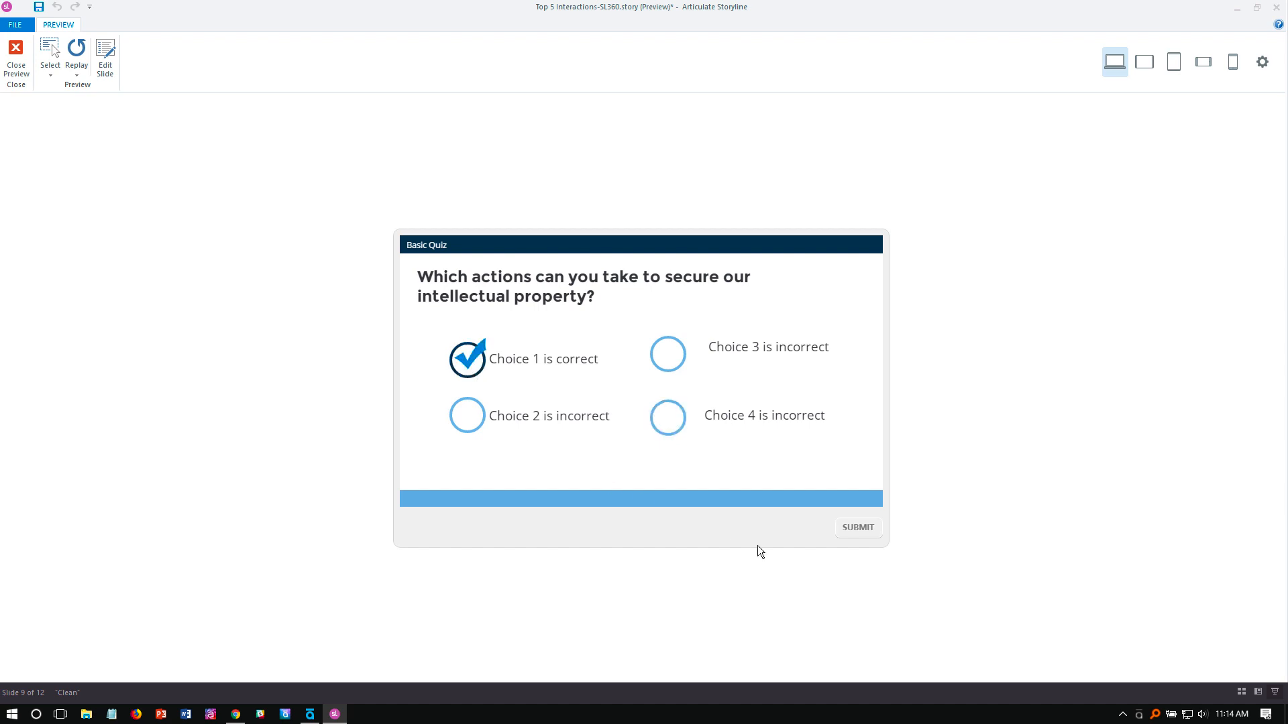
left_click(858, 526)
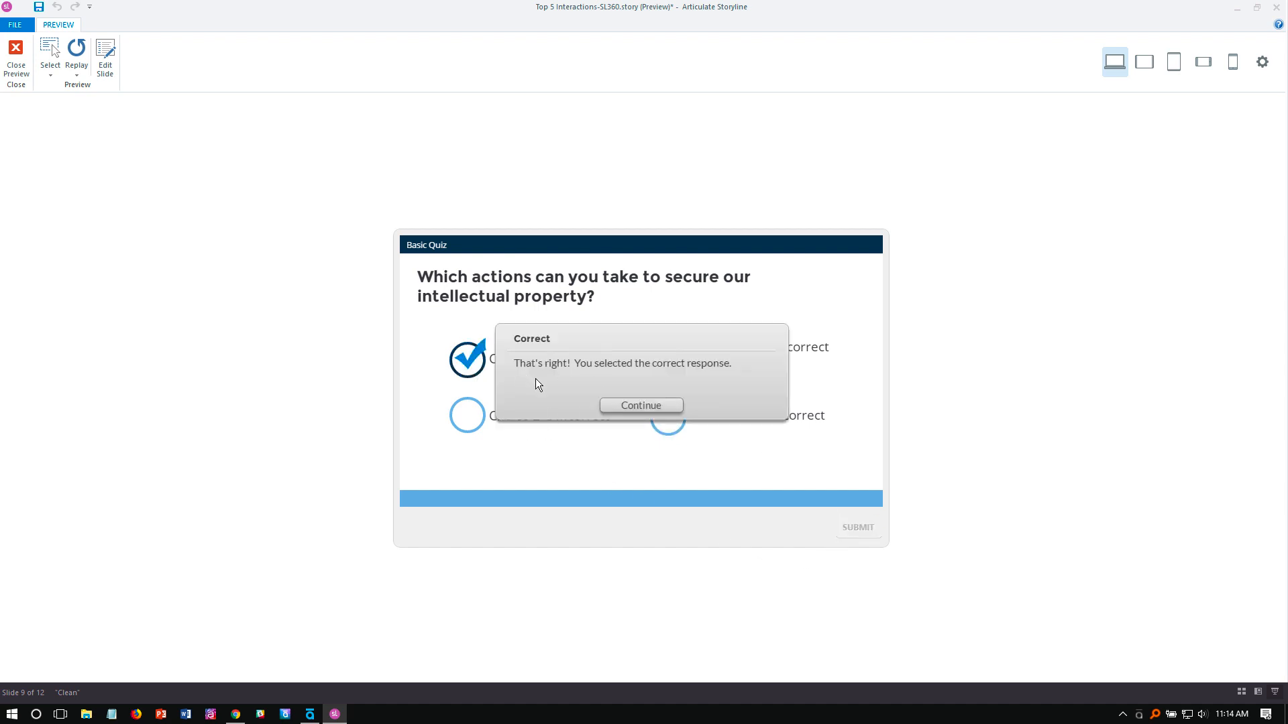
left_click(640, 405)
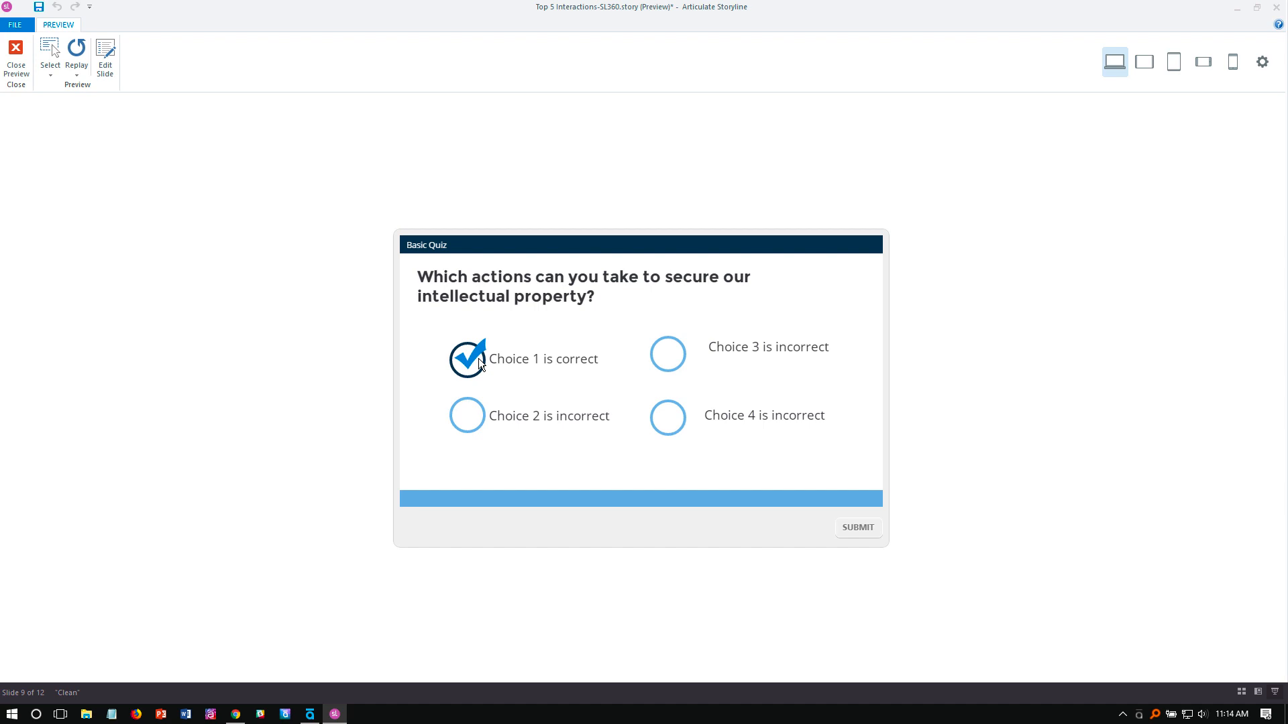
mouse_move(515, 366)
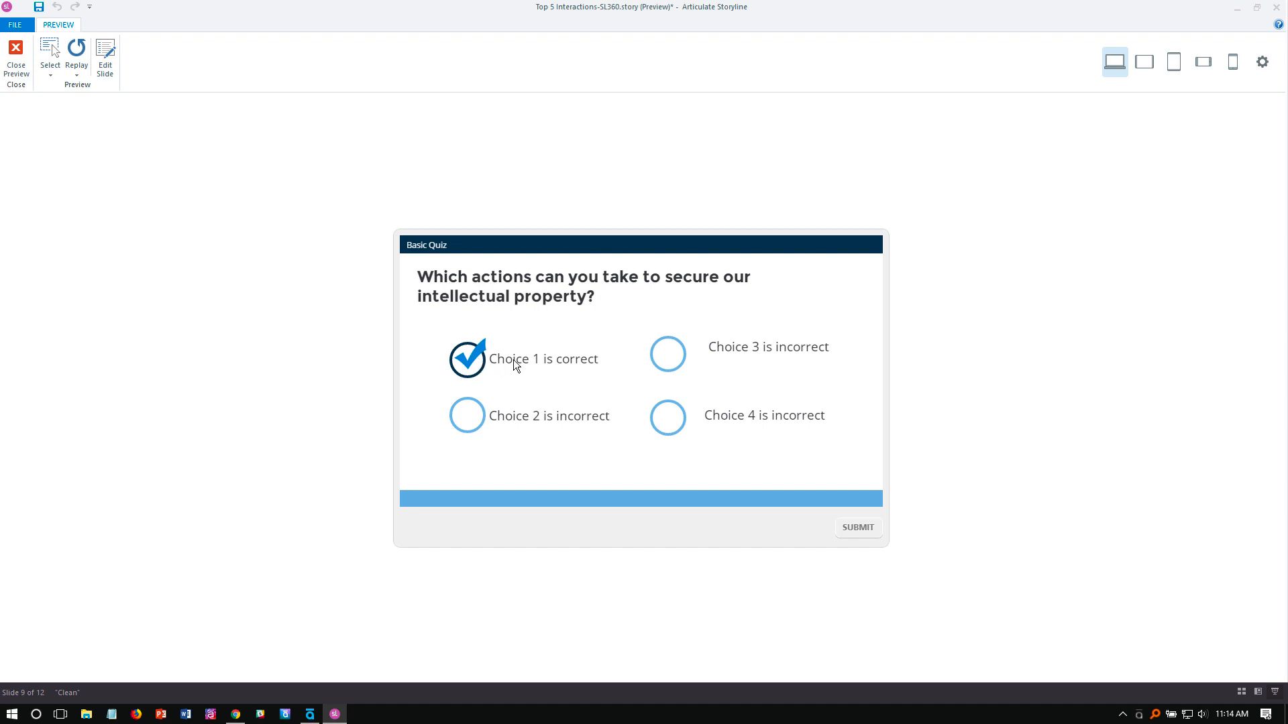
left_click(15, 59)
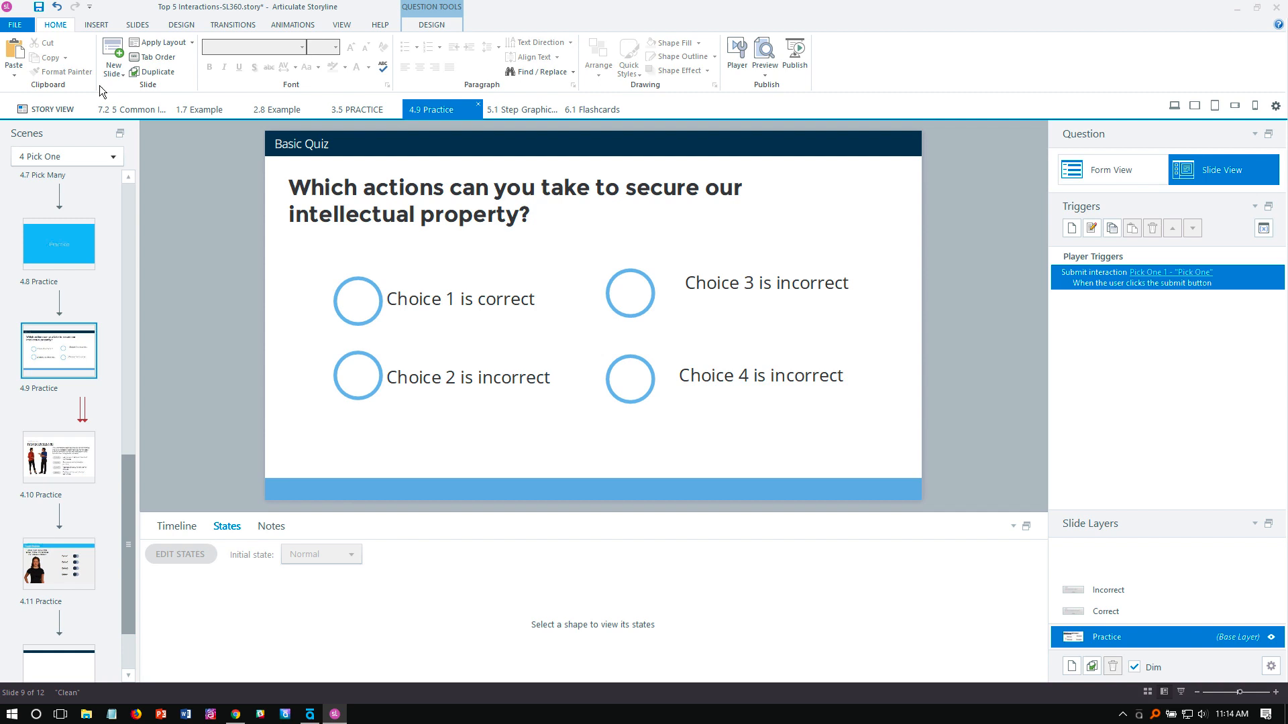
Group the Choice 1 circle with its text and rename the group Choice-01 in the Timeline
left_click(1109, 170)
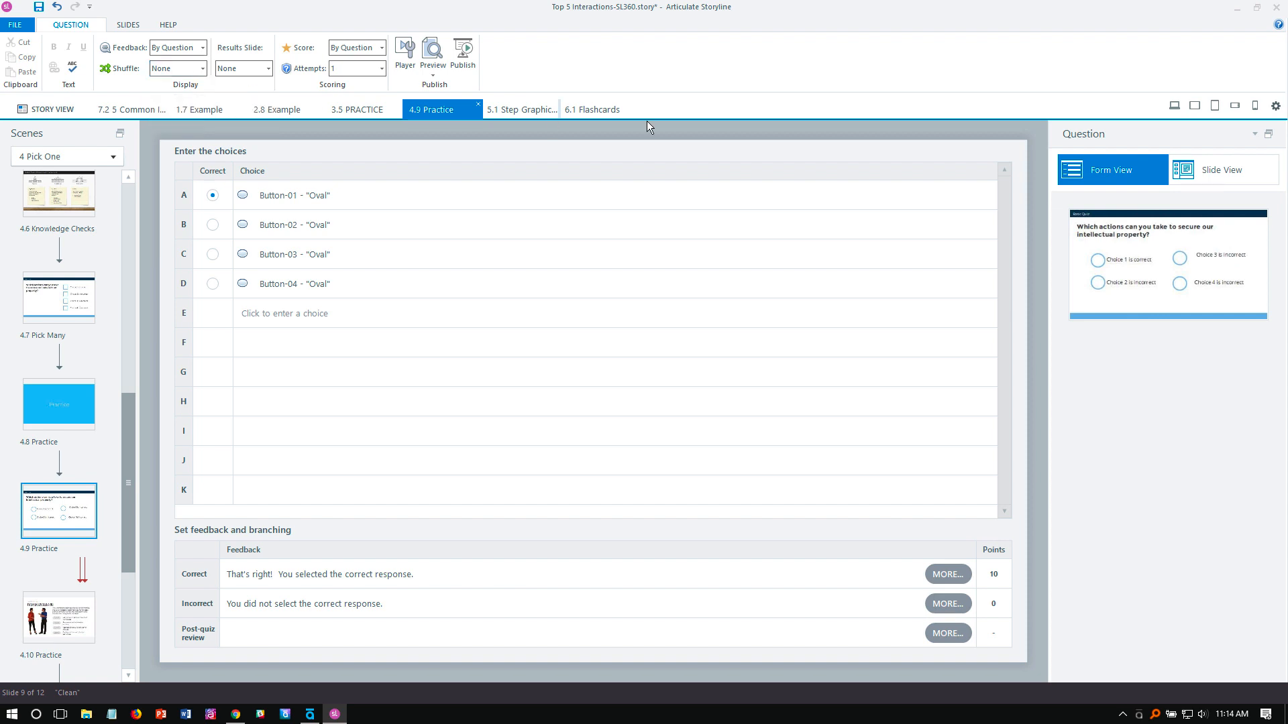
left_click(1224, 169)
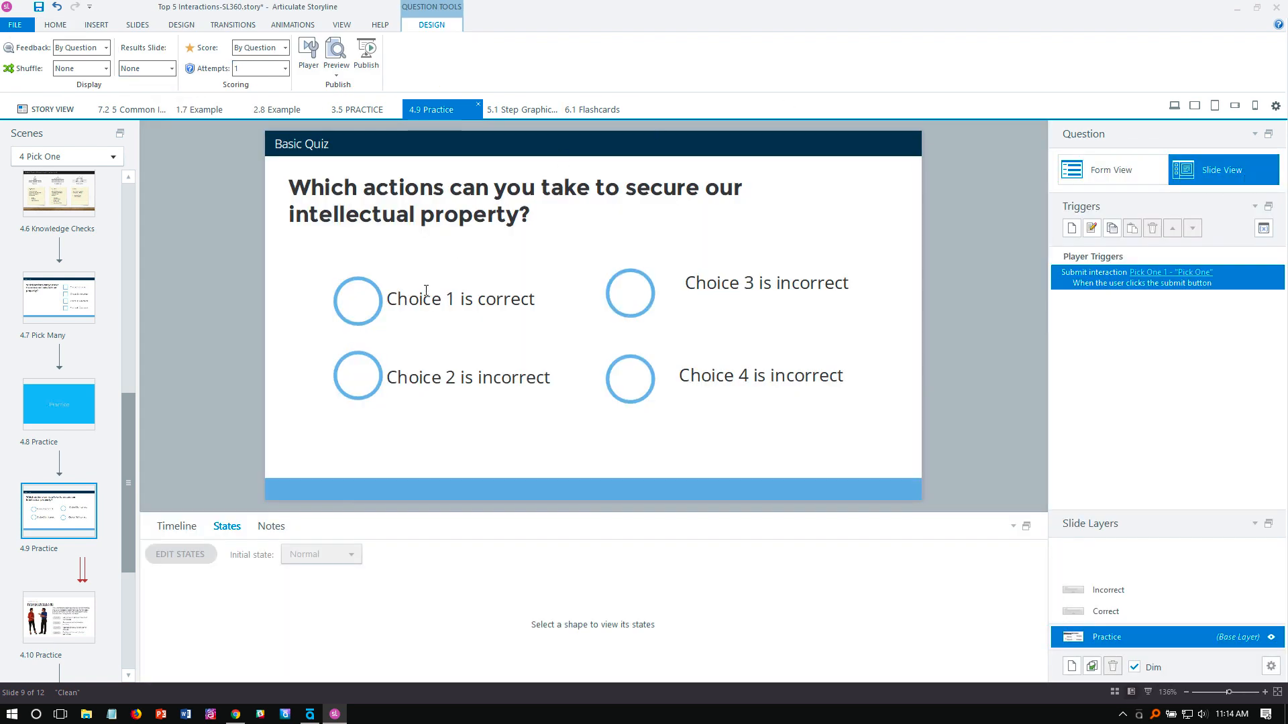
left_click(357, 299)
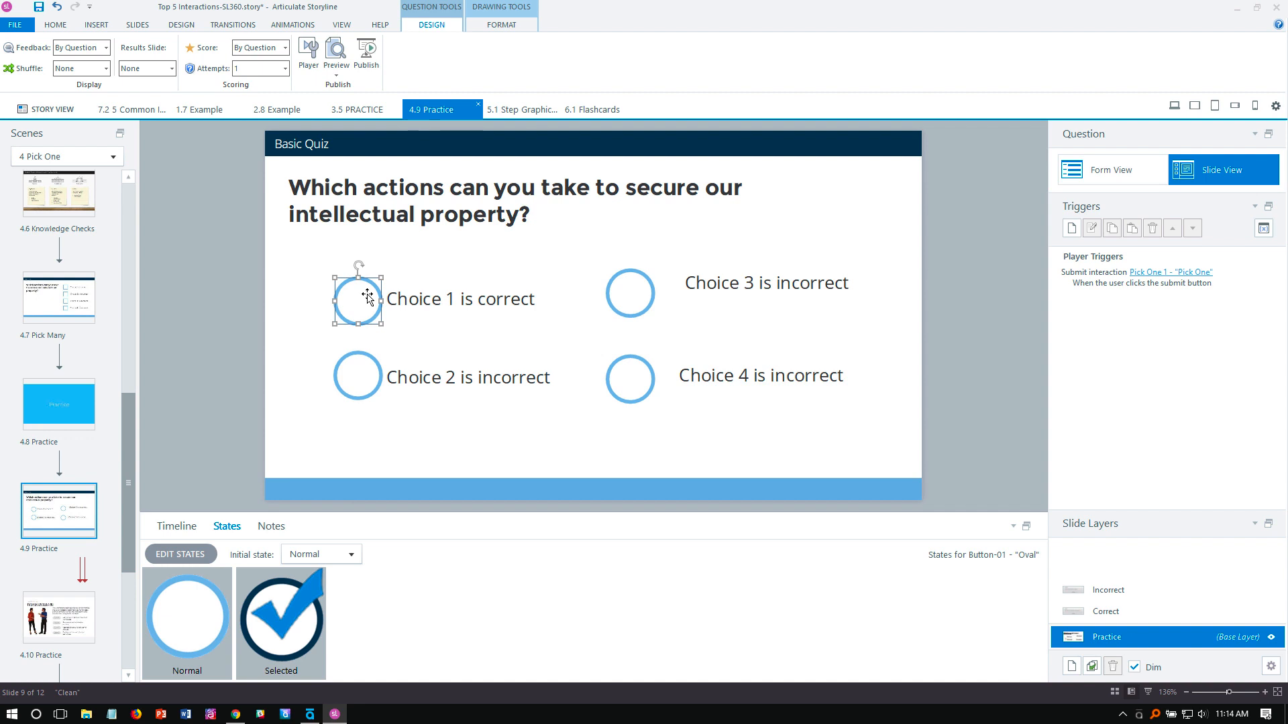
left_click(176, 526)
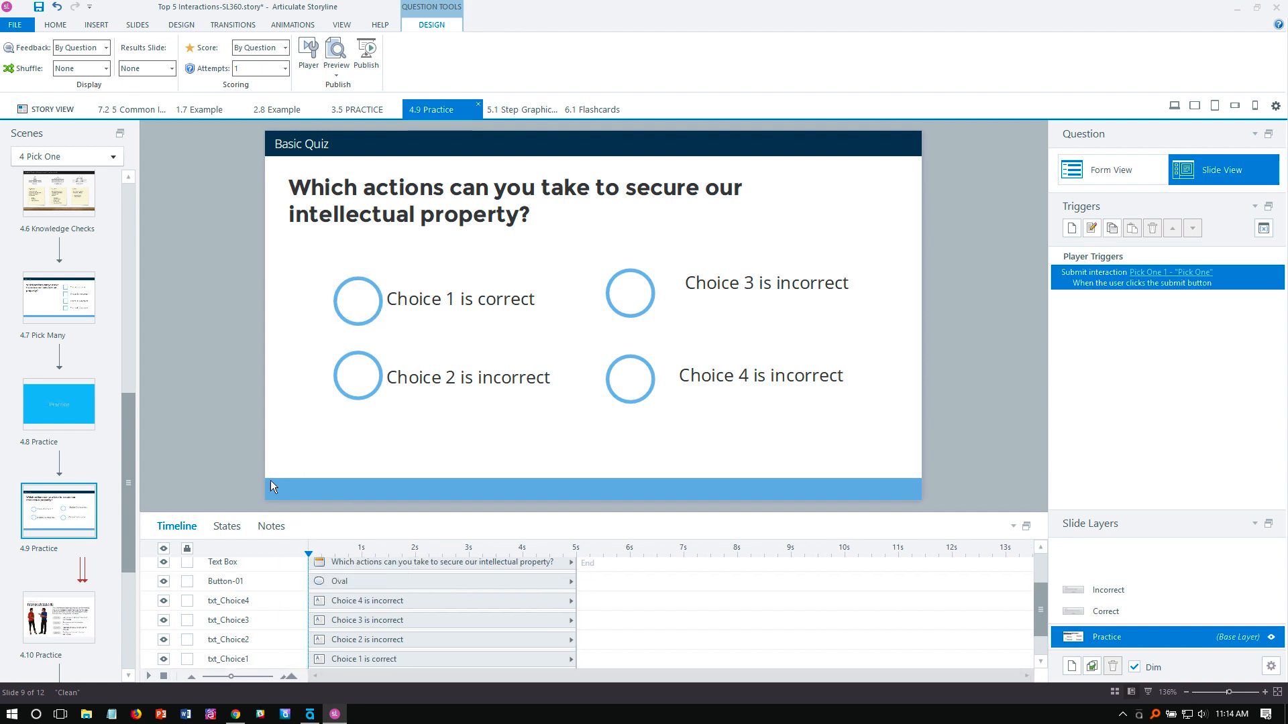
left_click(357, 298)
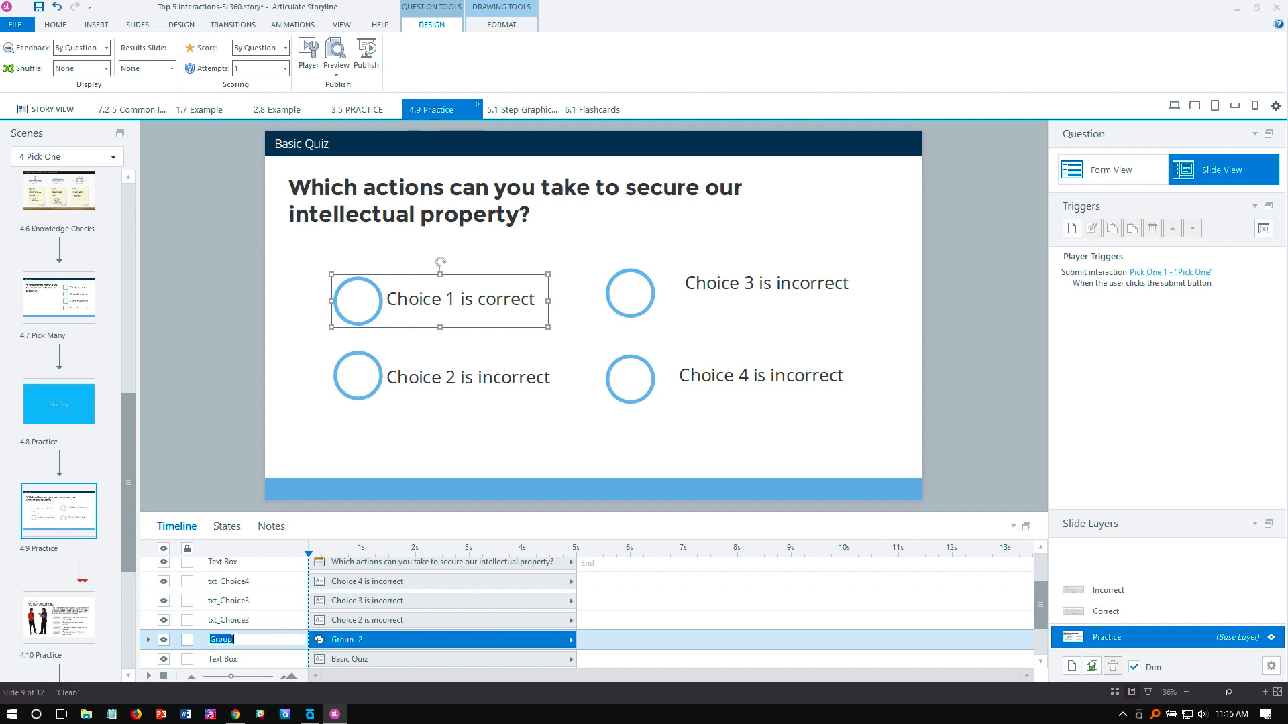
type("Choice-01")
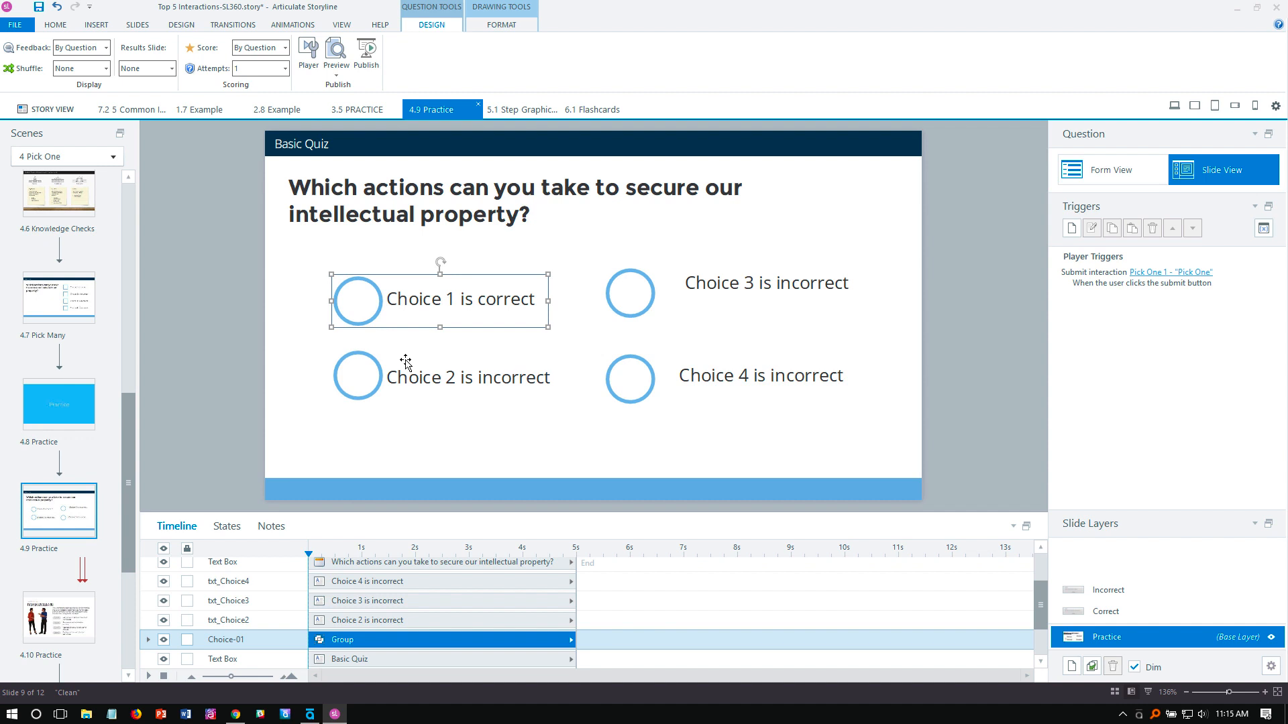
Group the remaining circles with their texts as Choice-02 to Choice-04 and check the form lists four Group choices
left_click(357, 377)
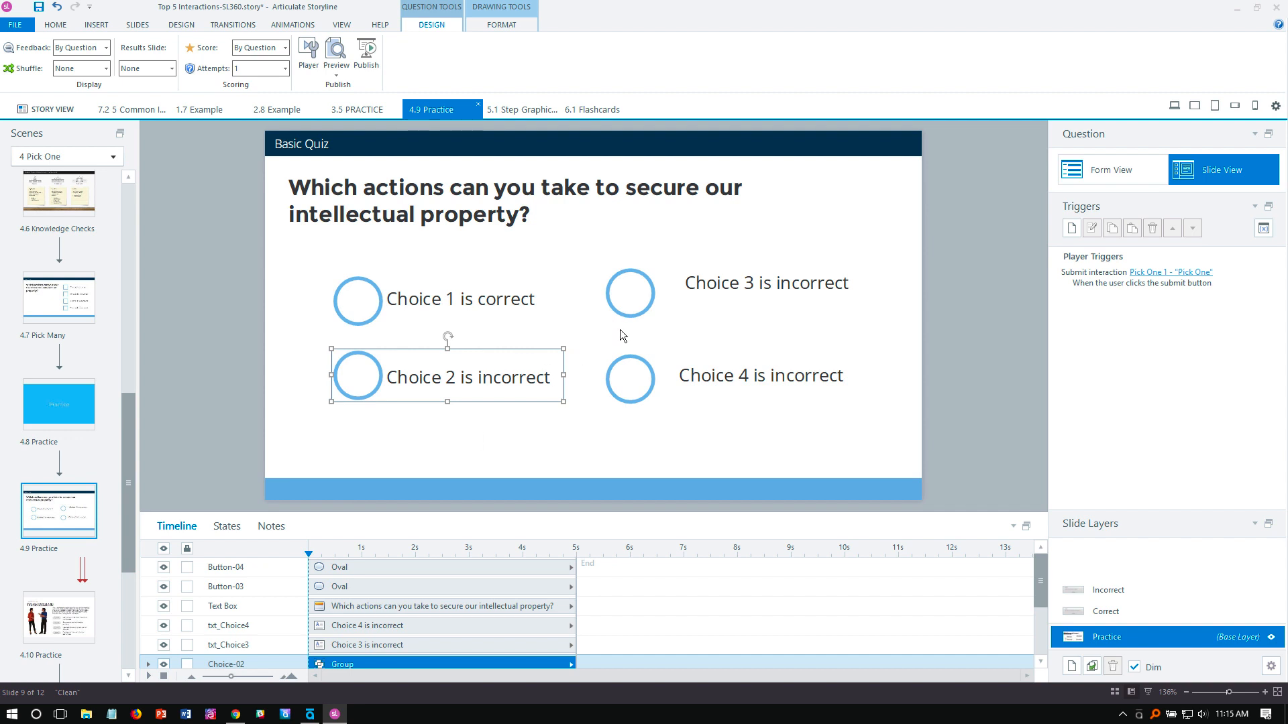
left_click(629, 291)
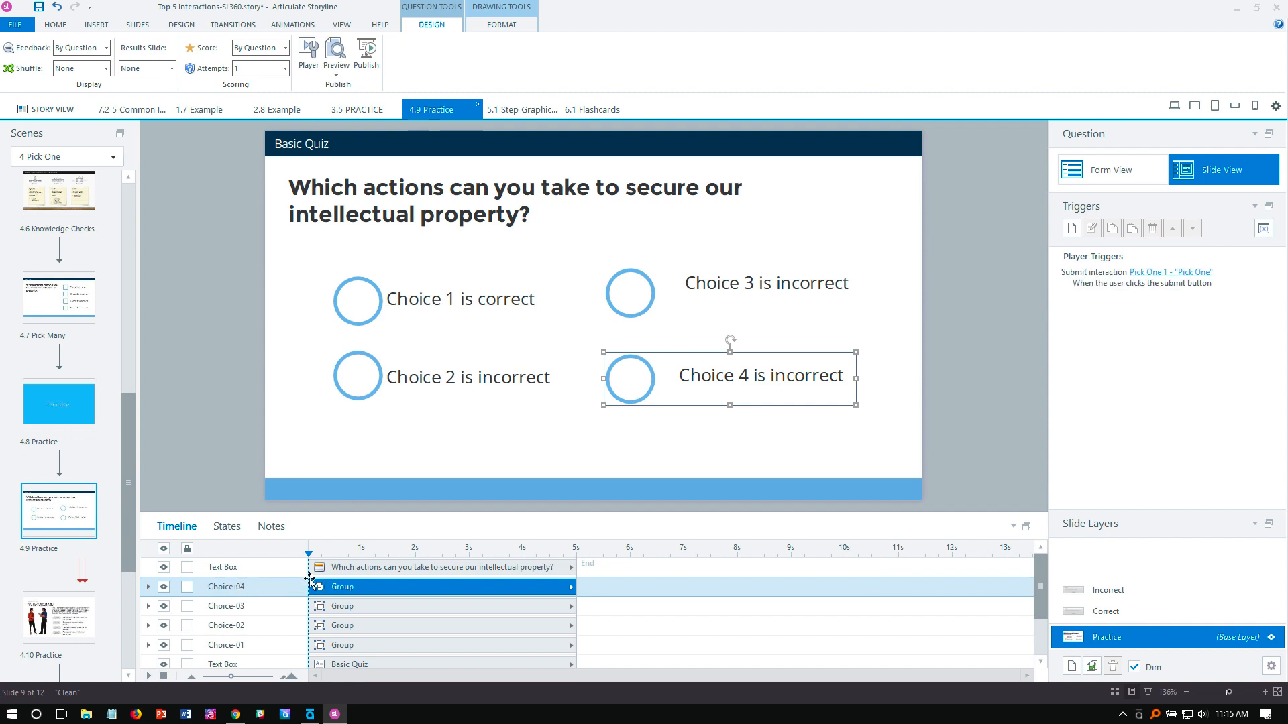
left_click(1109, 170)
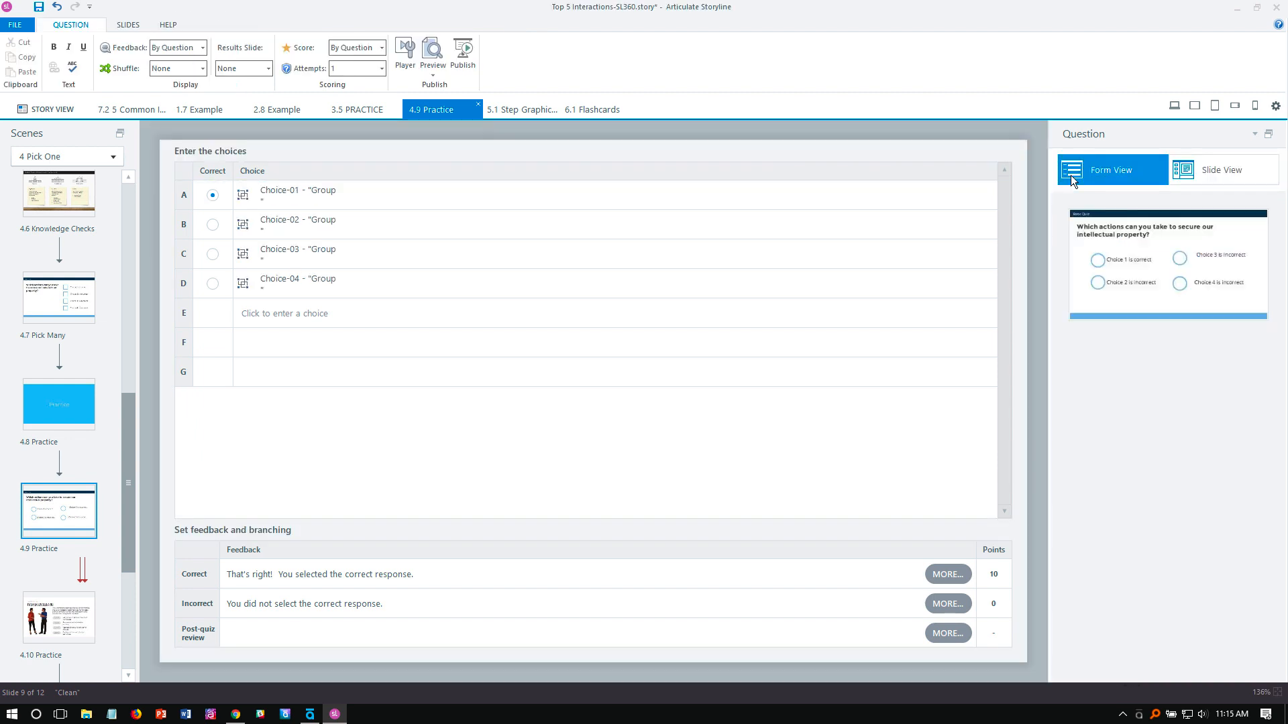
Keep Choice-01 marked correct and set the question's Shuffle to Answers from Slide View
left_click(329, 194)
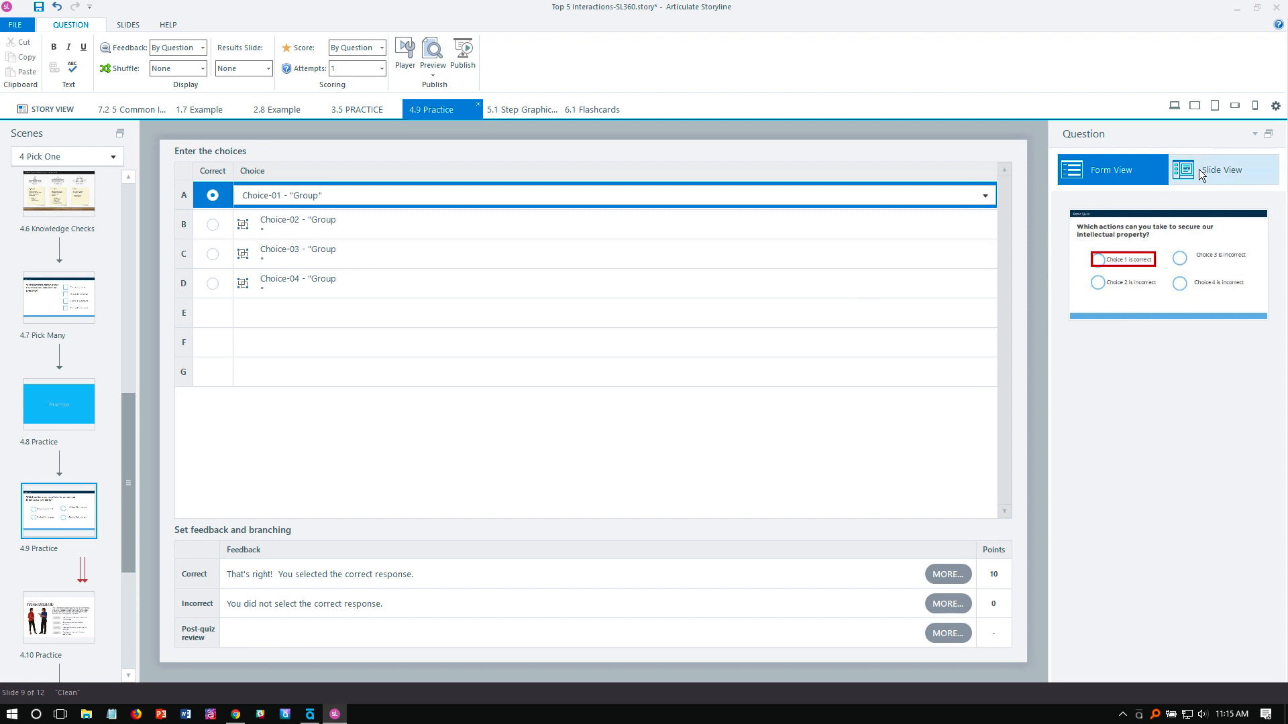
left_click(1220, 169)
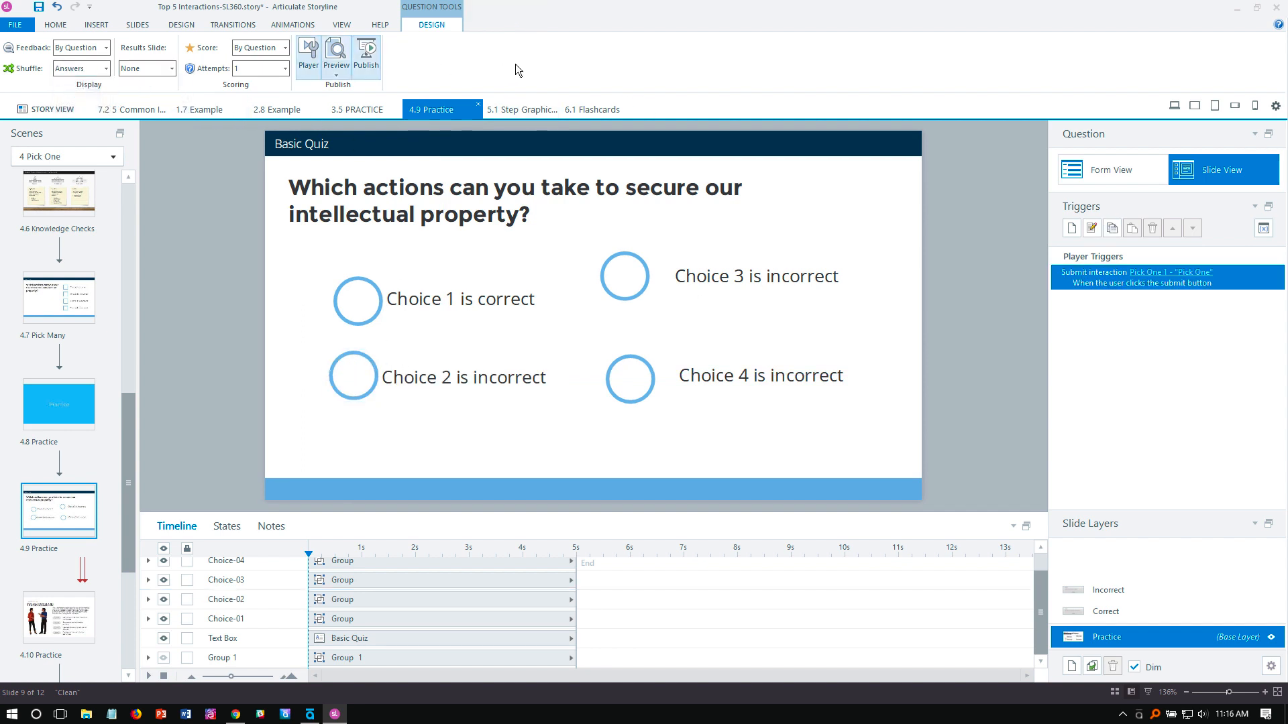
Preview the slide and test the shuffled buttons by picking Choice 4 then Choice 1
left_click(336, 51)
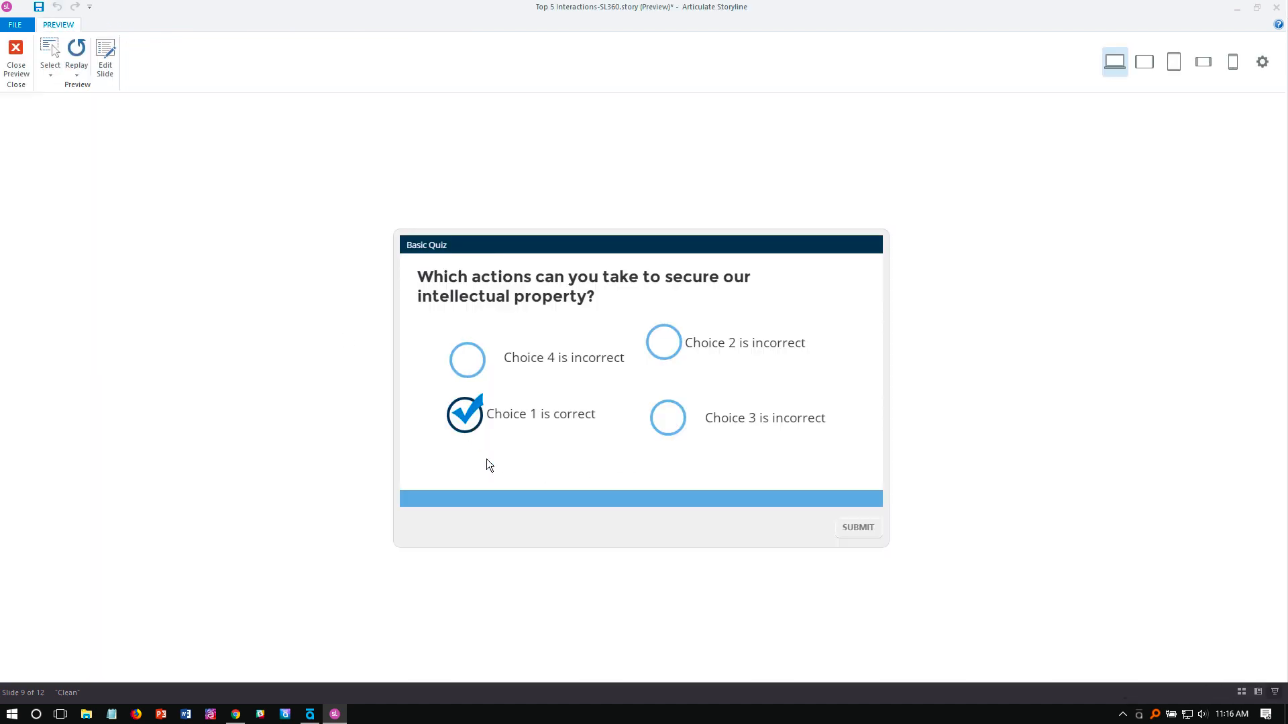
left_click(466, 359)
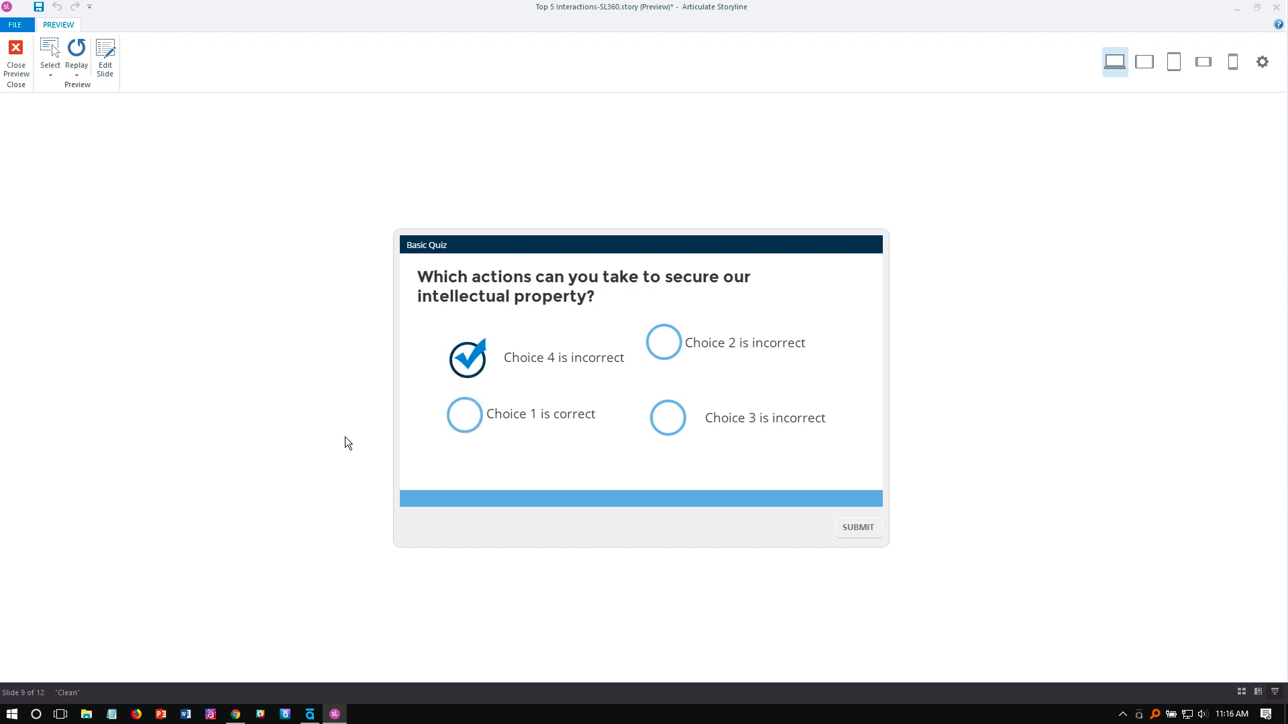
left_click(464, 415)
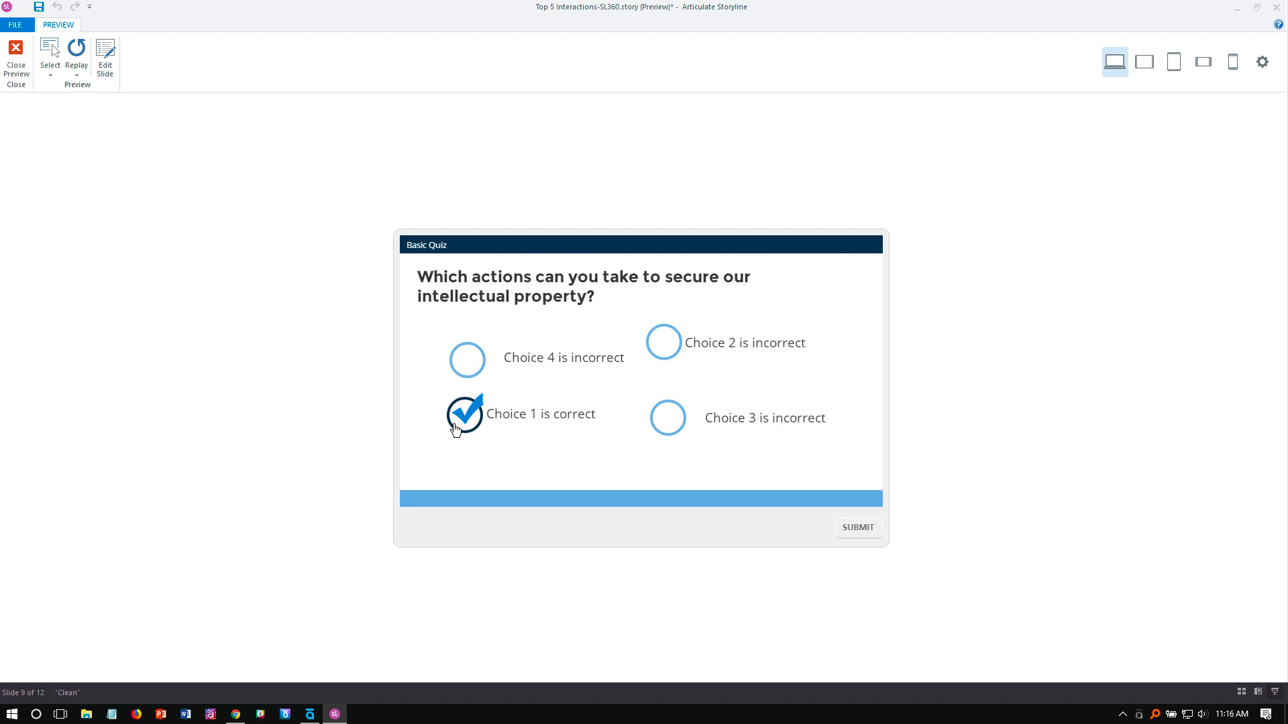
mouse_move(488, 444)
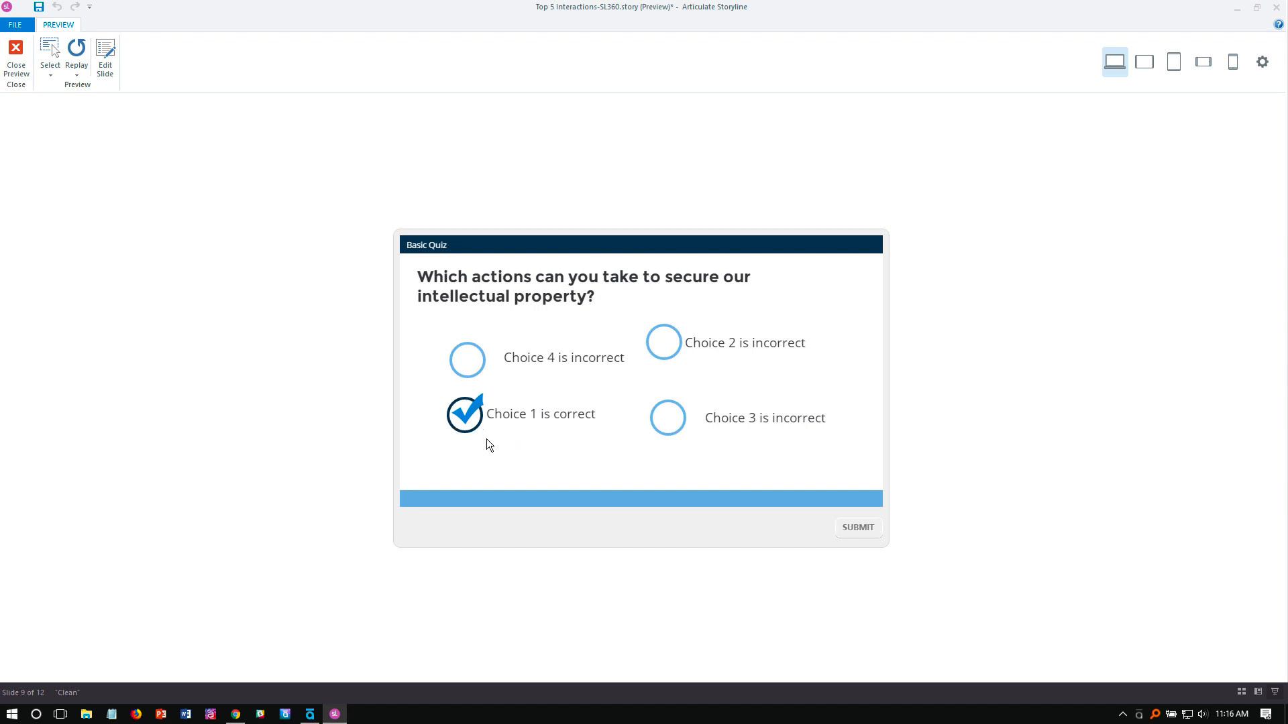
Close the preview and return to the slide editor with the Choice-02 group selected
left_click(16, 61)
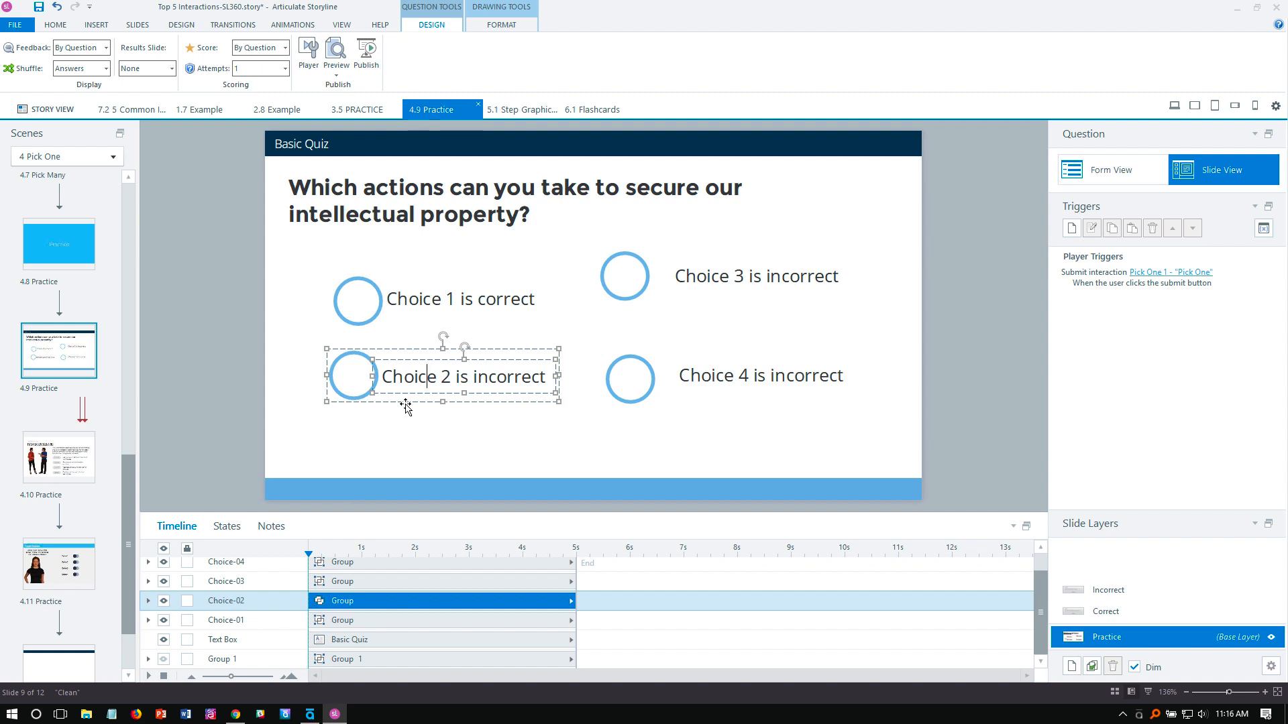
mouse_move(534, 413)
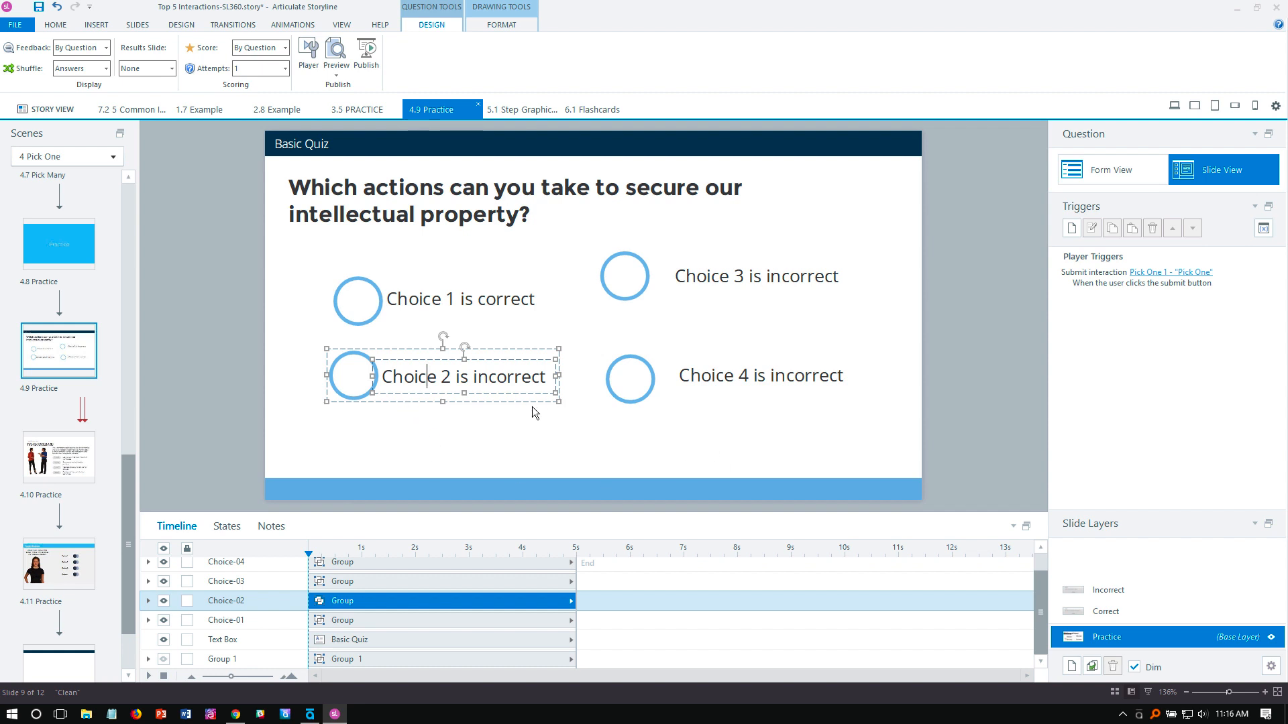